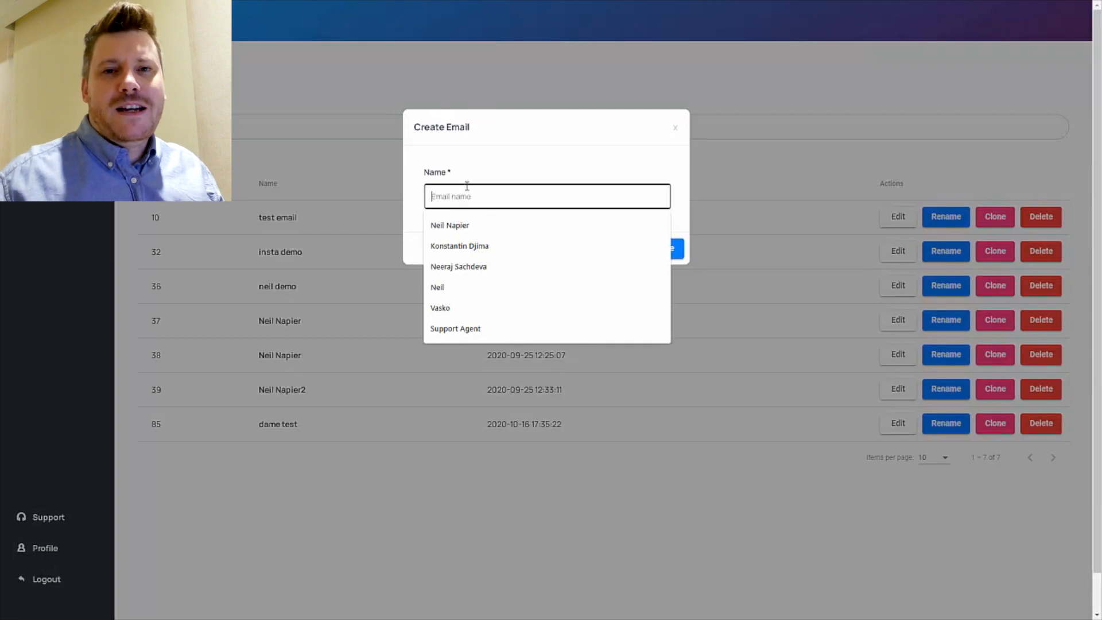
Step: Create a new email named 'Clickvio recommendation' and save it
type("Clickvio recommendation")
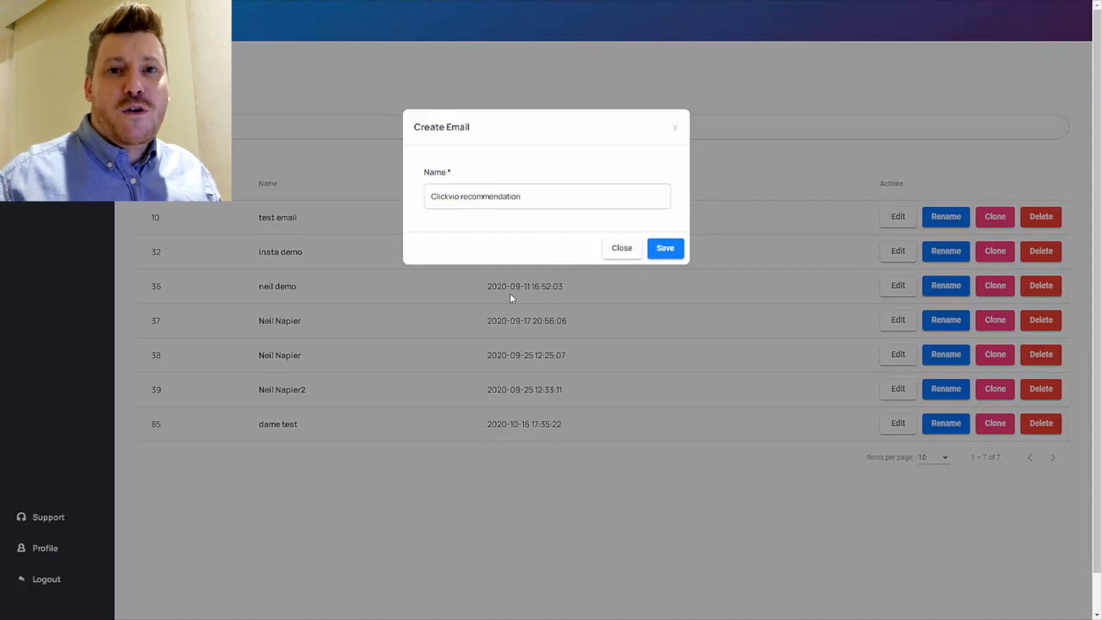
left_click(664, 248)
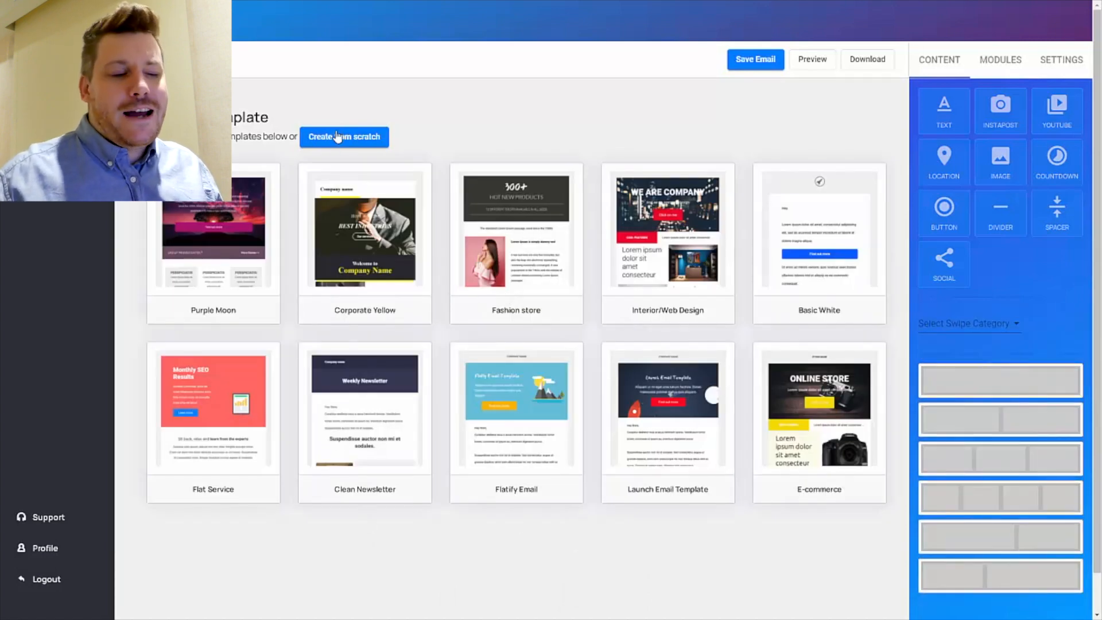
mouse_move(389, 271)
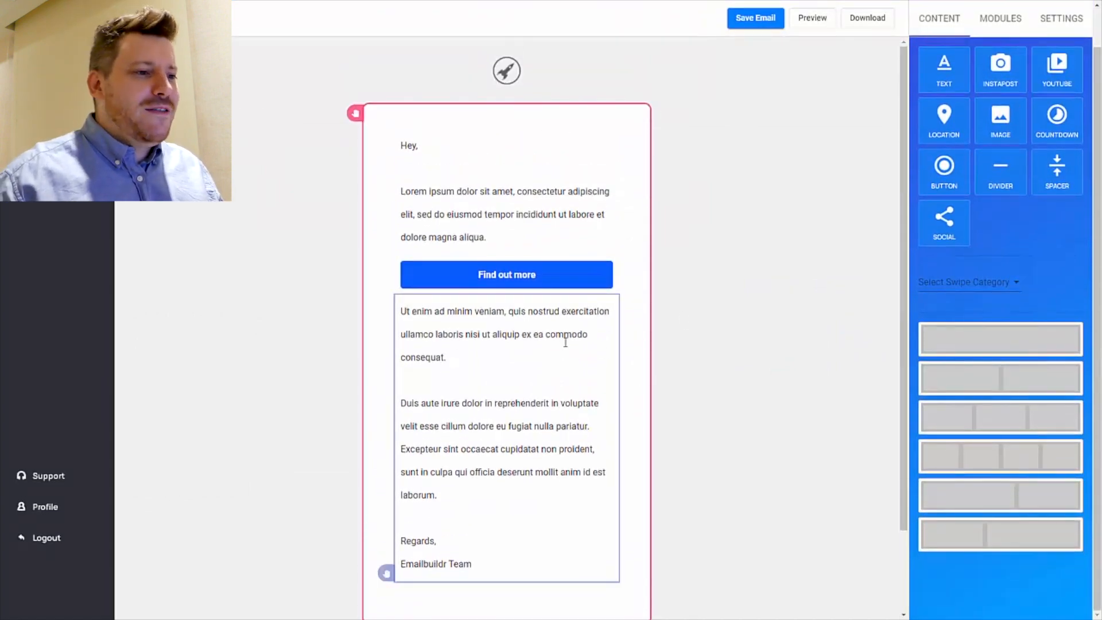
Step: Choose the Basic White layout and delete the empty text block above the greeting
left_click(507, 191)
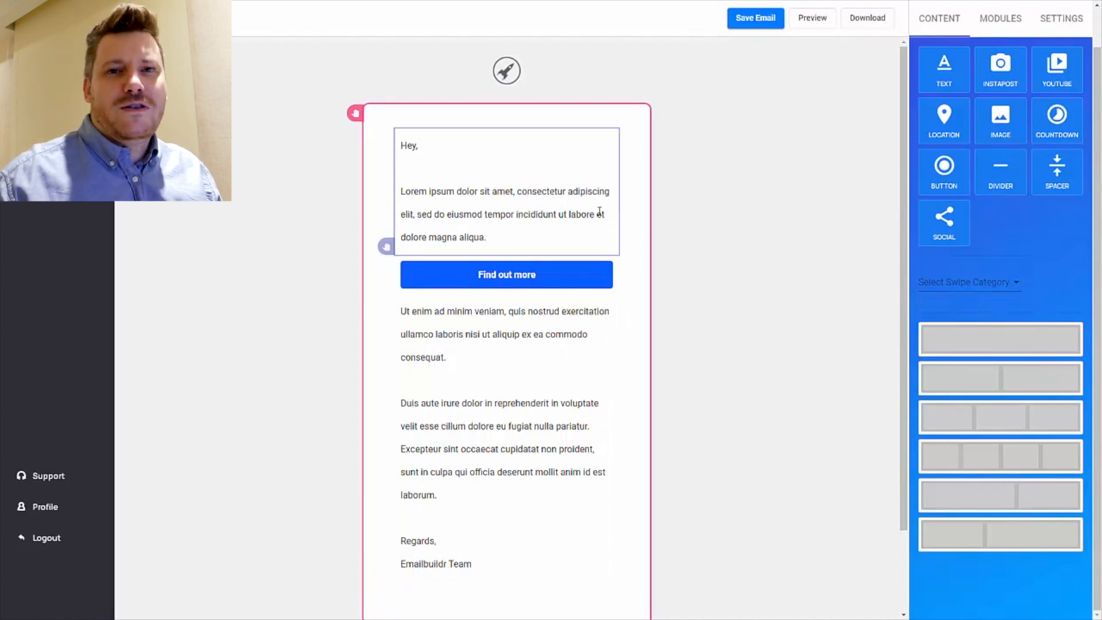
mouse_move(589, 218)
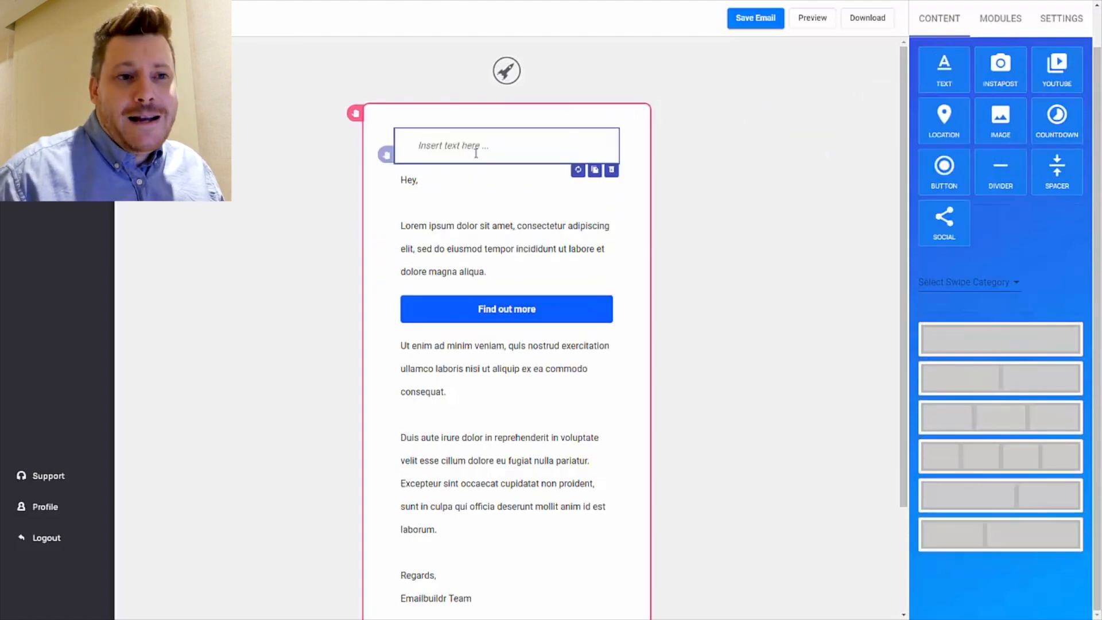
left_click(610, 170)
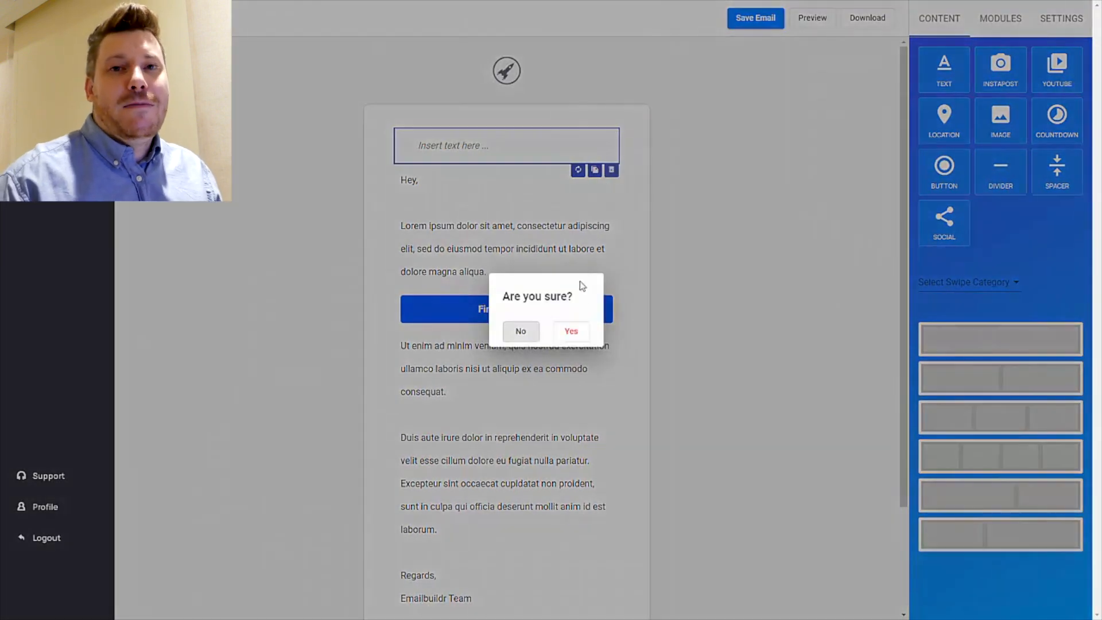
left_click(570, 331)
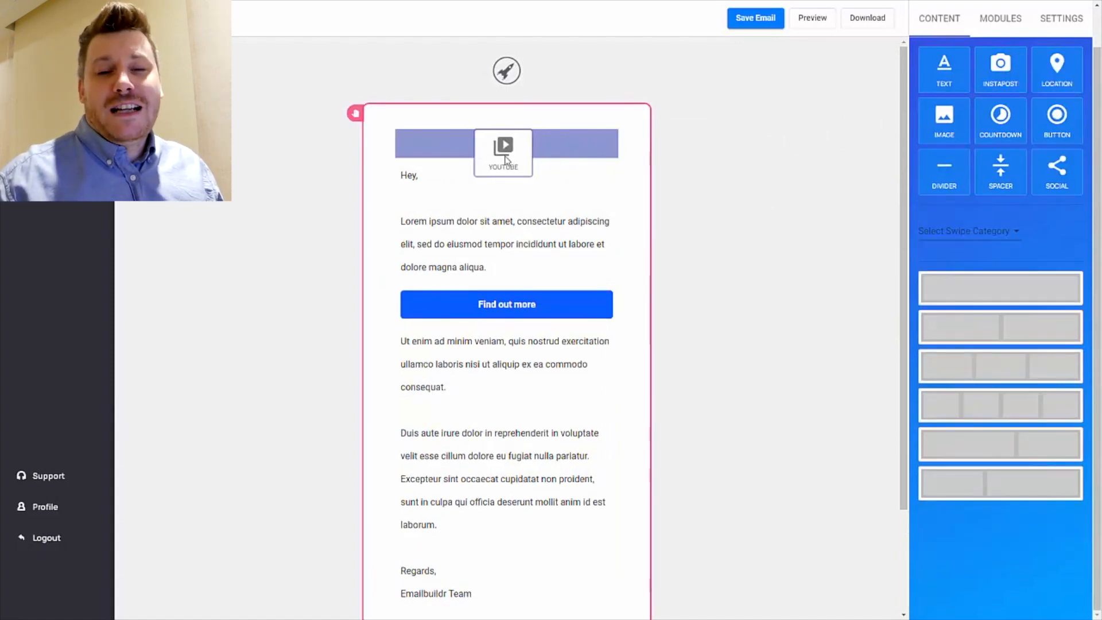
left_click(503, 152)
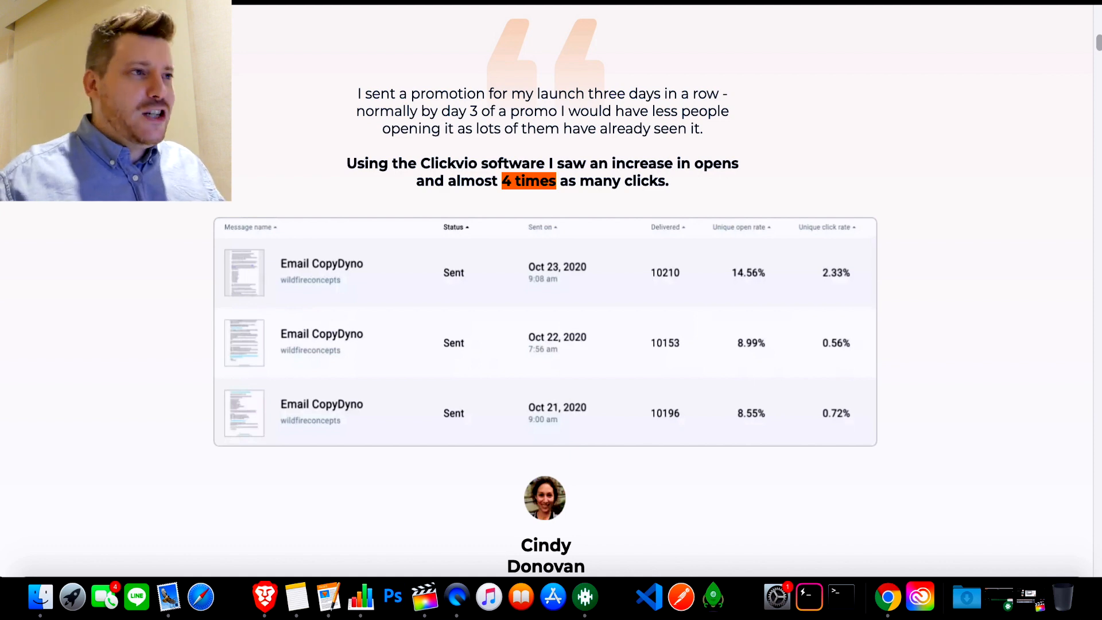
Step: Go to the VIP bonus bundle page and view Bonus #1, the Email List Growth Hacking training
left_click(1082, 565)
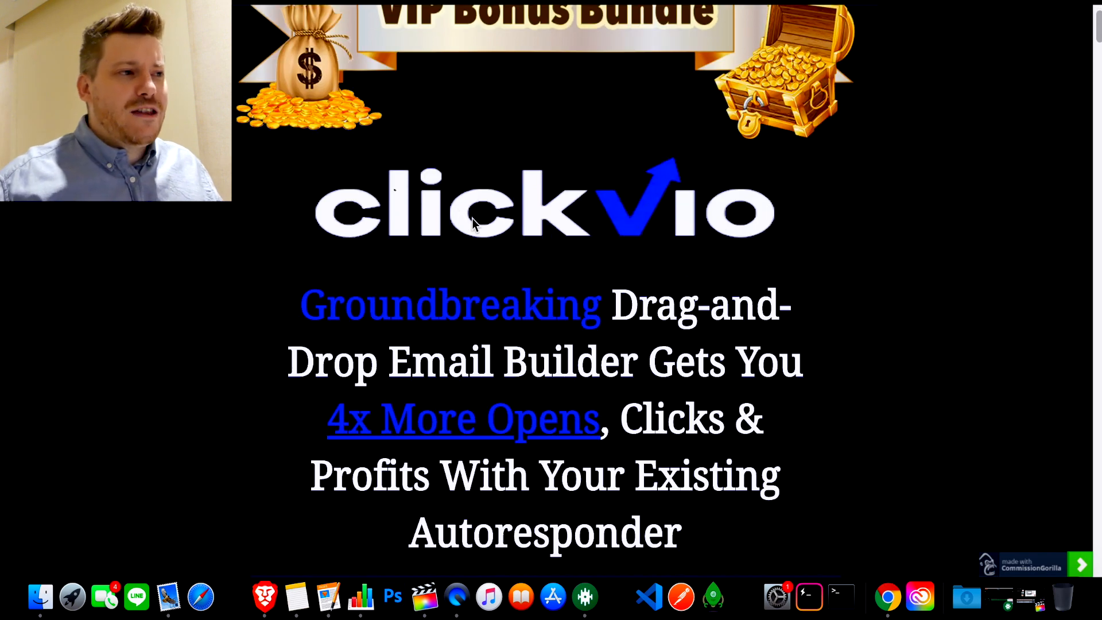
scroll("down", 3)
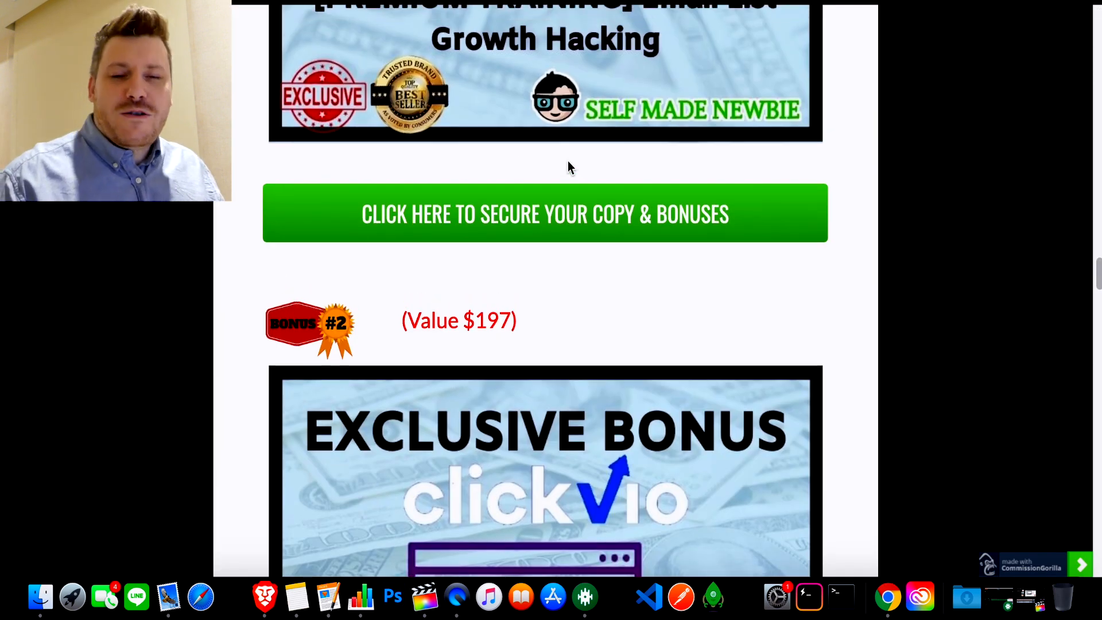
scroll("up", 3)
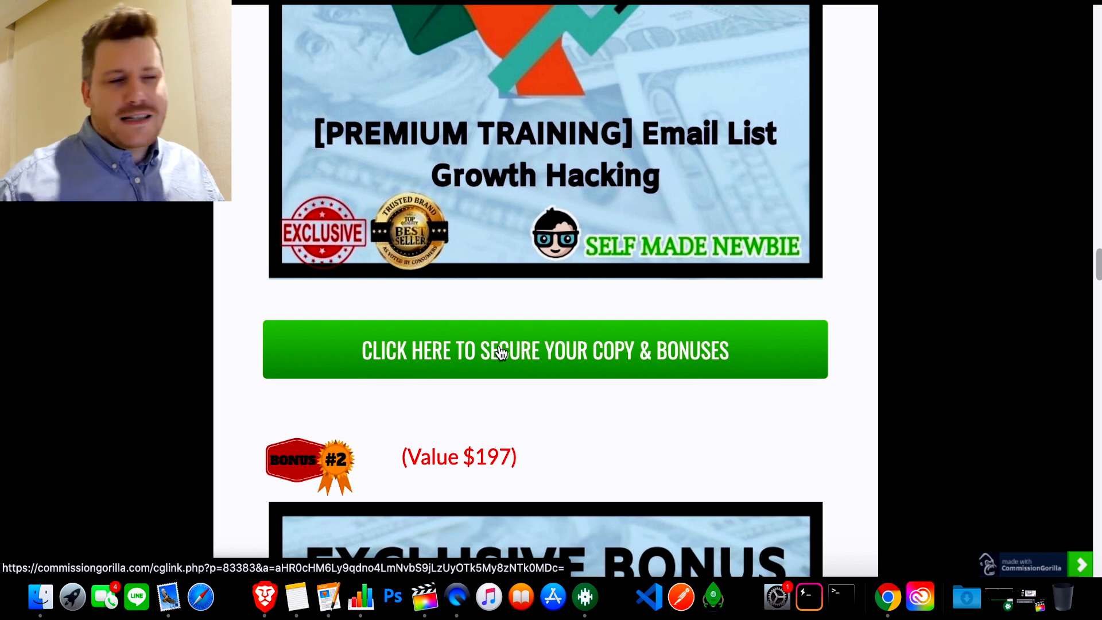
mouse_move(491, 321)
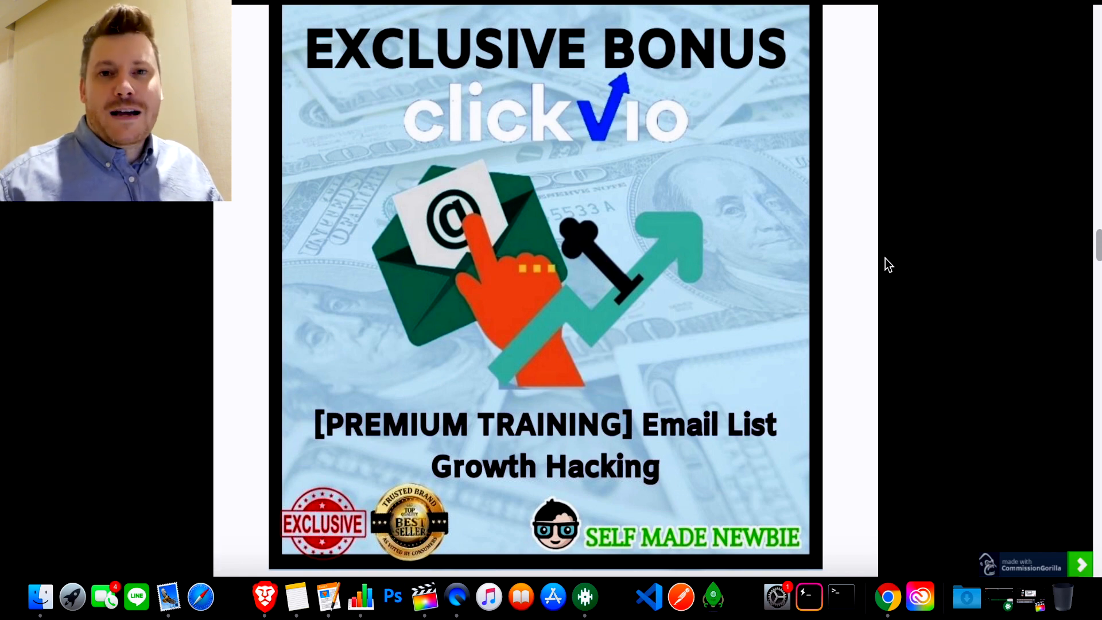
Step: Scroll the bonus page to Bonus #2, Elite Traffic Secrets and Growth Hacks
scroll("down", 3)
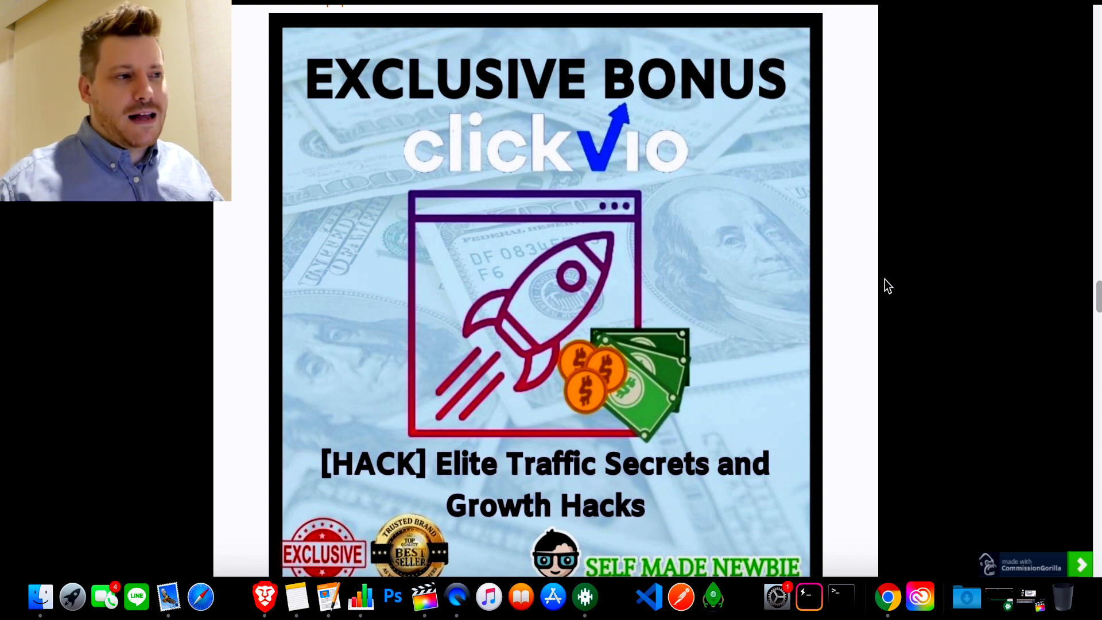
mouse_move(747, 307)
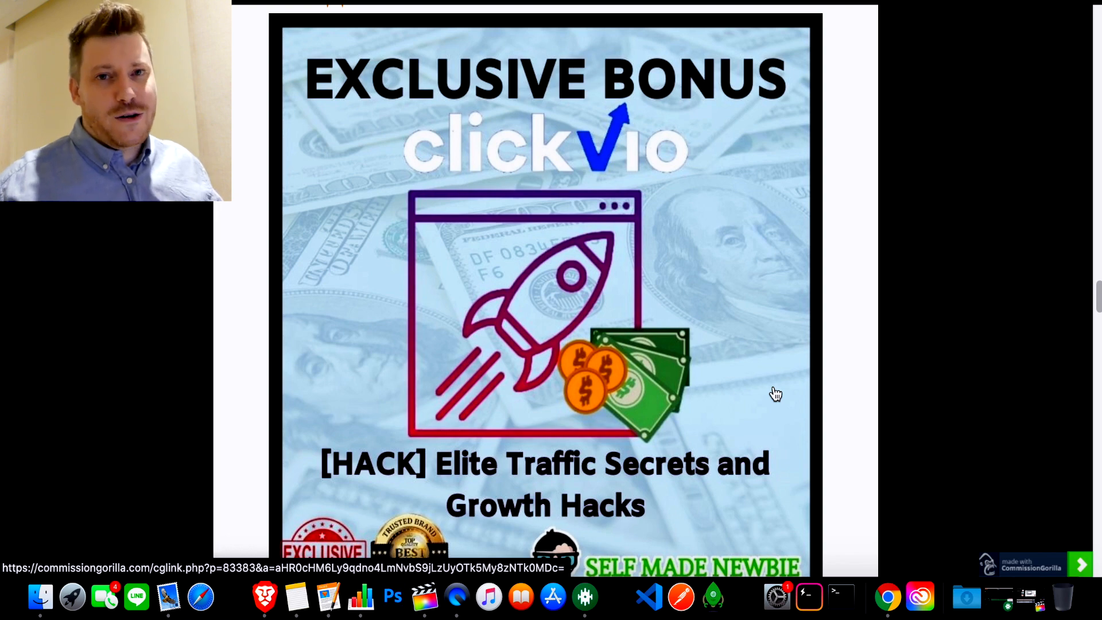
Step: Scroll past Bonuses #3 and #4 down to Bonus #5, the Vendor Bonus MEGA Pack
scroll("down", 3)
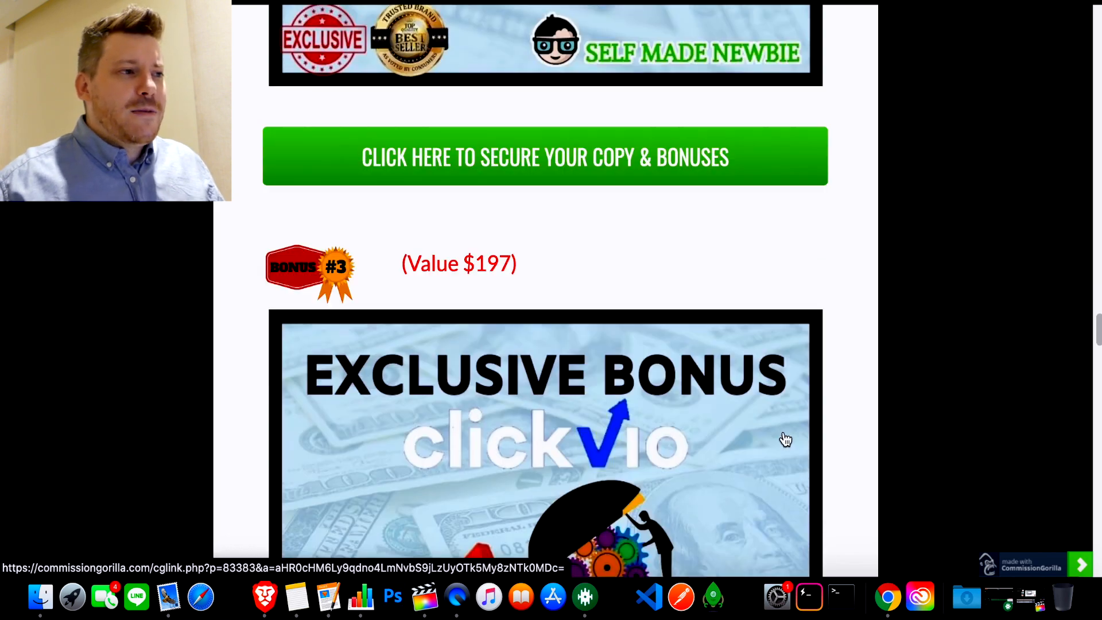
scroll("down", 3)
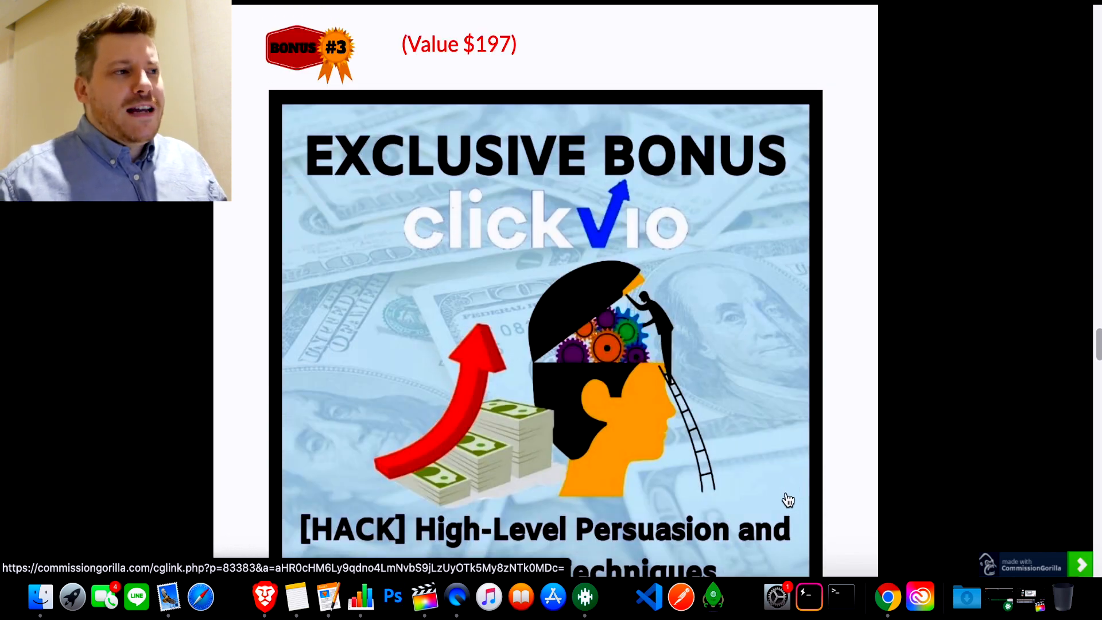
scroll("down", 3)
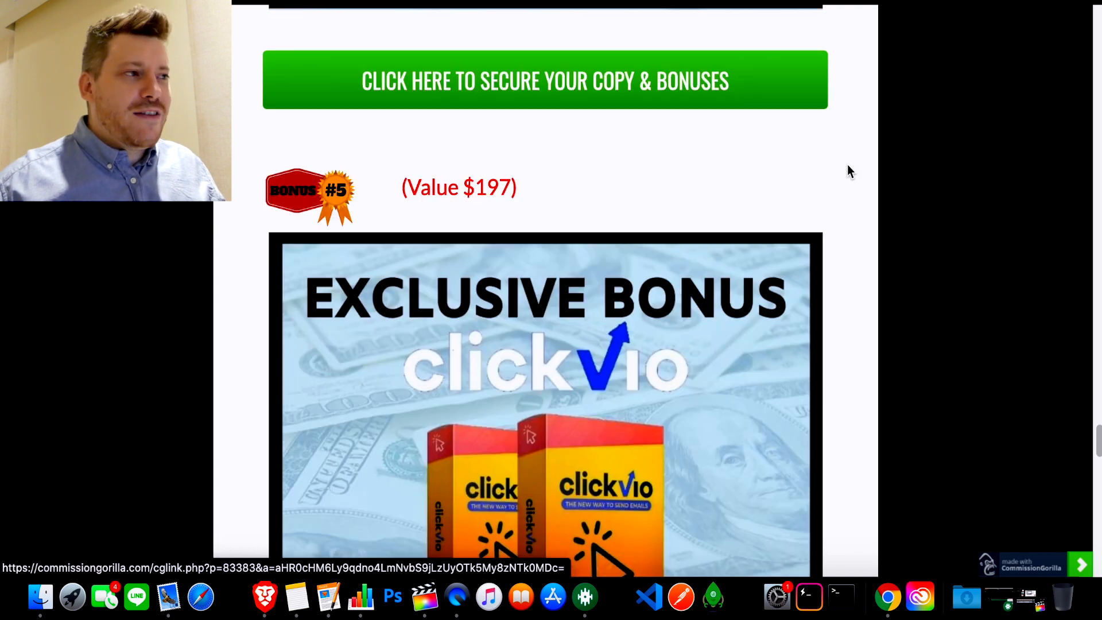
scroll("down", 3)
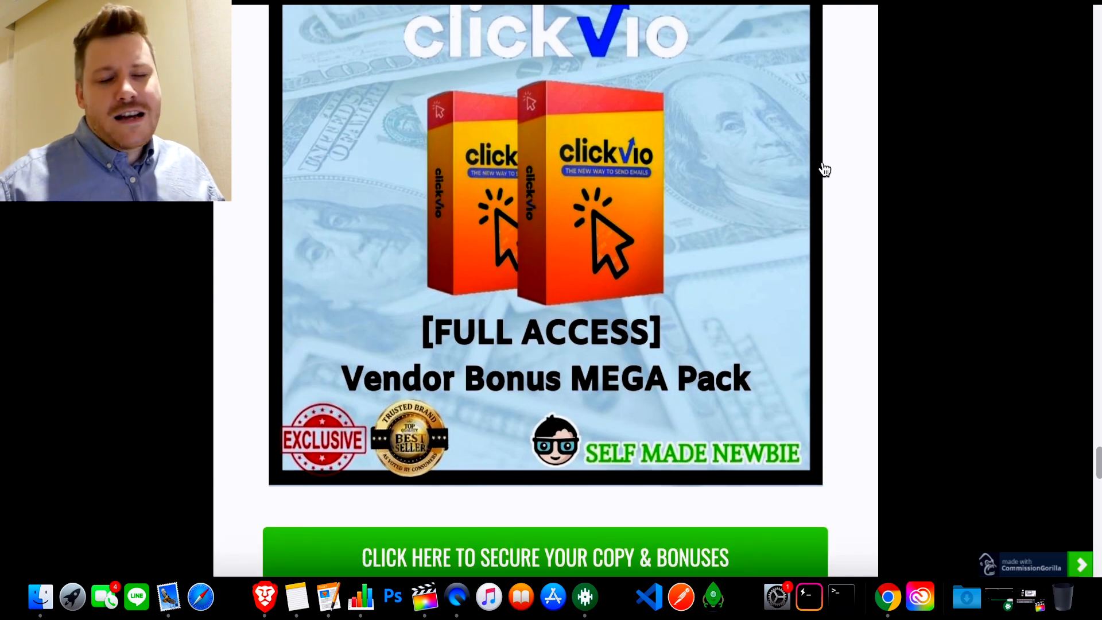
scroll("down", 3)
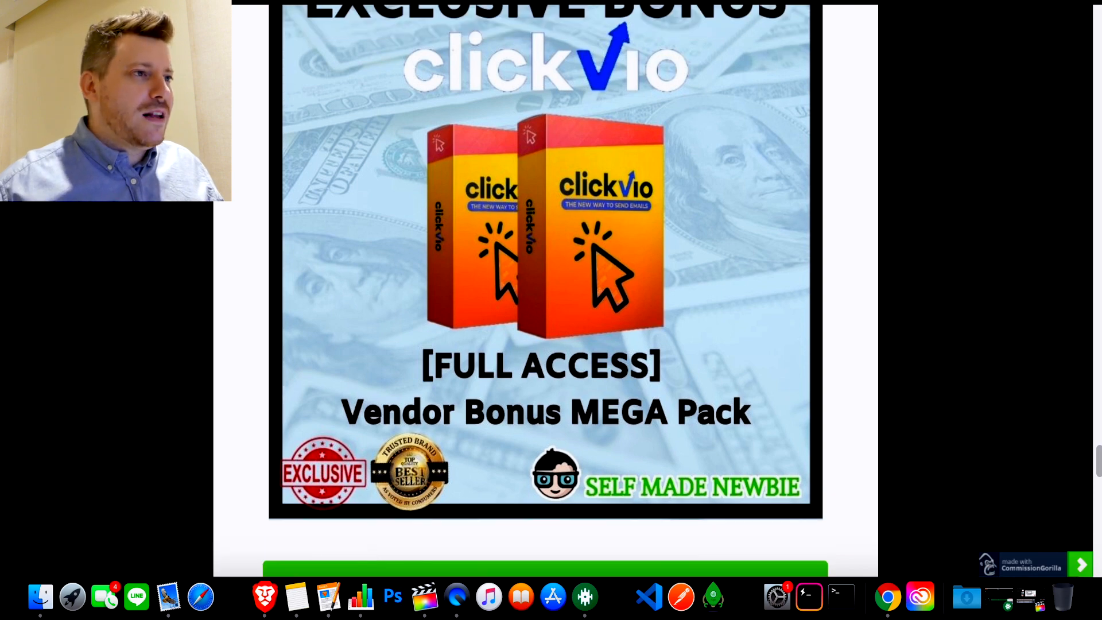
scroll("down", 3)
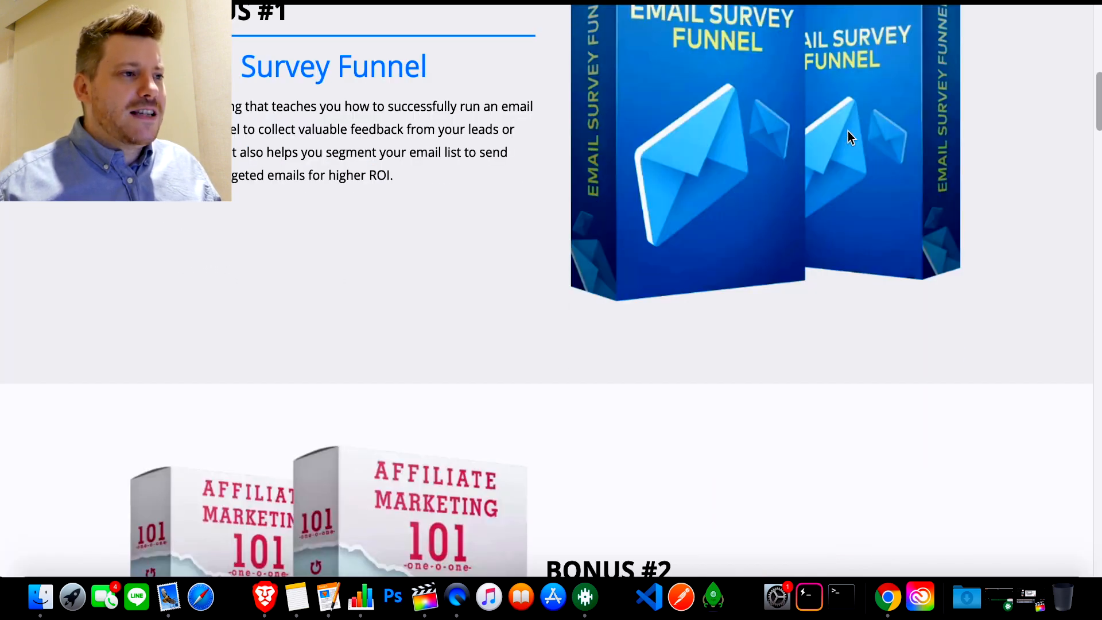
scroll("down", 3)
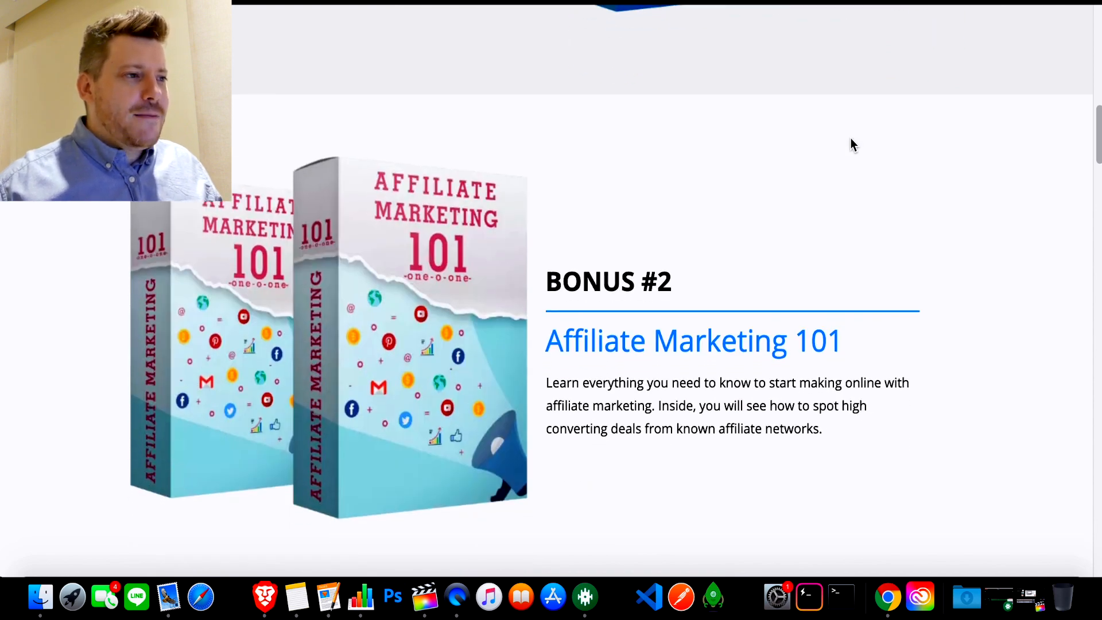
scroll("down", 3)
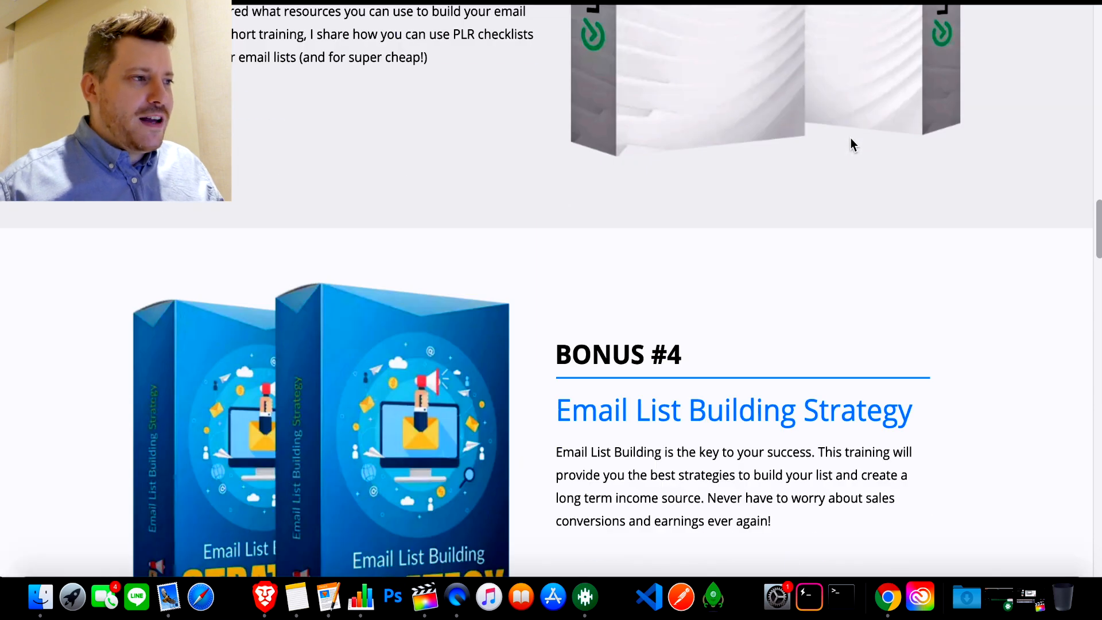
scroll("down", 3)
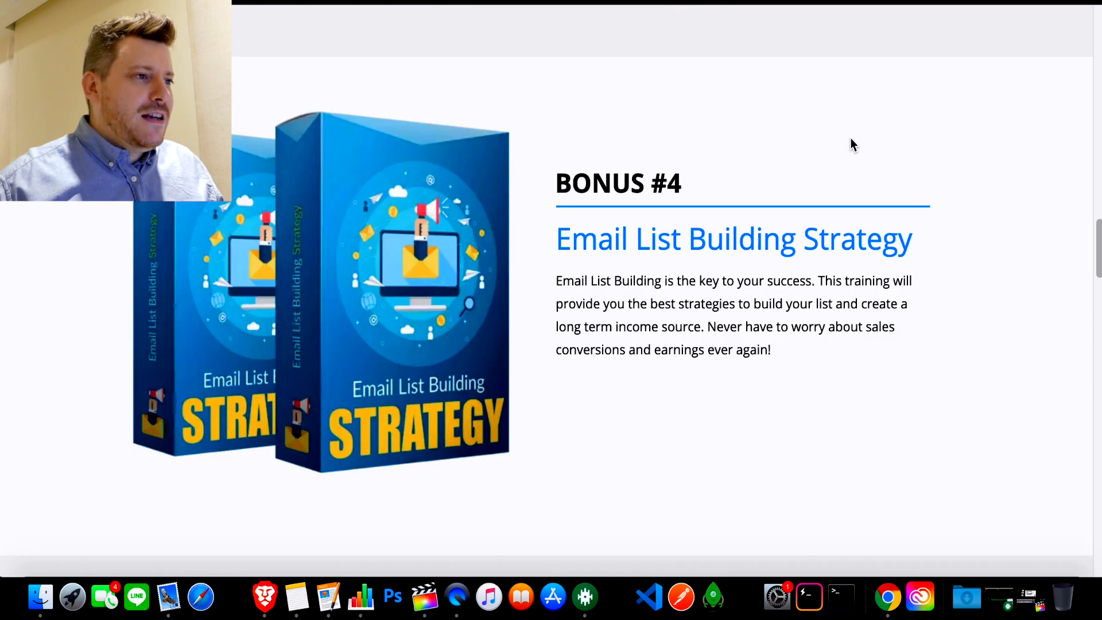
scroll("down", 3)
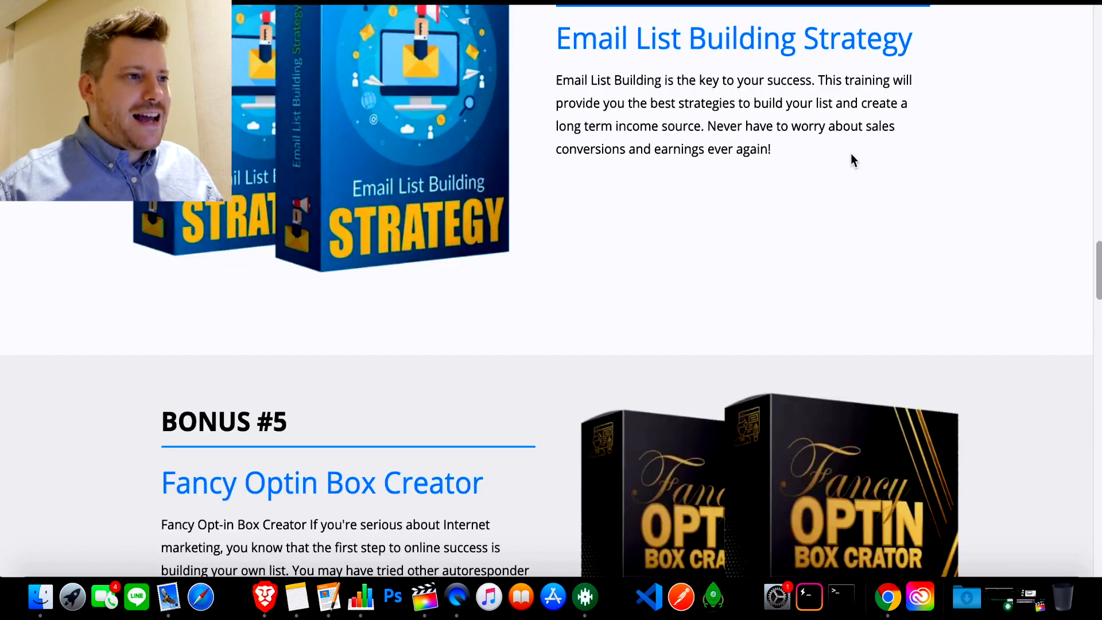
scroll("down", 3)
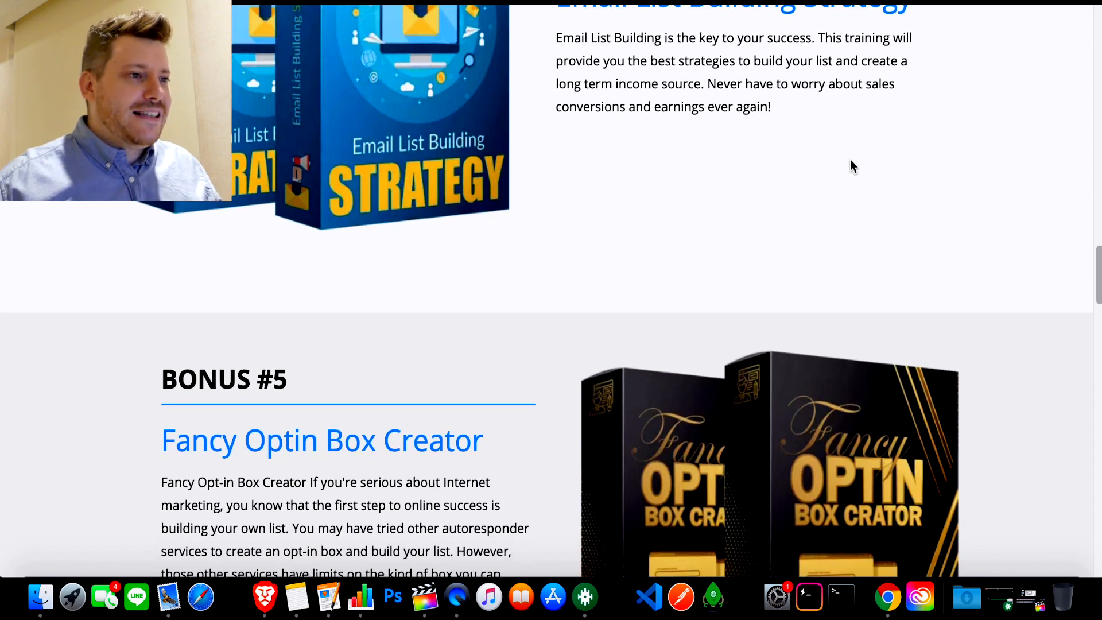
scroll("down", 3)
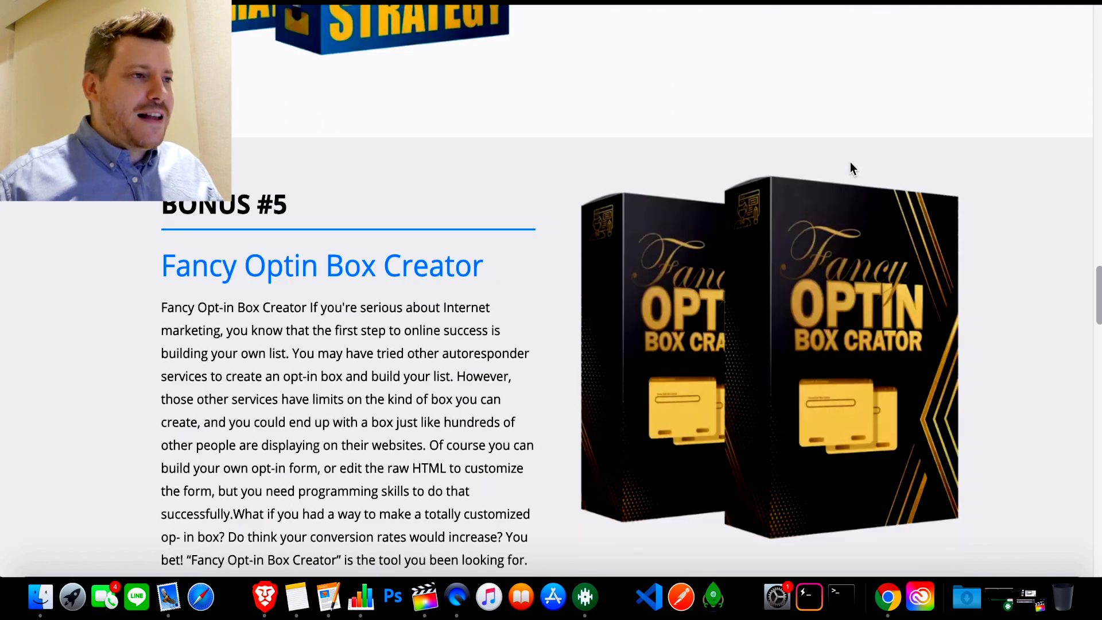
scroll("down", 3)
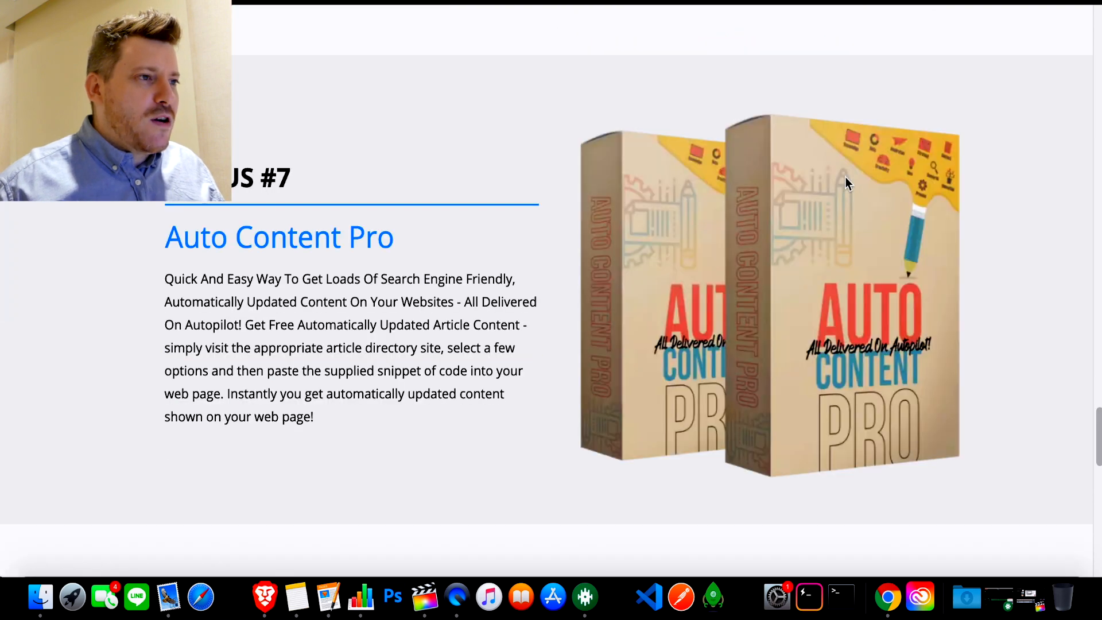
scroll("down", 3)
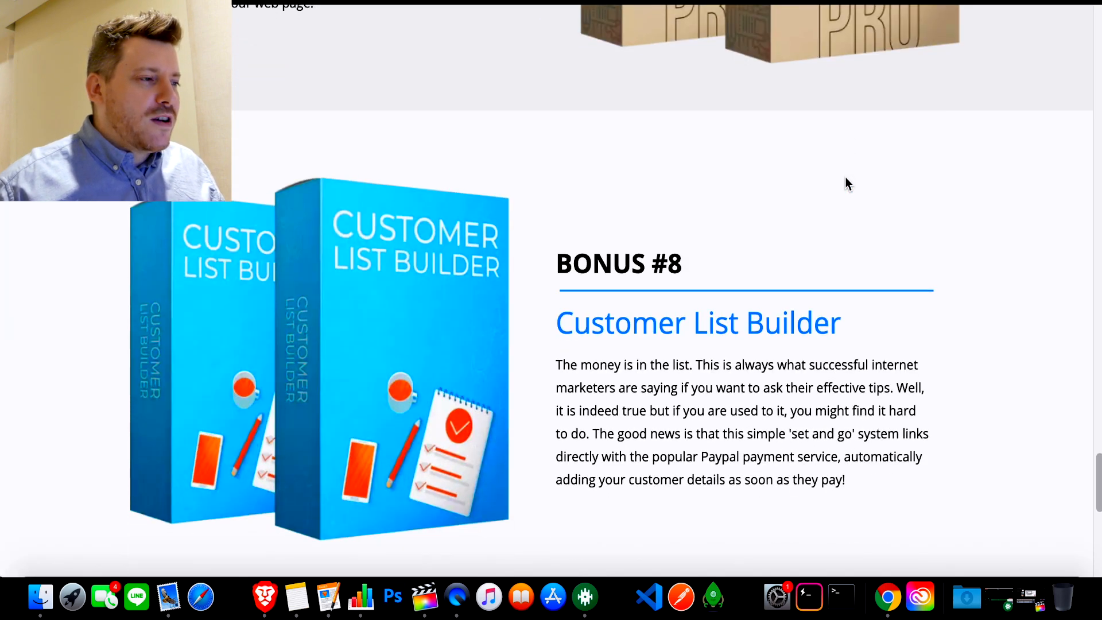
scroll("down", 3)
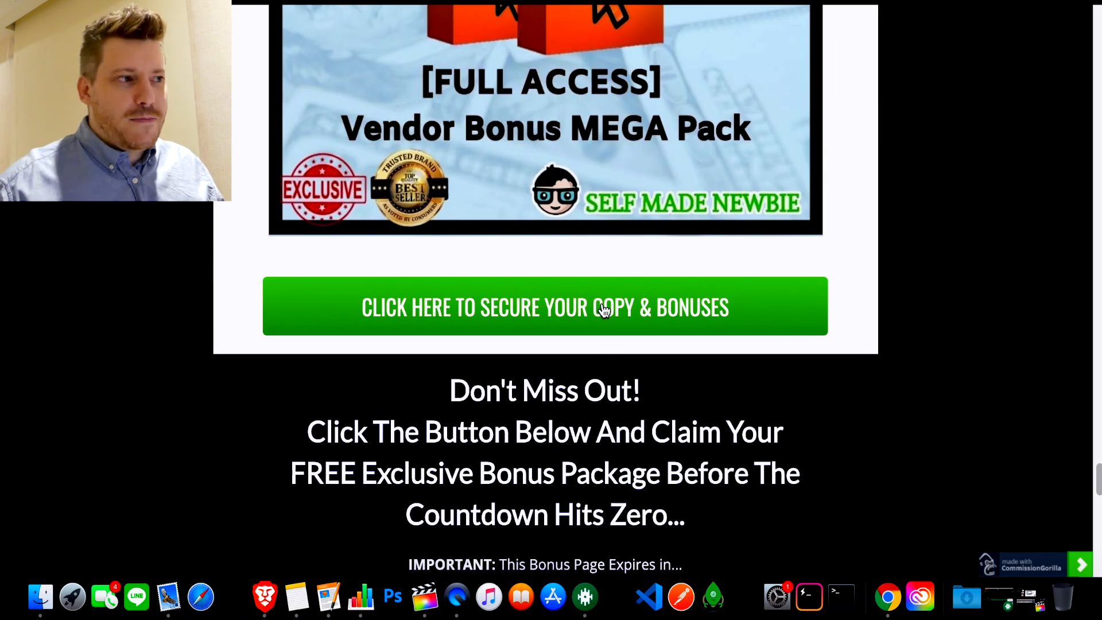
scroll("down", 3)
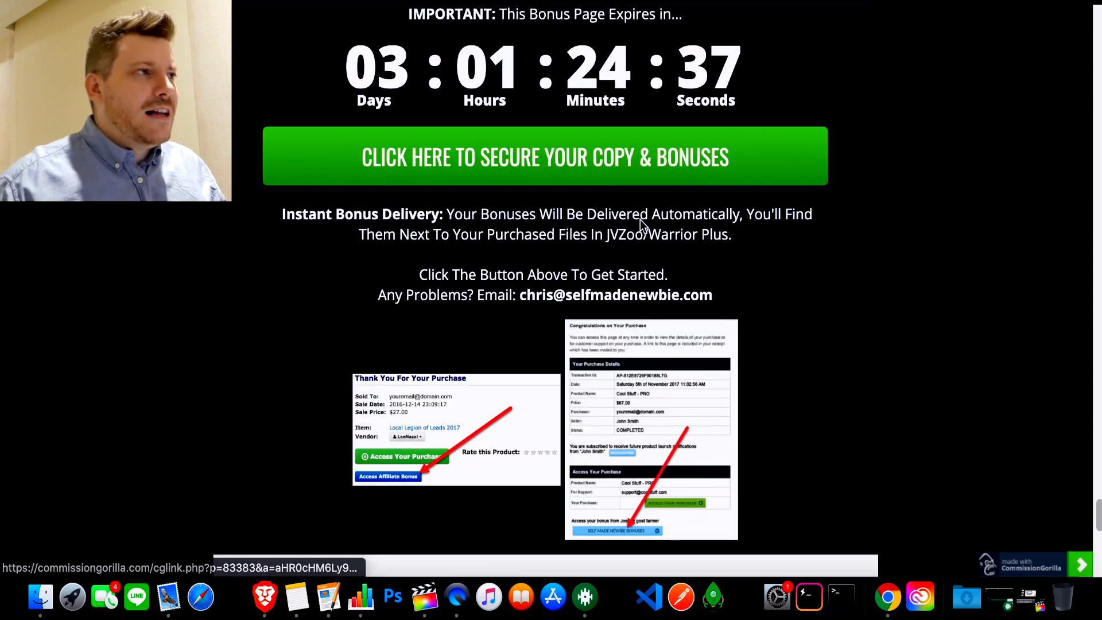
scroll("down", 3)
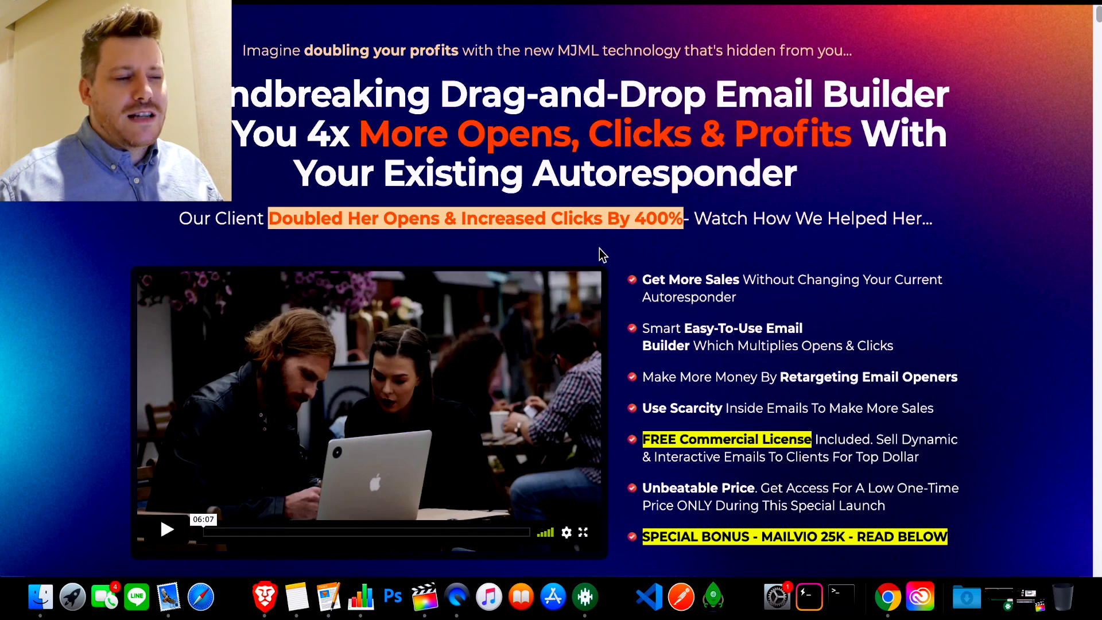
scroll("down", 3)
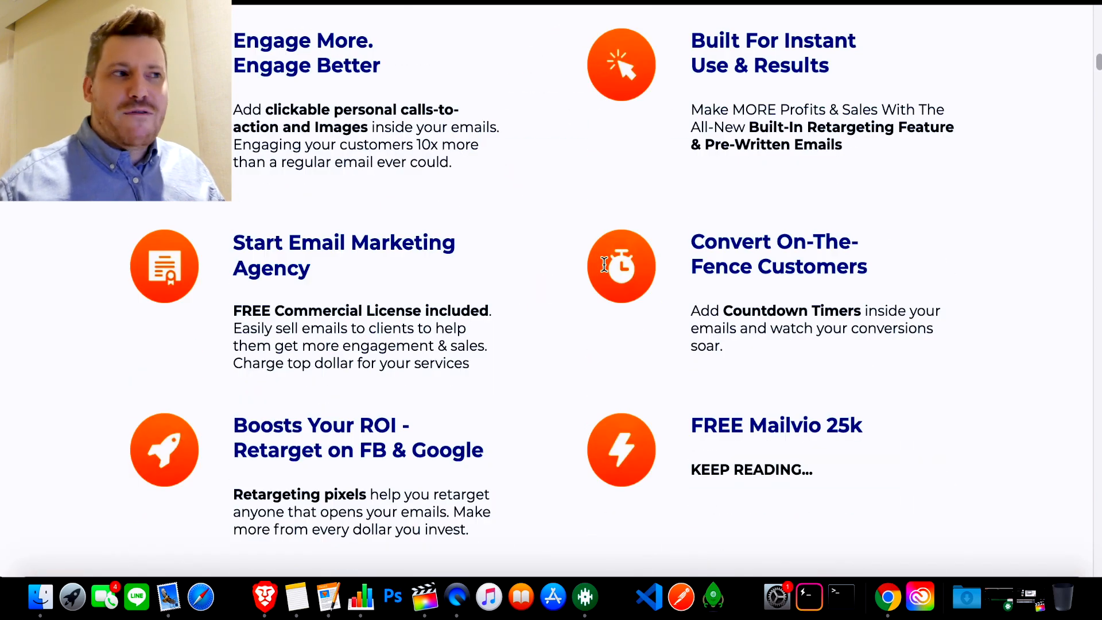
scroll("down", 3)
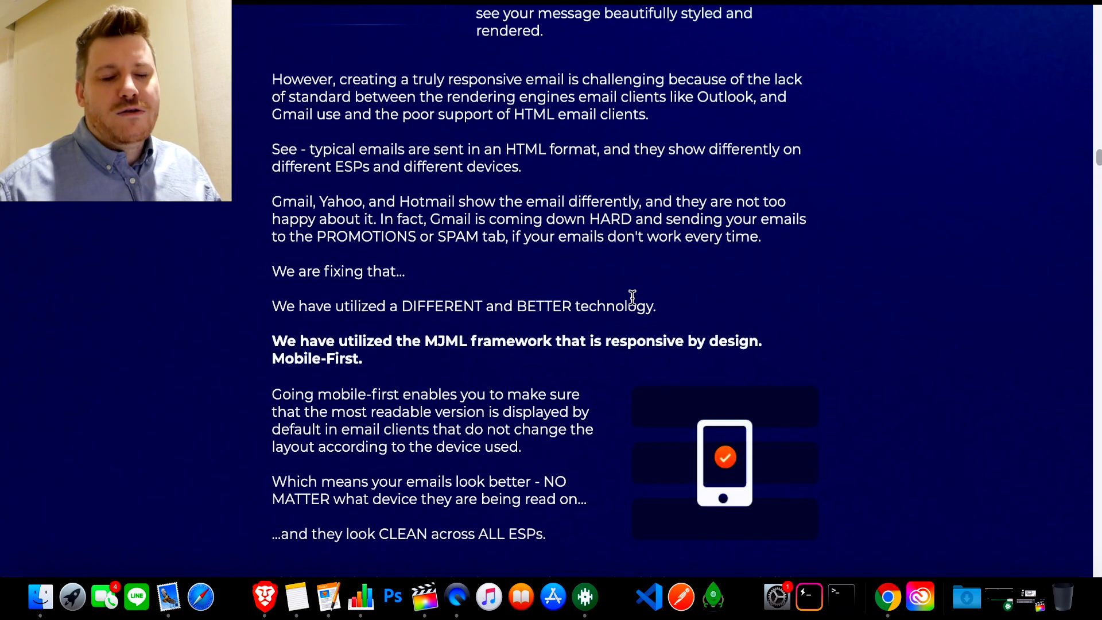
scroll("down", 3)
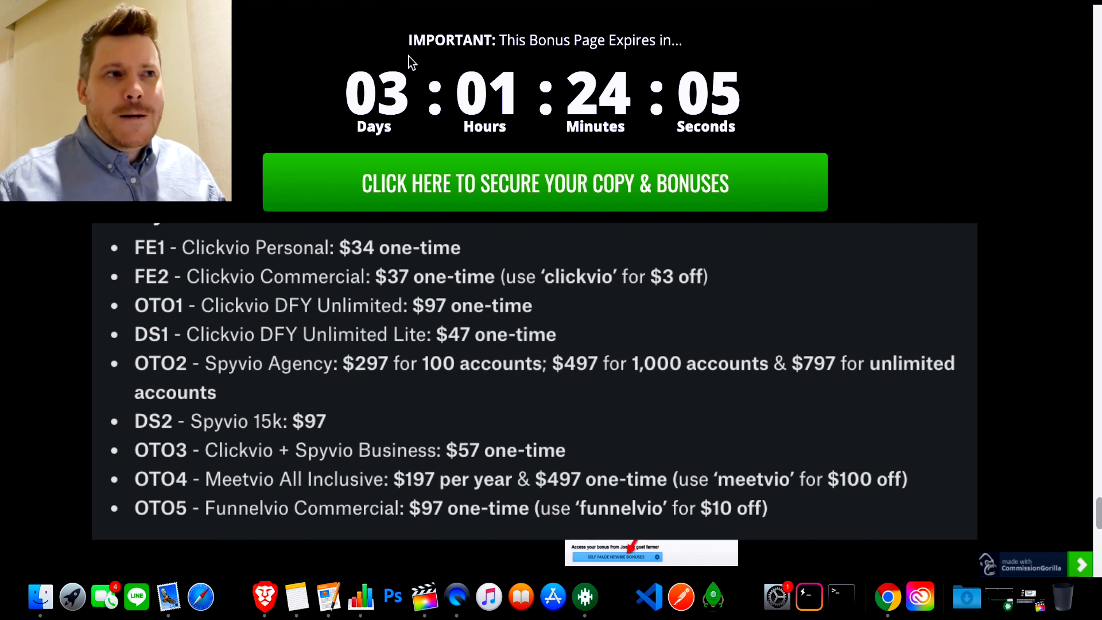
mouse_move(494, 165)
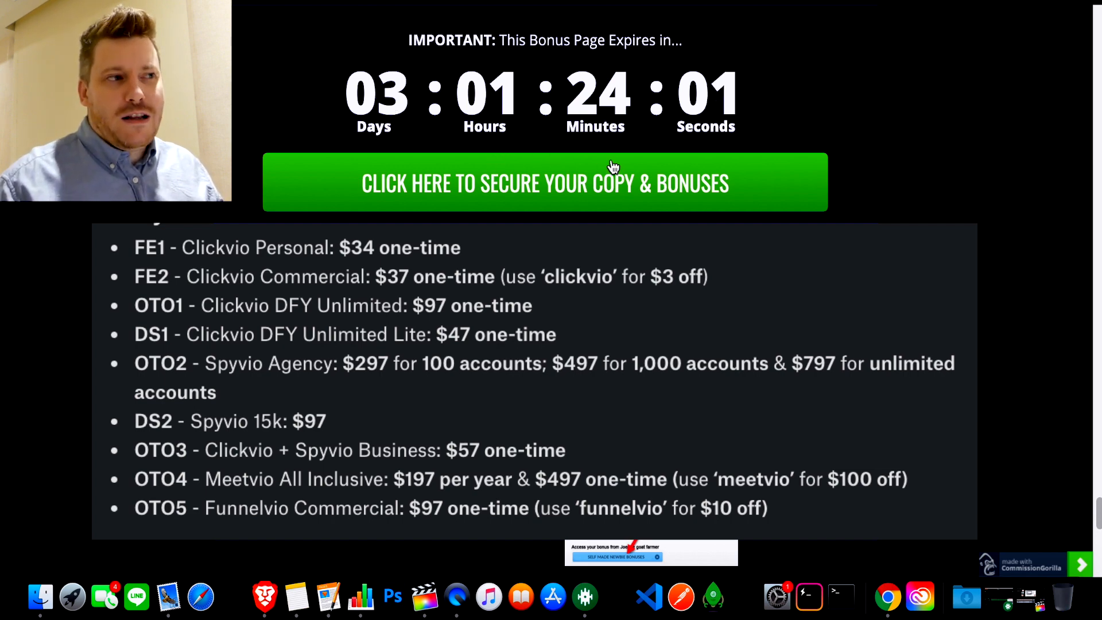
mouse_move(871, 153)
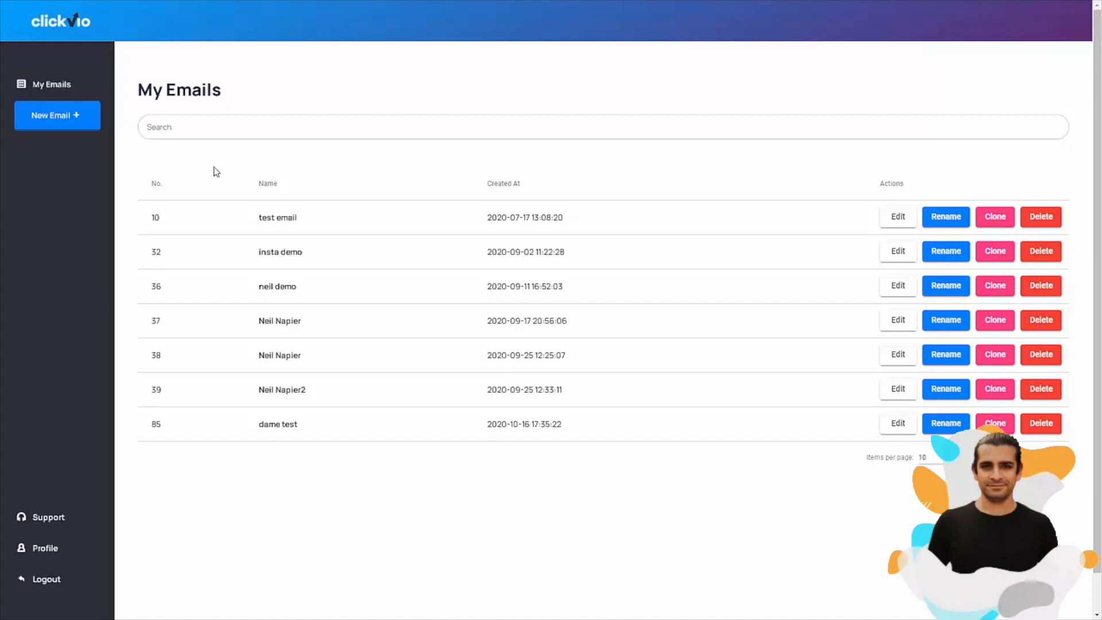
mouse_move(204, 168)
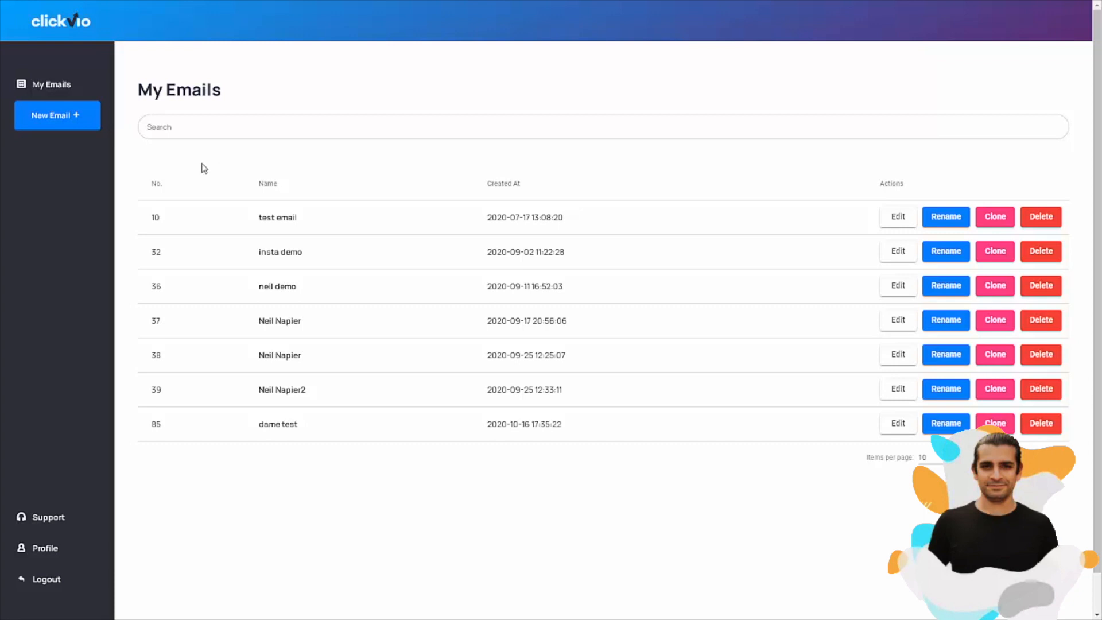
Step: Create a new email named 'Clickvio recommendation' and start it from the Basic White template
left_click(57, 115)
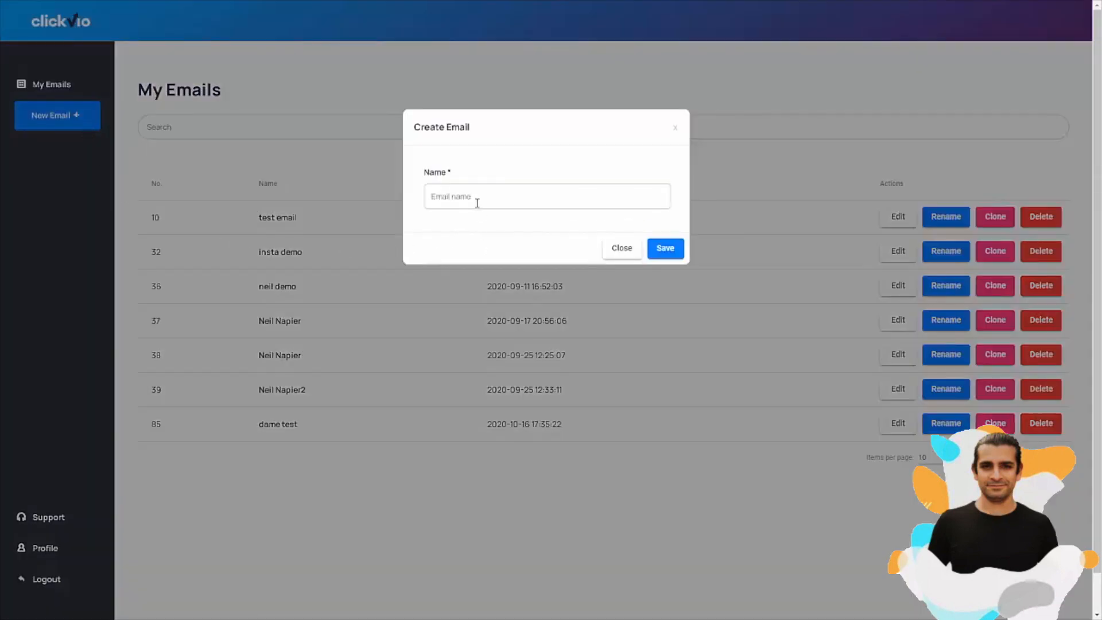
left_click(547, 197)
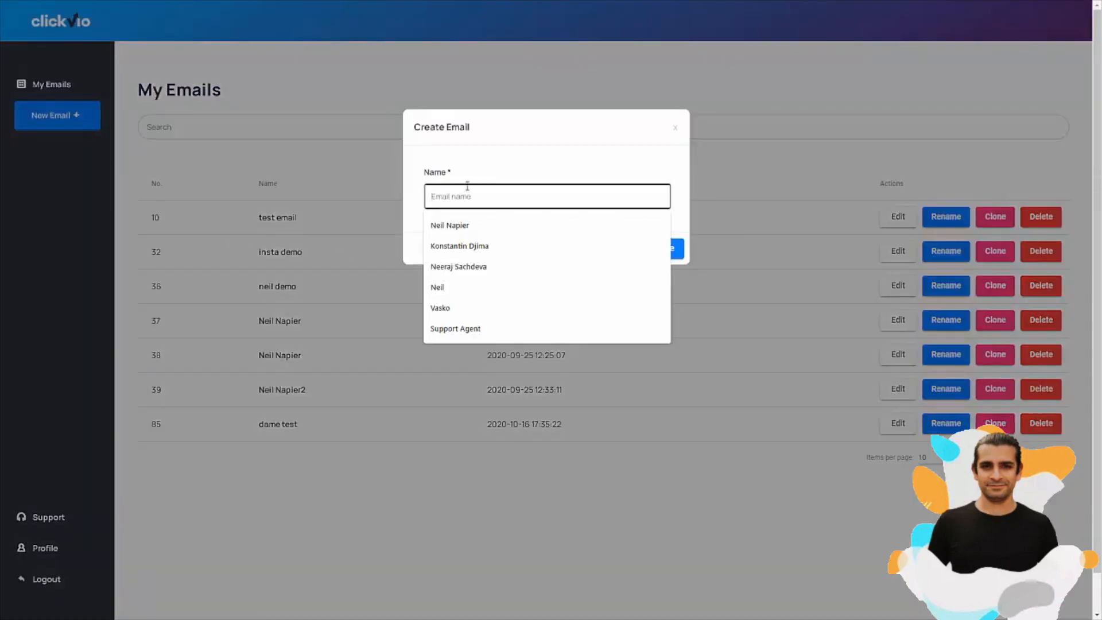
type("Ci")
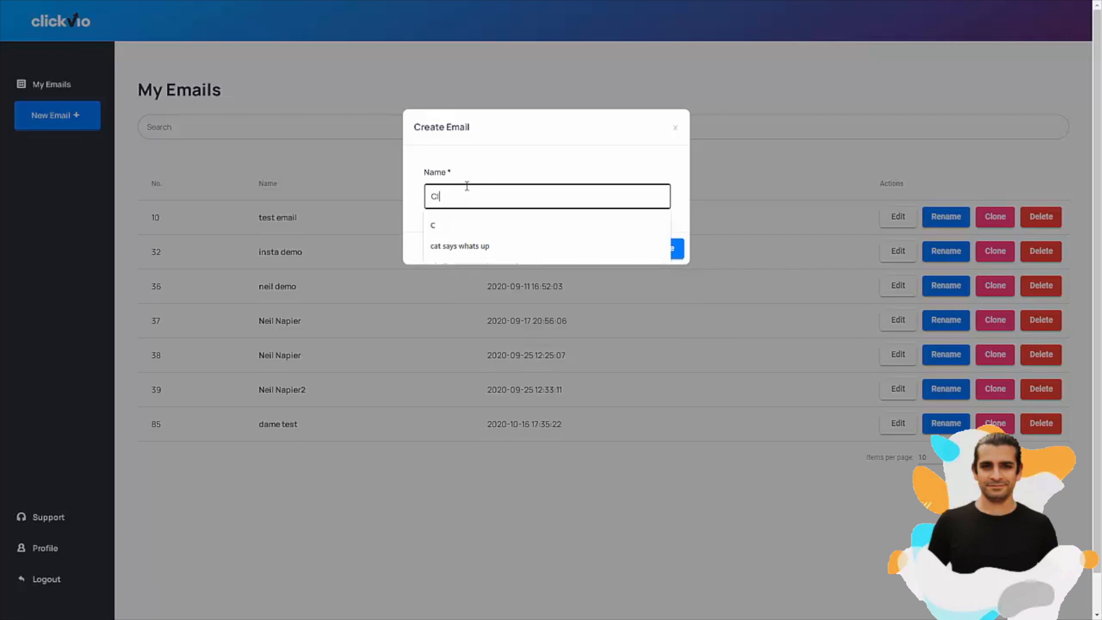
type("Clickvio recommendation")
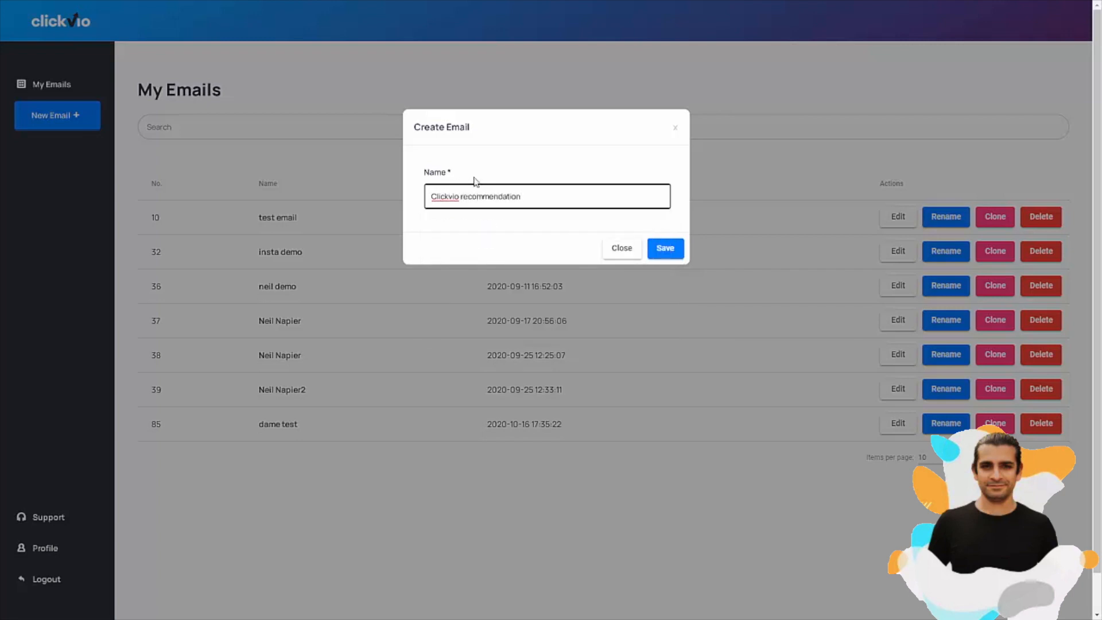
left_click(663, 248)
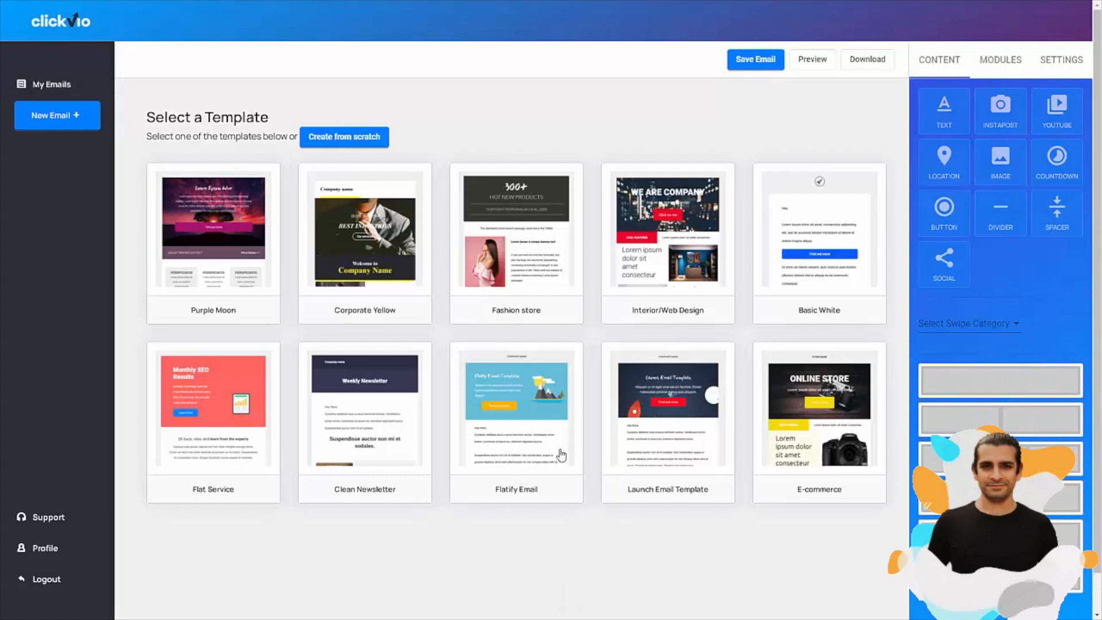
mouse_move(375, 532)
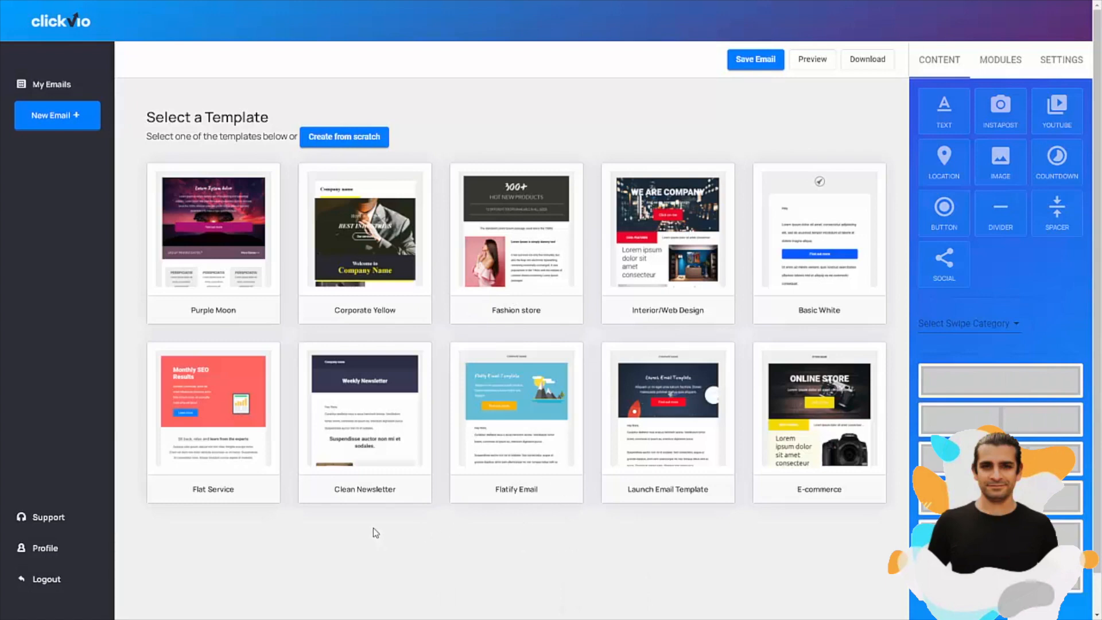
mouse_move(343, 136)
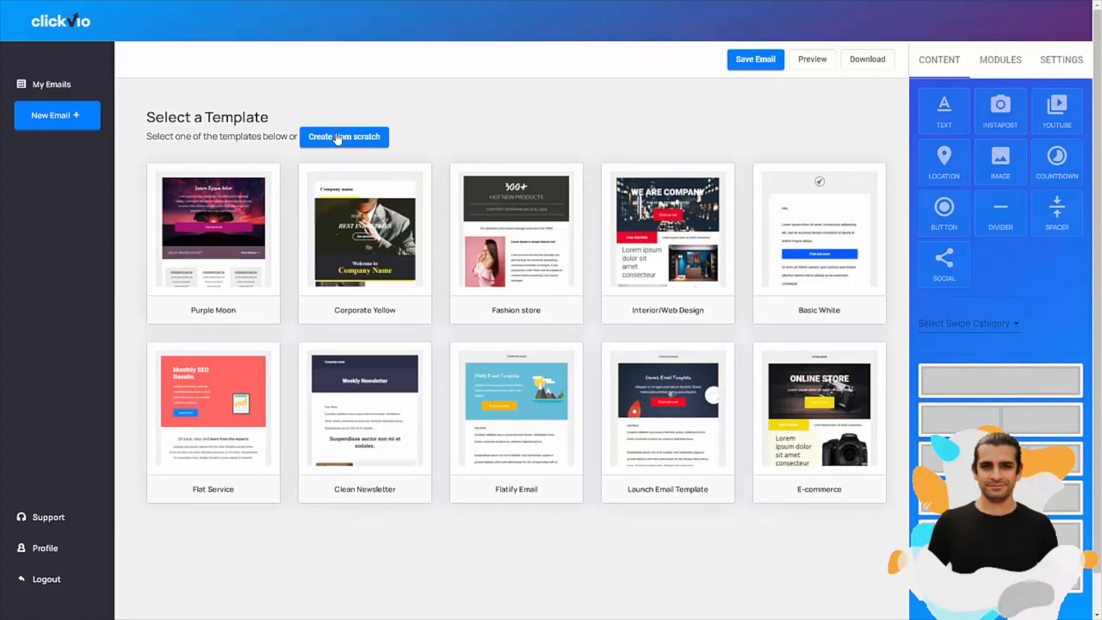
mouse_move(753, 323)
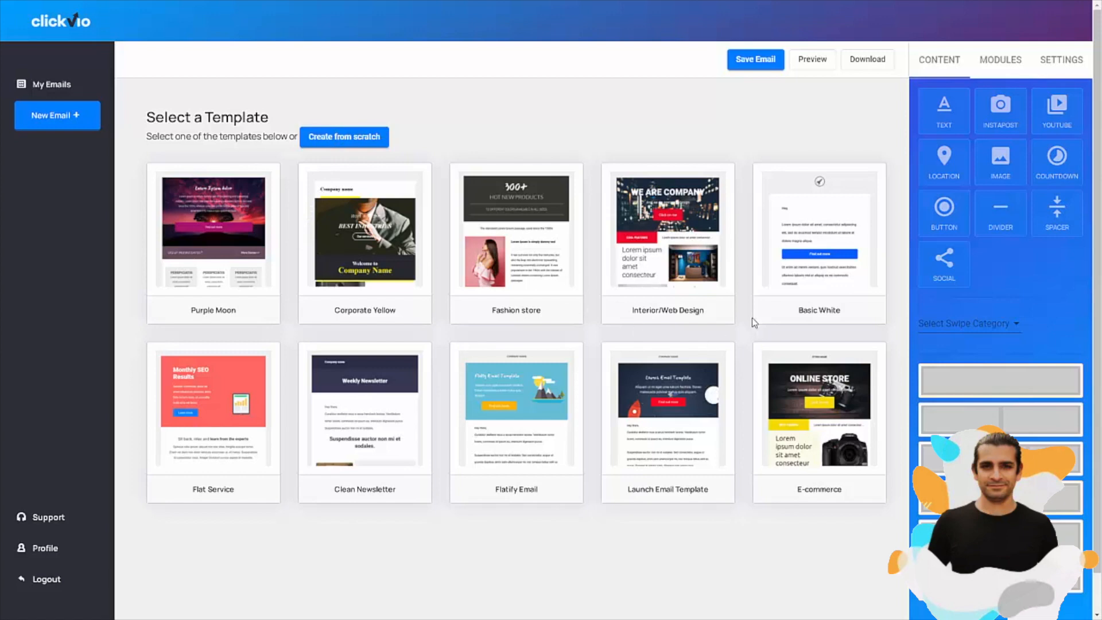
mouse_move(853, 283)
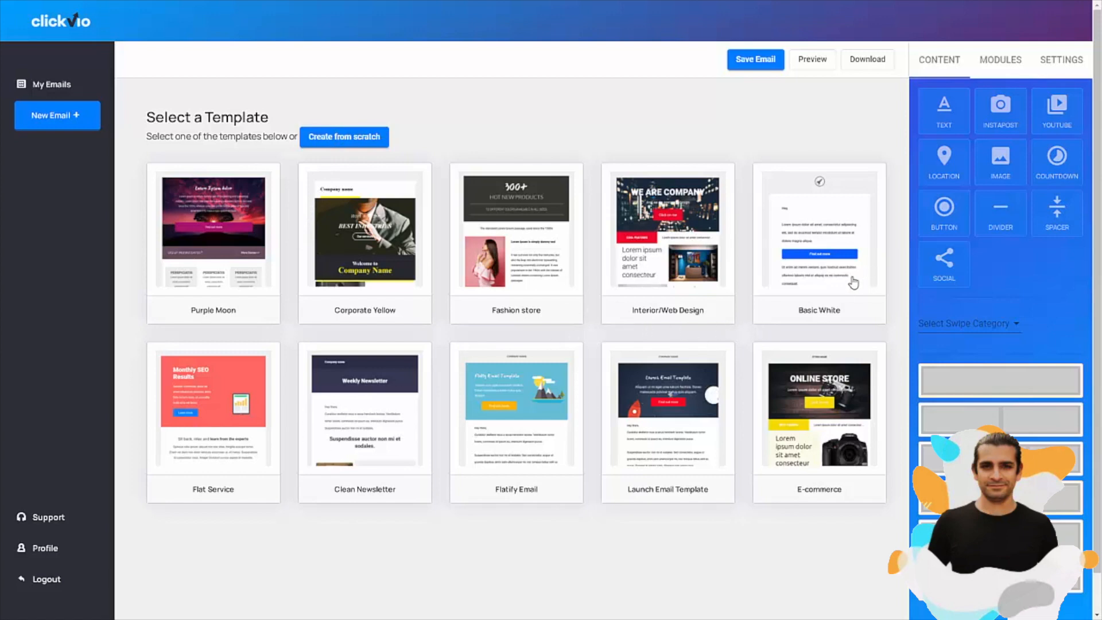
left_click(819, 232)
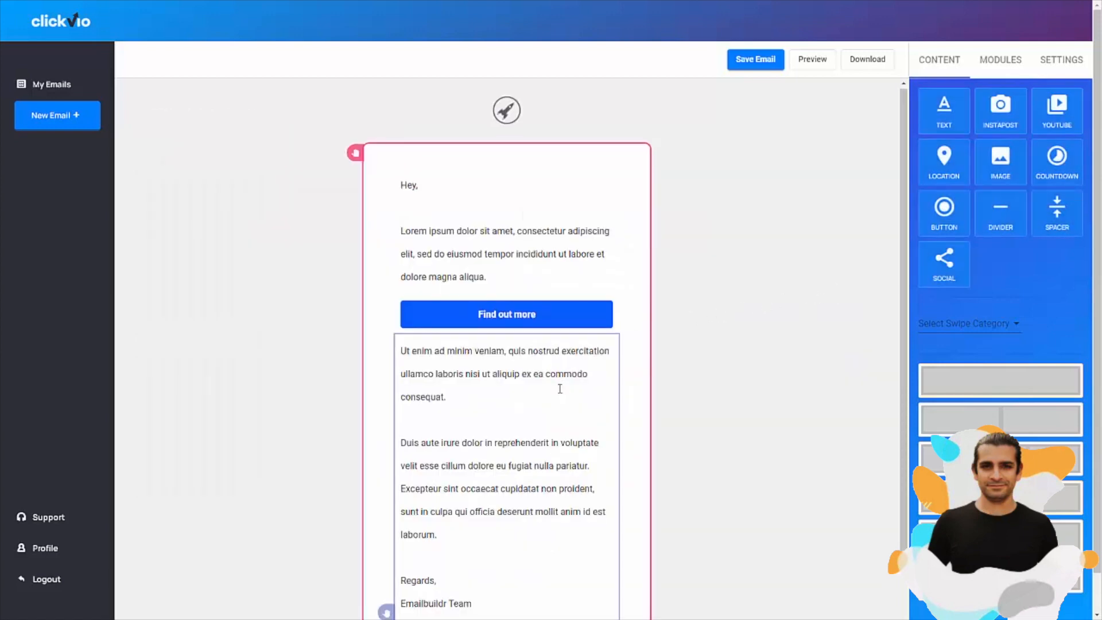
Step: Add an empty text block above the greeting and remove it again
scroll("down", 3)
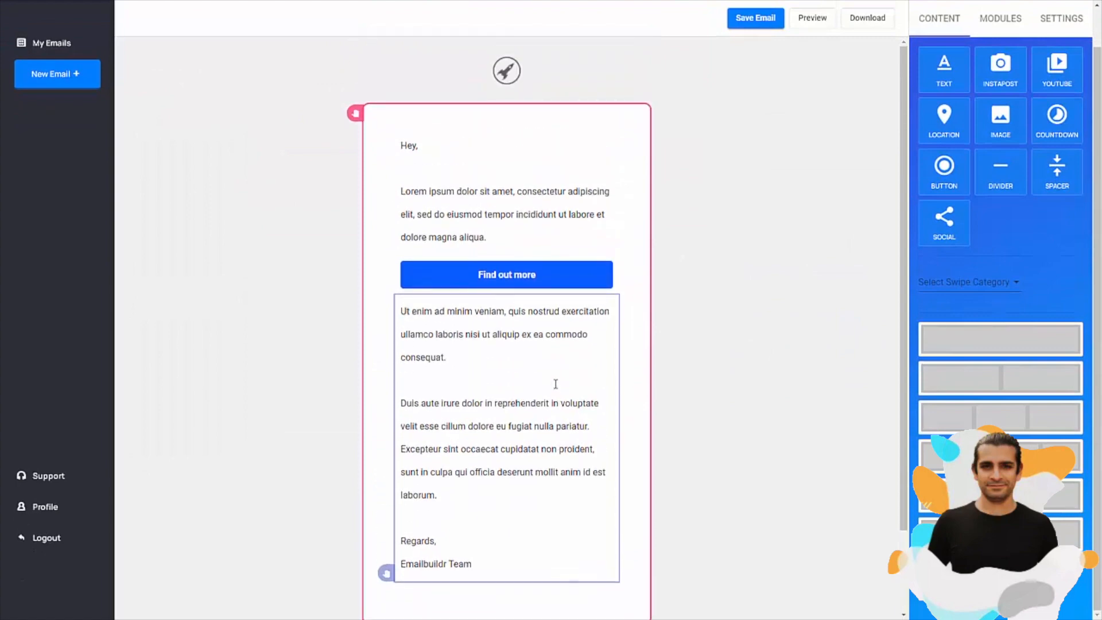
left_click(747, 253)
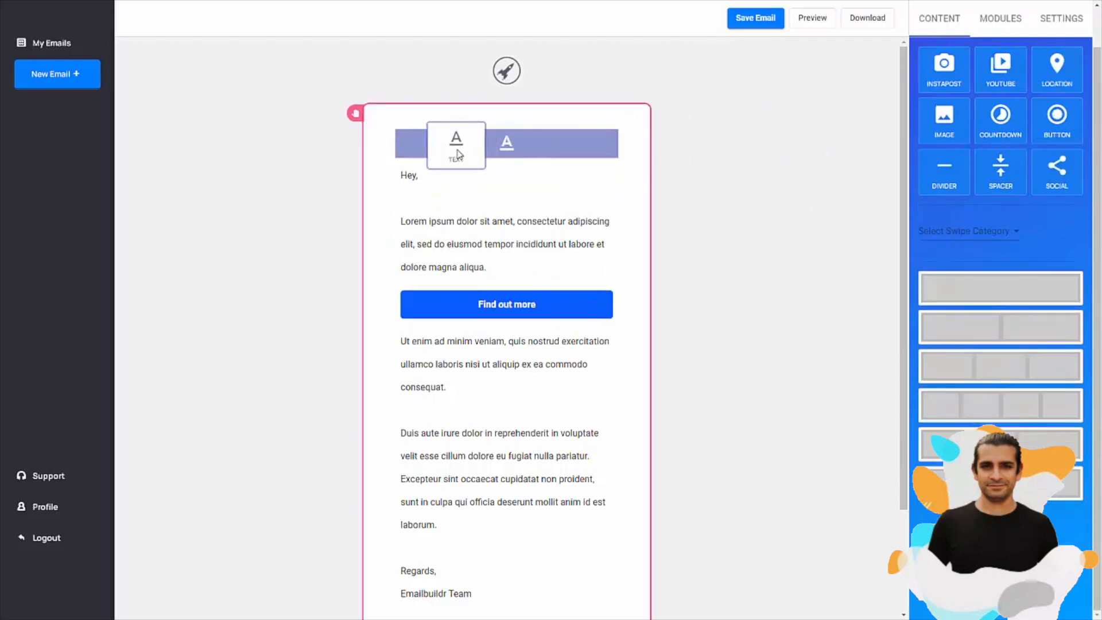
left_click(456, 142)
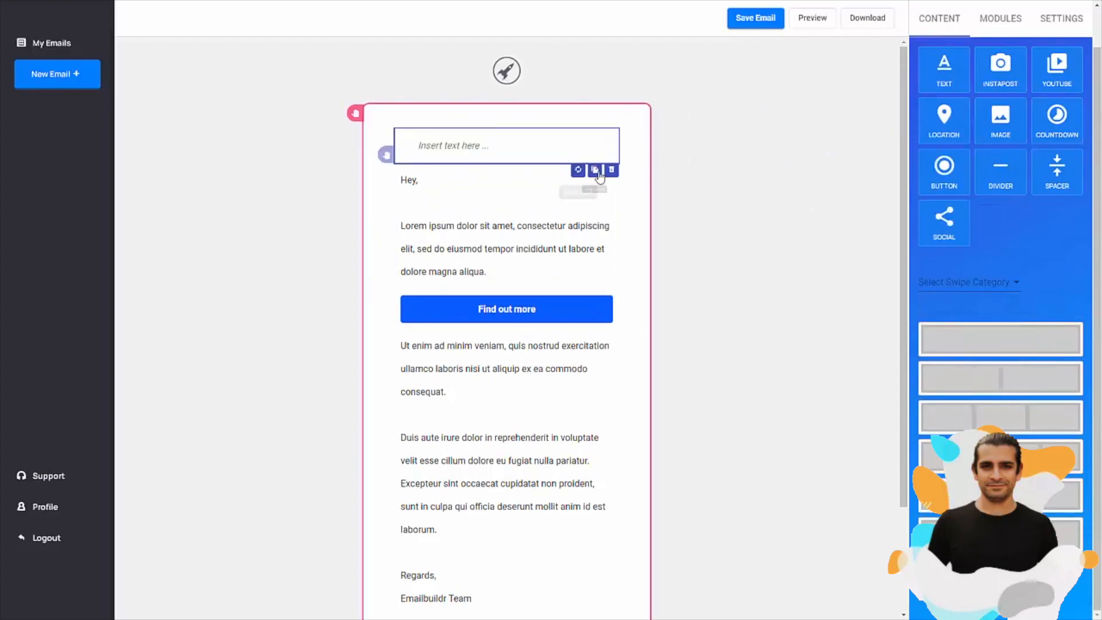
left_click(610, 170)
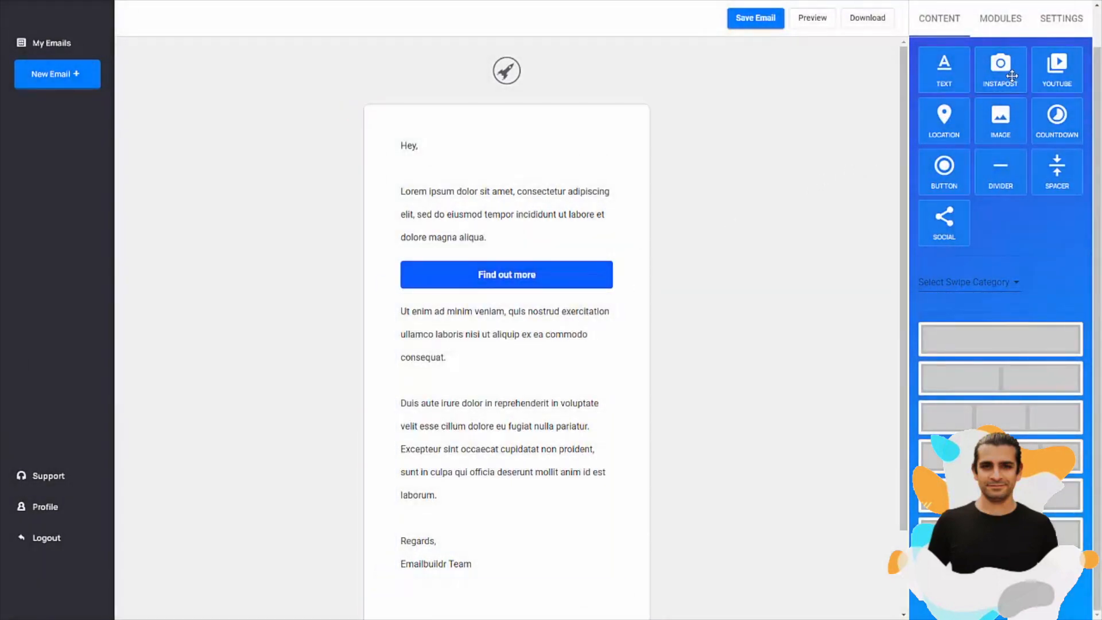
mouse_move(1058, 69)
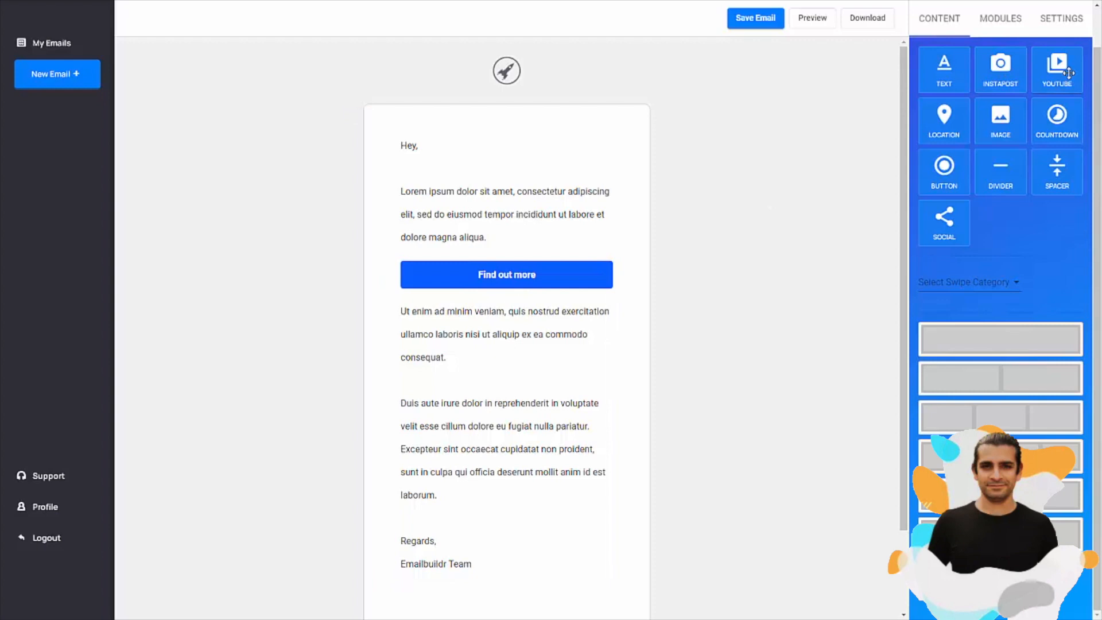
Step: Add a YouTube video block at the top and delete it, confirming Yes
left_click(1057, 68)
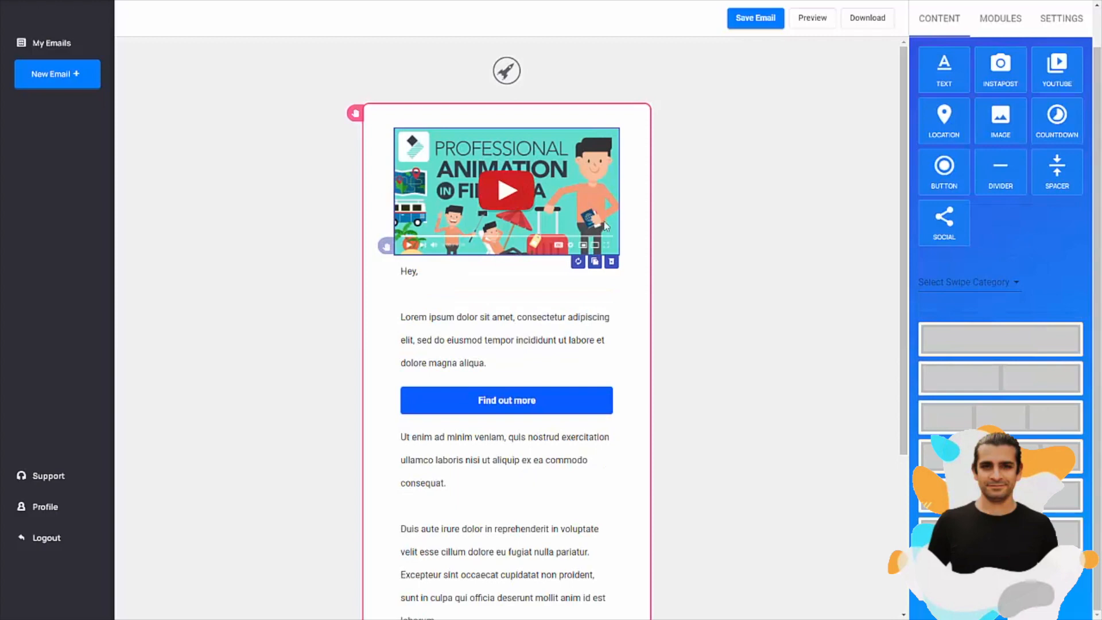
left_click(611, 260)
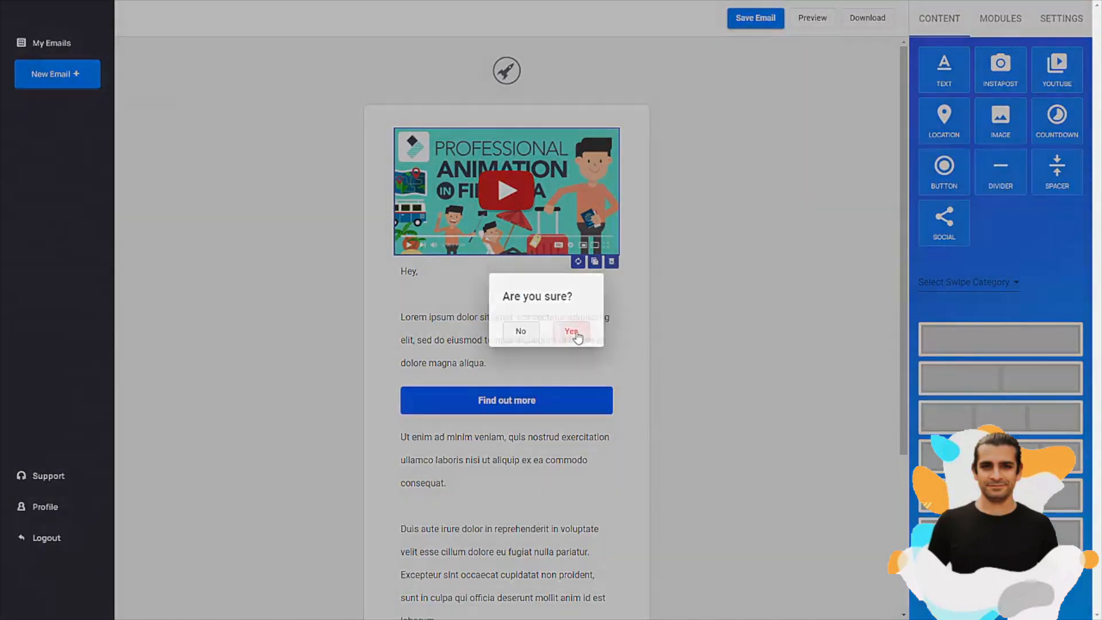
left_click(572, 331)
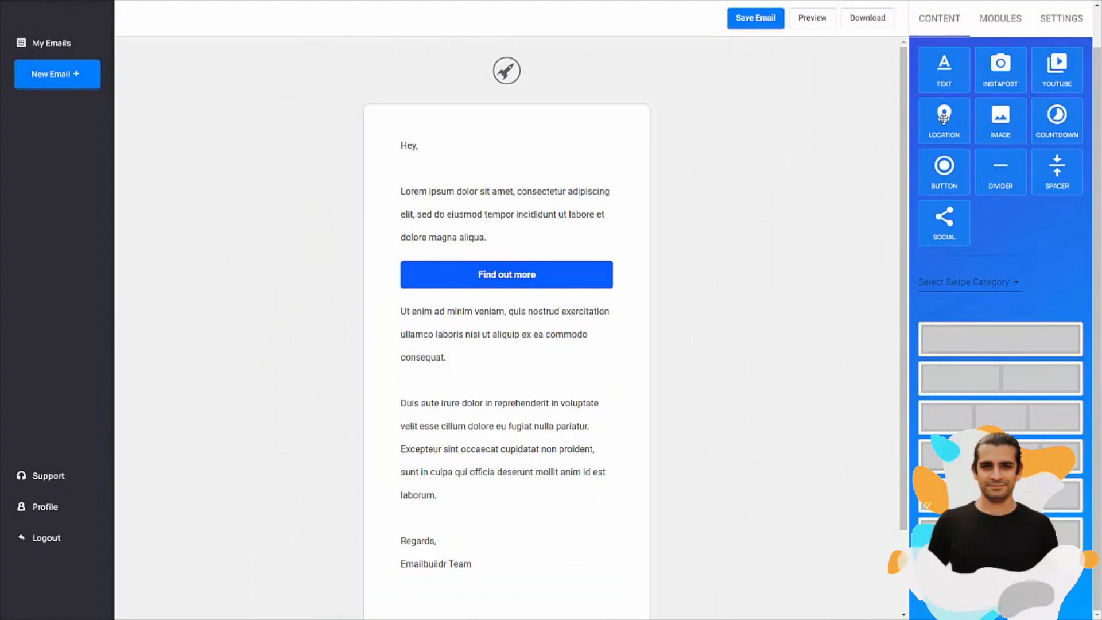
mouse_move(1063, 122)
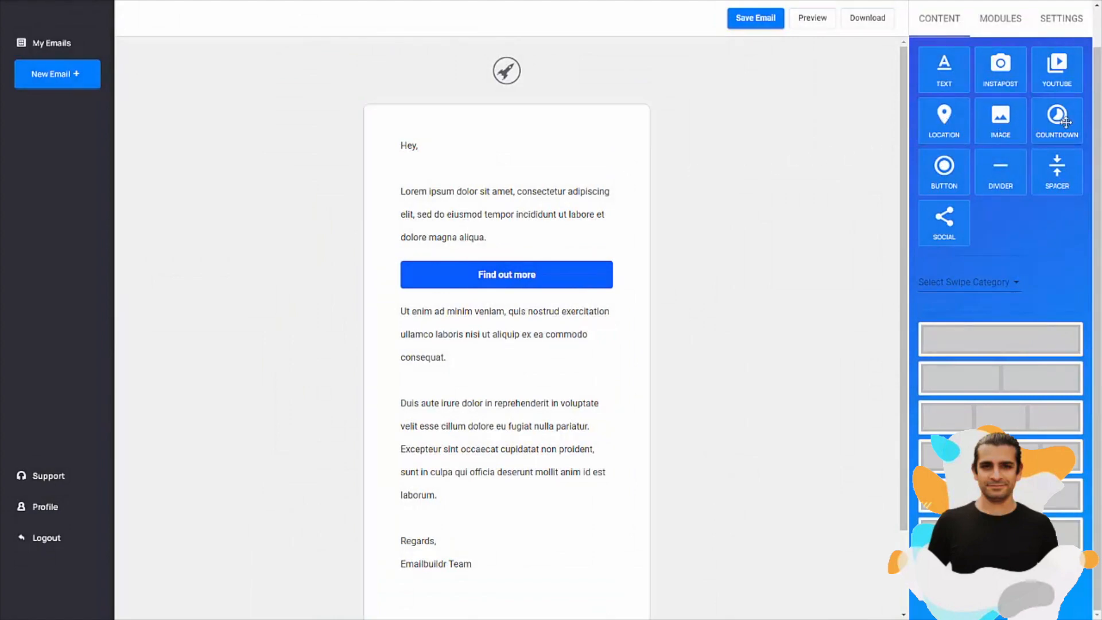
Step: Add a countdown timer and move it below the Find out more button
left_click(1056, 121)
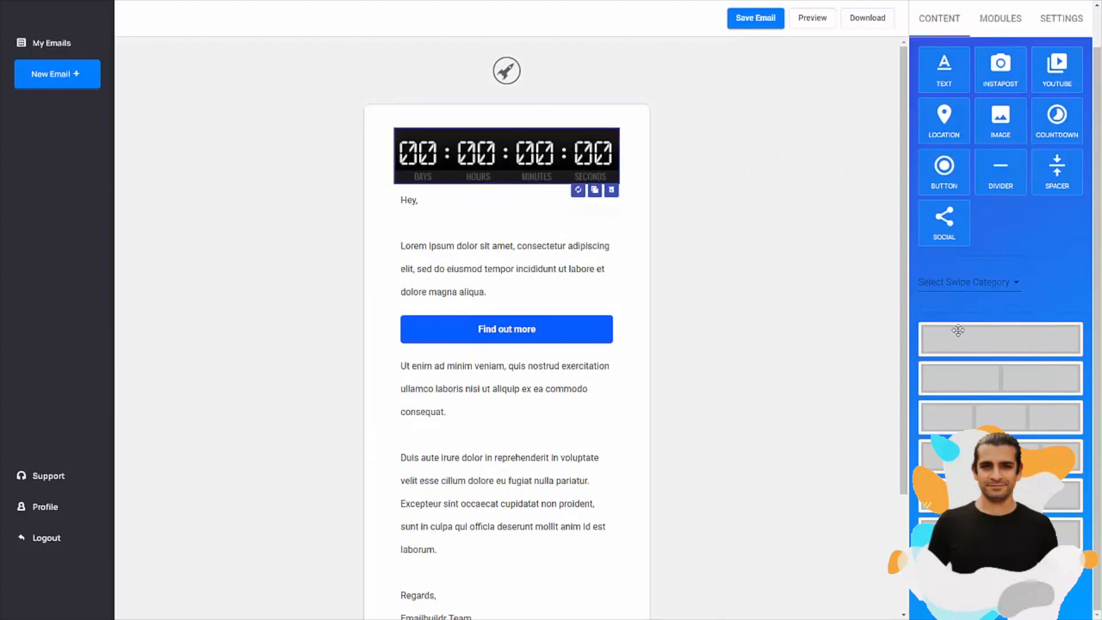
mouse_move(594, 191)
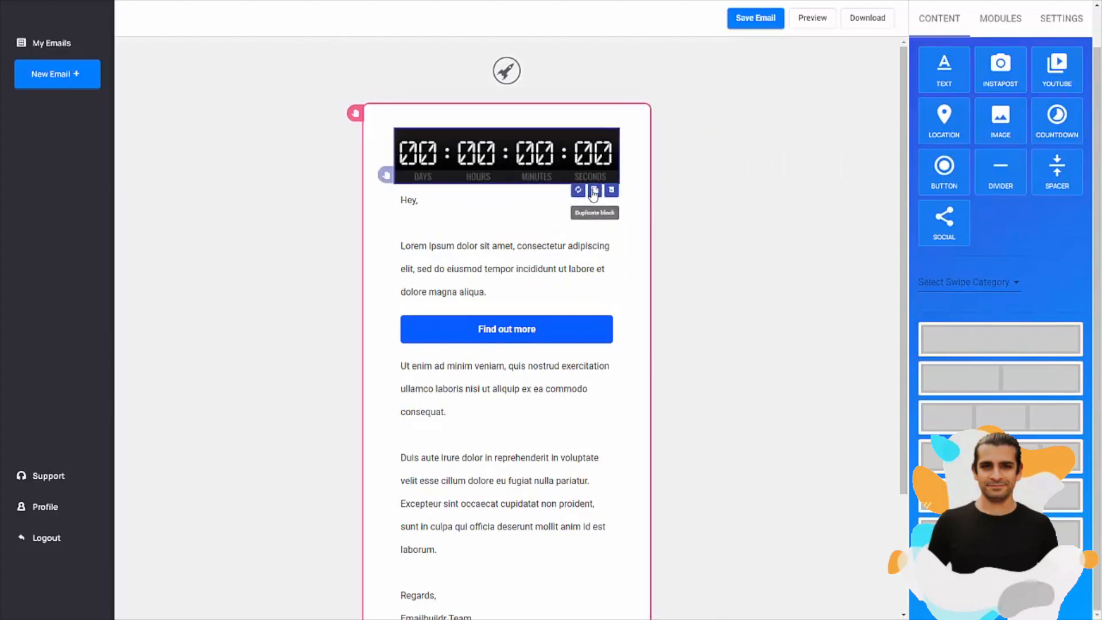
mouse_move(481, 177)
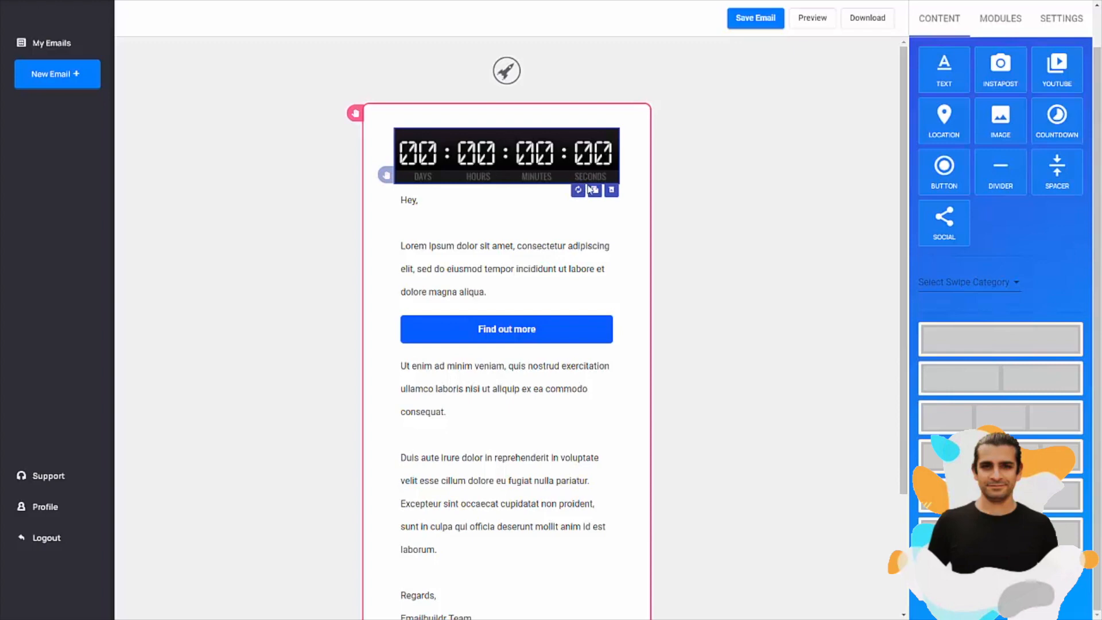
left_click_drag(507, 155, 506, 324)
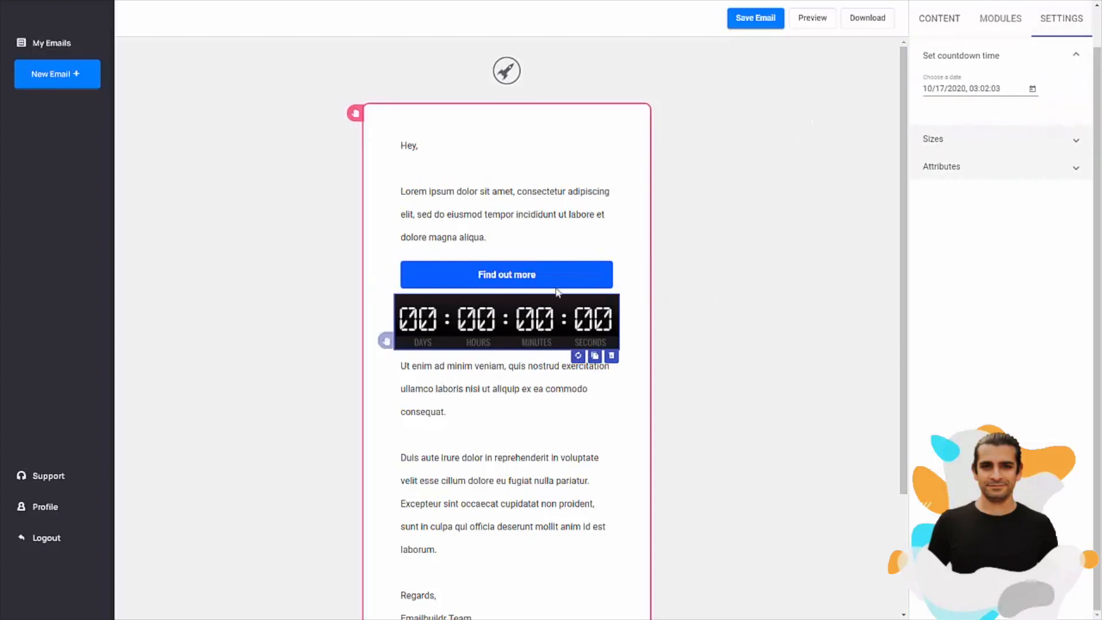
left_click(507, 275)
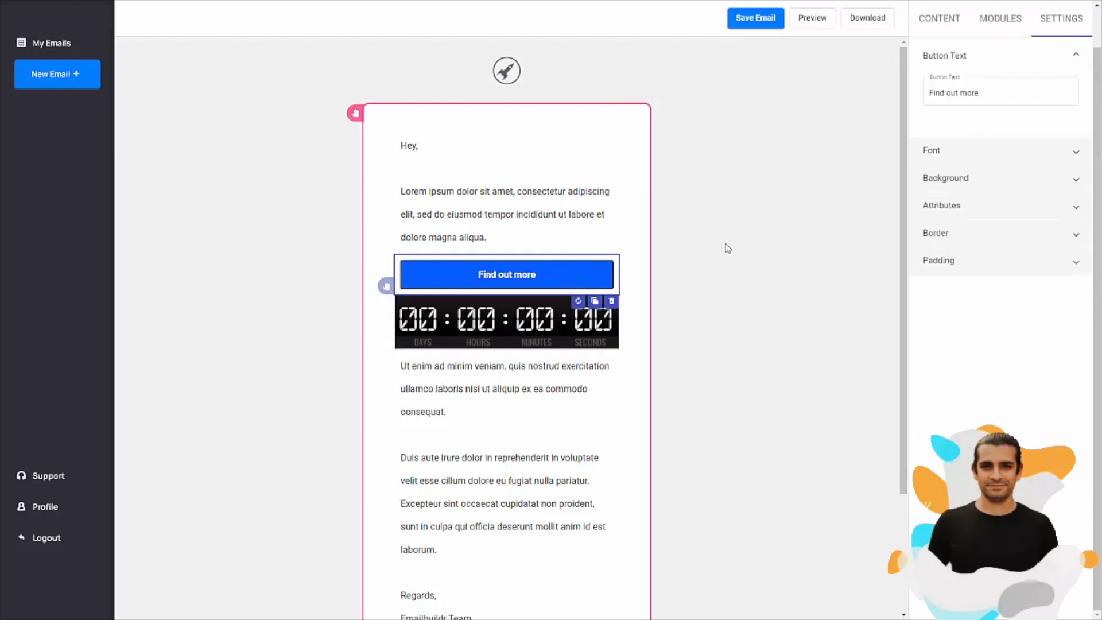
Step: Bring up the countdown block's settings and expand its attribute section
left_click(506, 322)
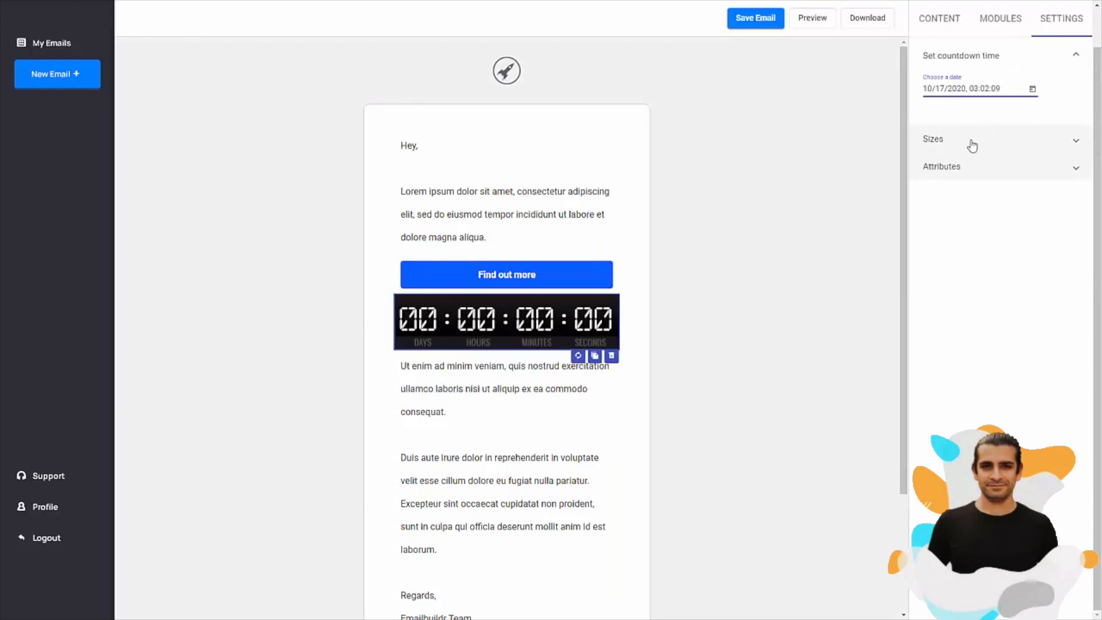
left_click(932, 139)
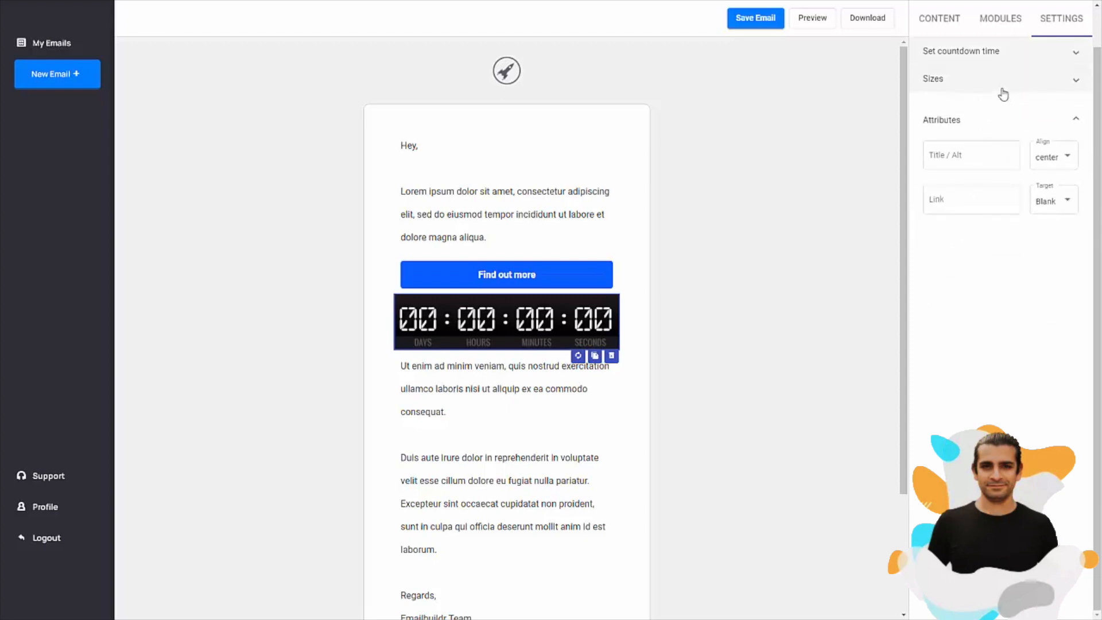
left_click(939, 18)
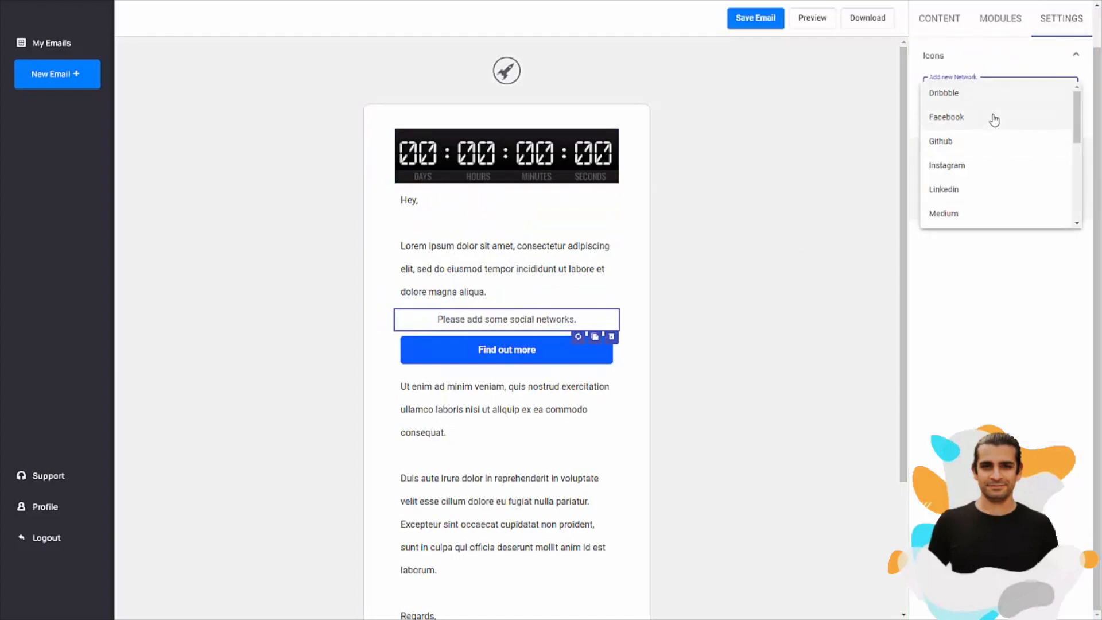
Step: Add Facebook, Instagram and Pinterest icons to the social block above the button
left_click(946, 117)
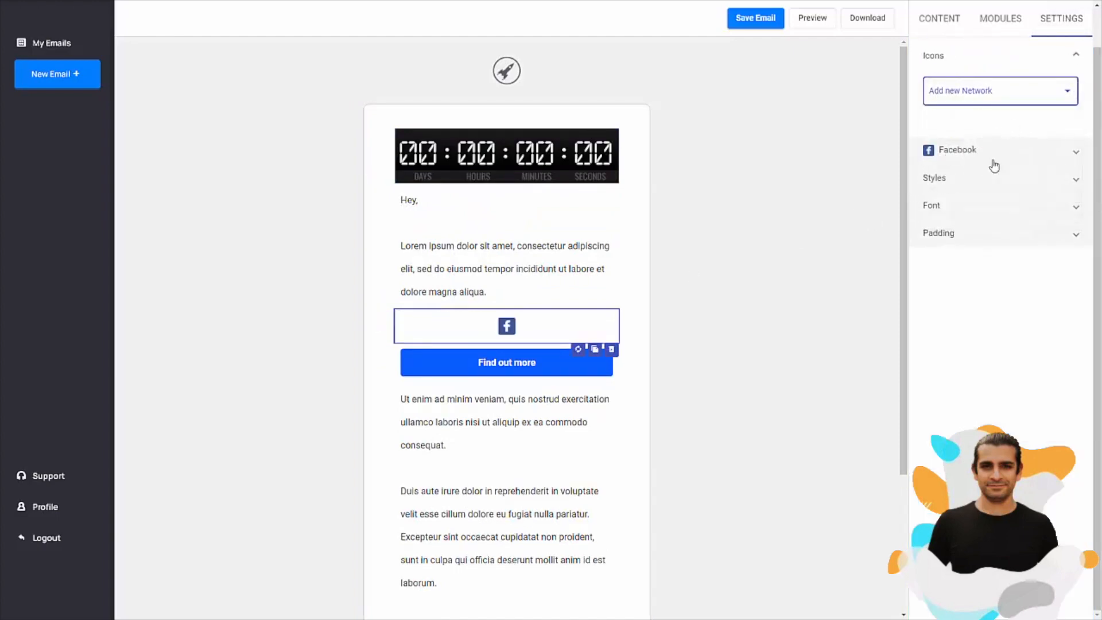
left_click(998, 89)
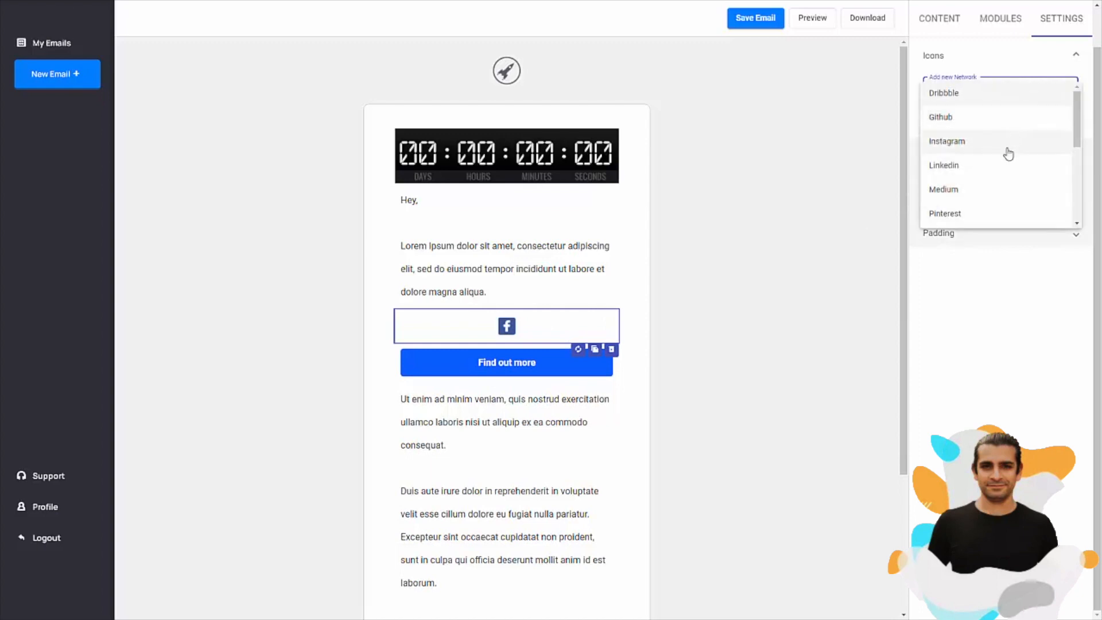
left_click(947, 140)
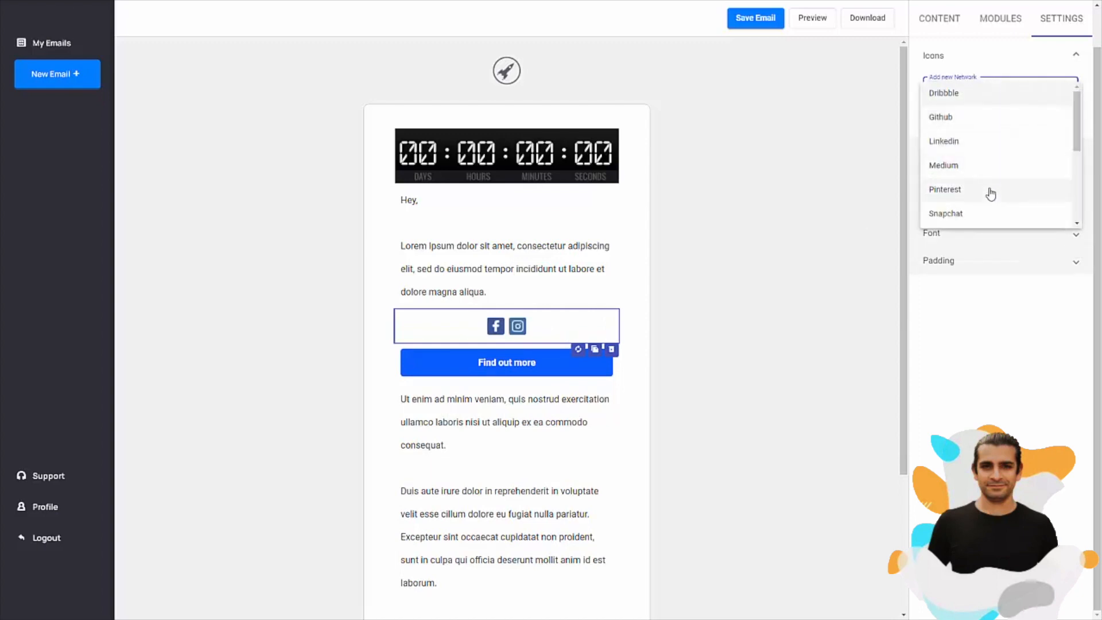
left_click(946, 189)
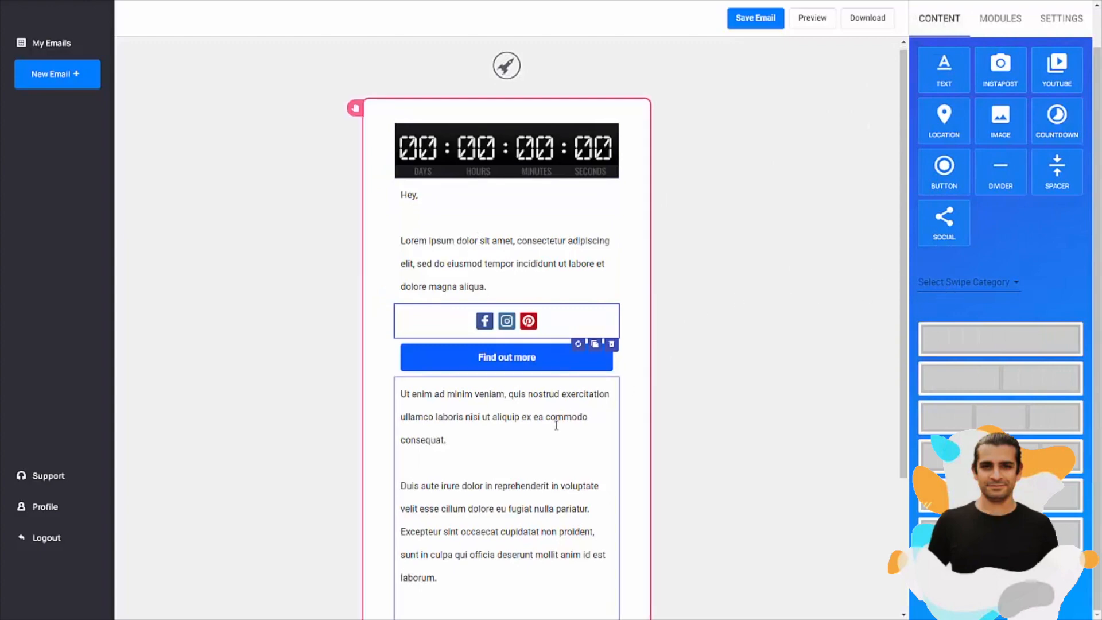
Step: Insert a skin-care swipe email and remove the Lorem ipsum placeholder text block
scroll("down", 3)
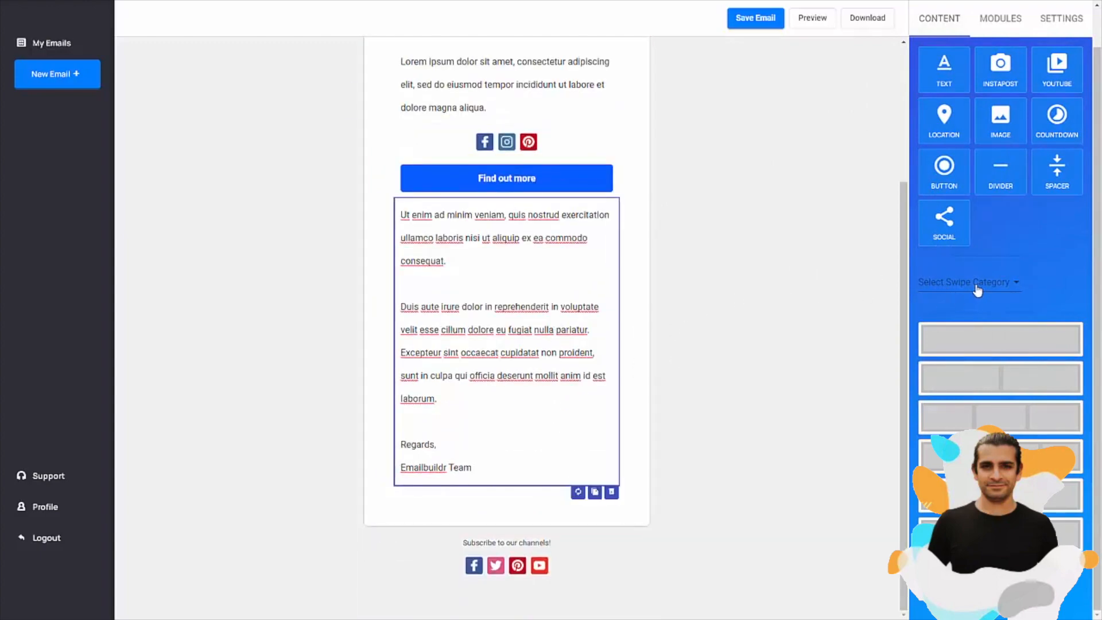
left_click(969, 282)
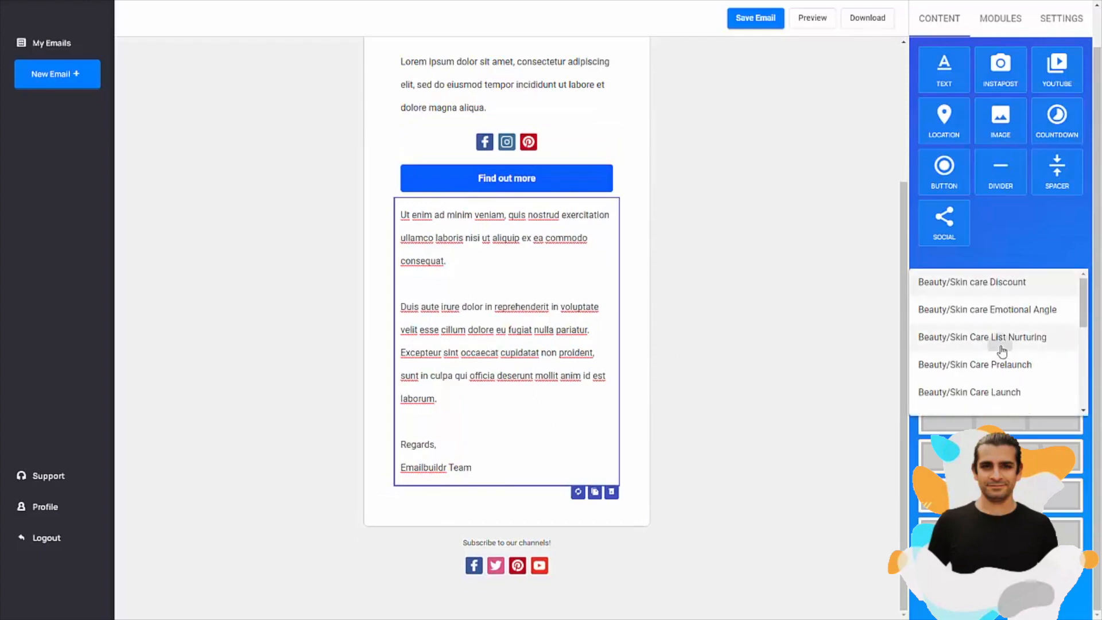
scroll("down", 3)
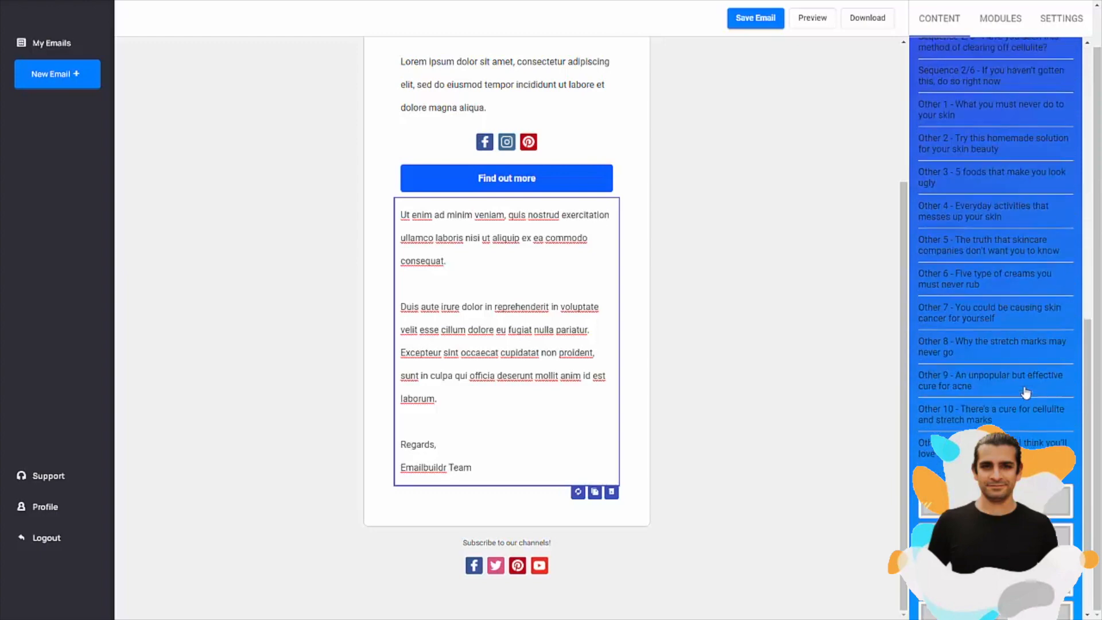
left_click(939, 19)
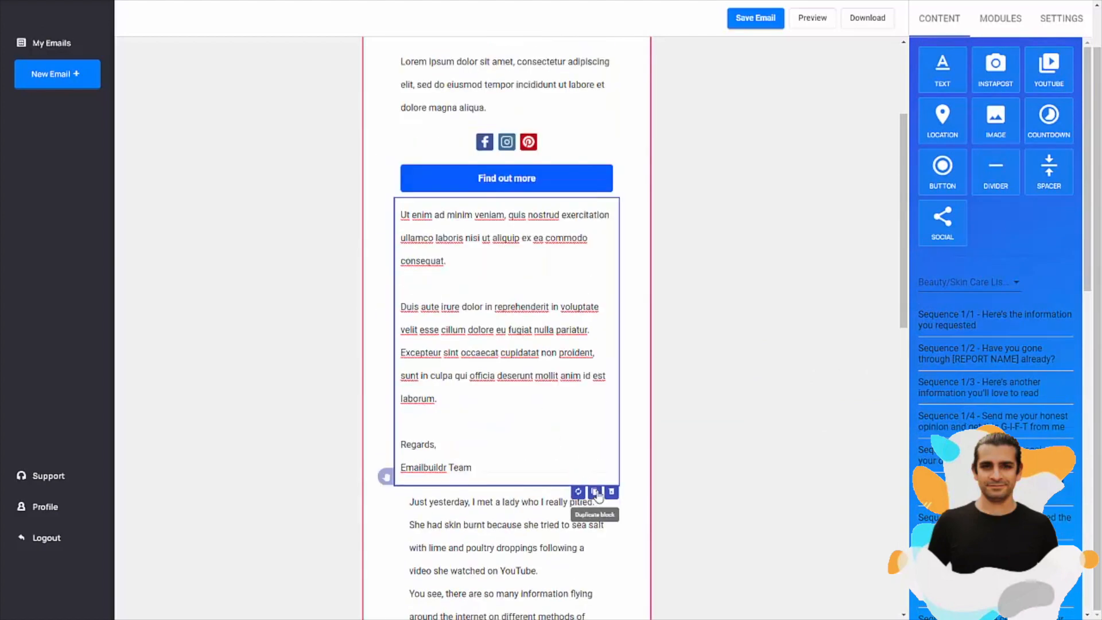
left_click(595, 491)
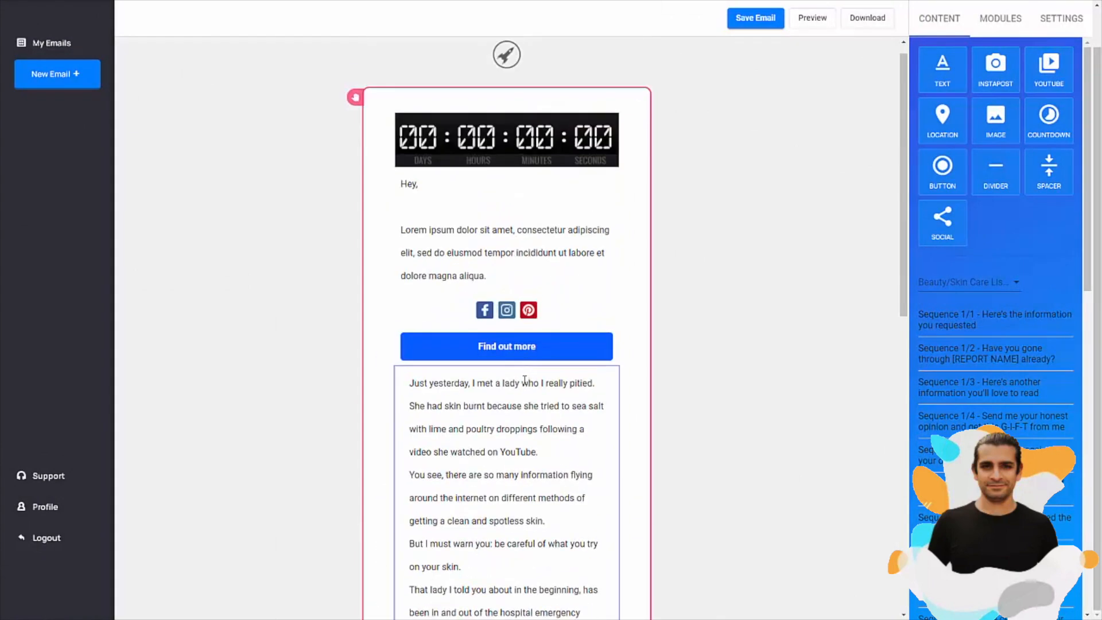
left_click(507, 346)
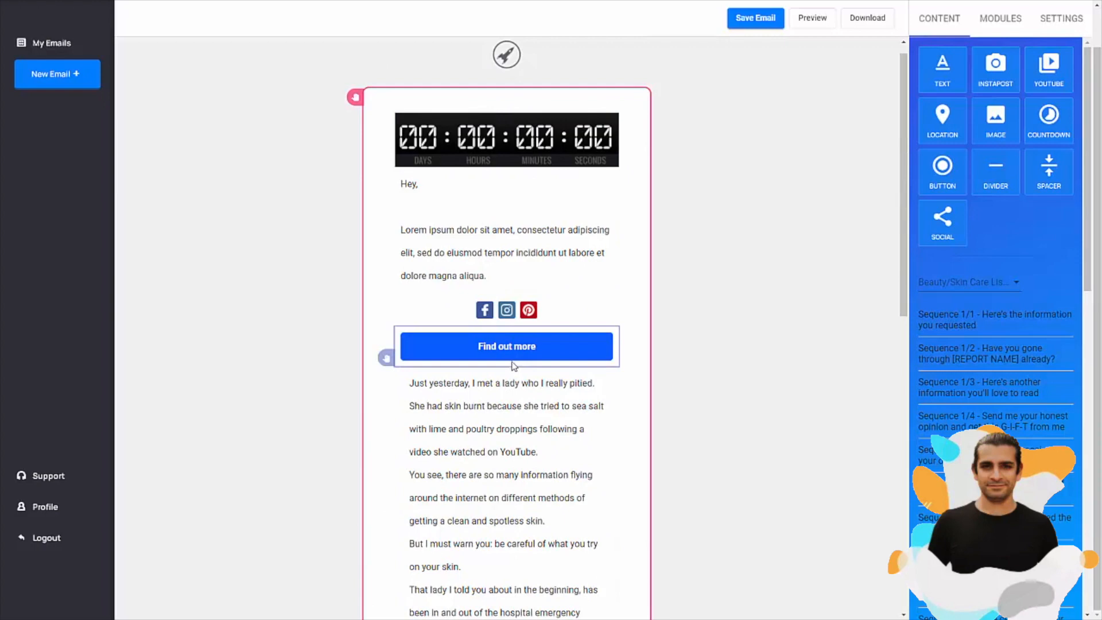
mouse_move(509, 363)
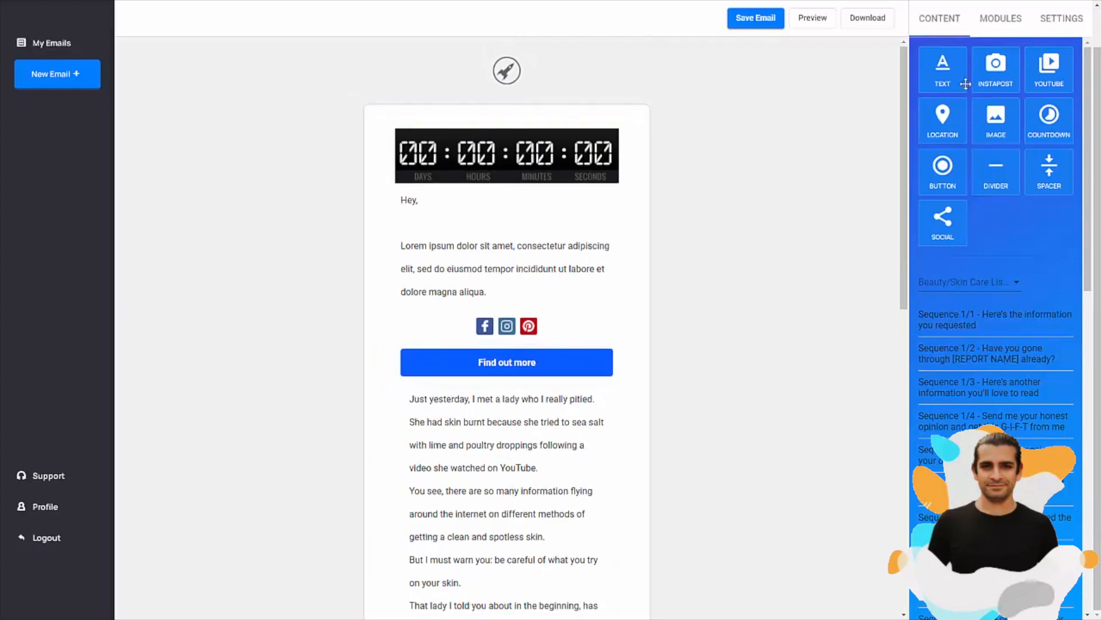
left_click(1001, 18)
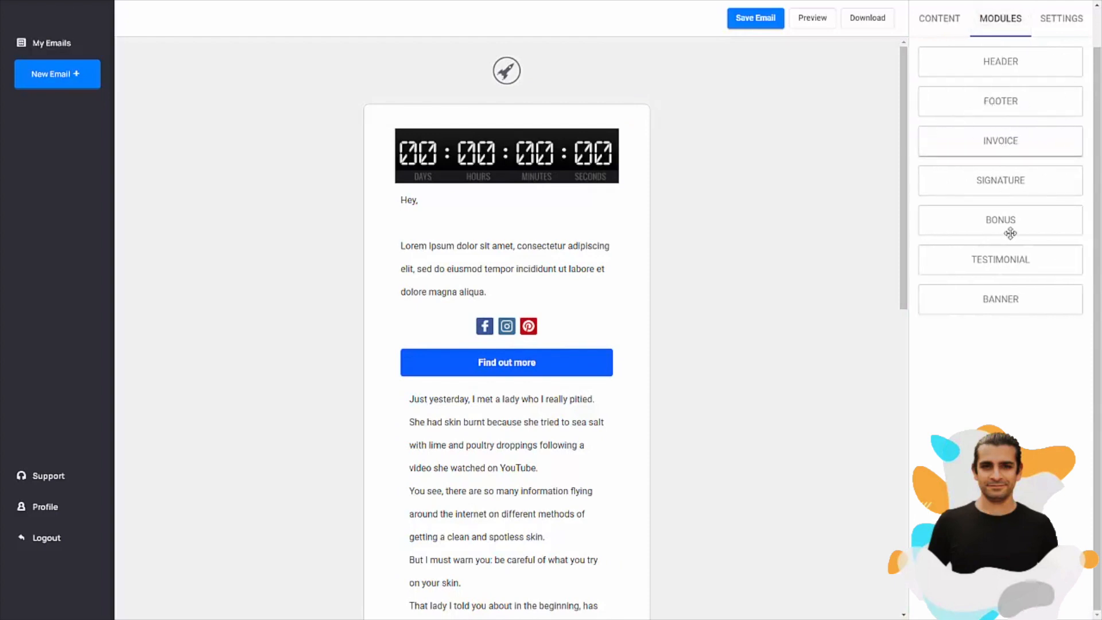
mouse_move(778, 249)
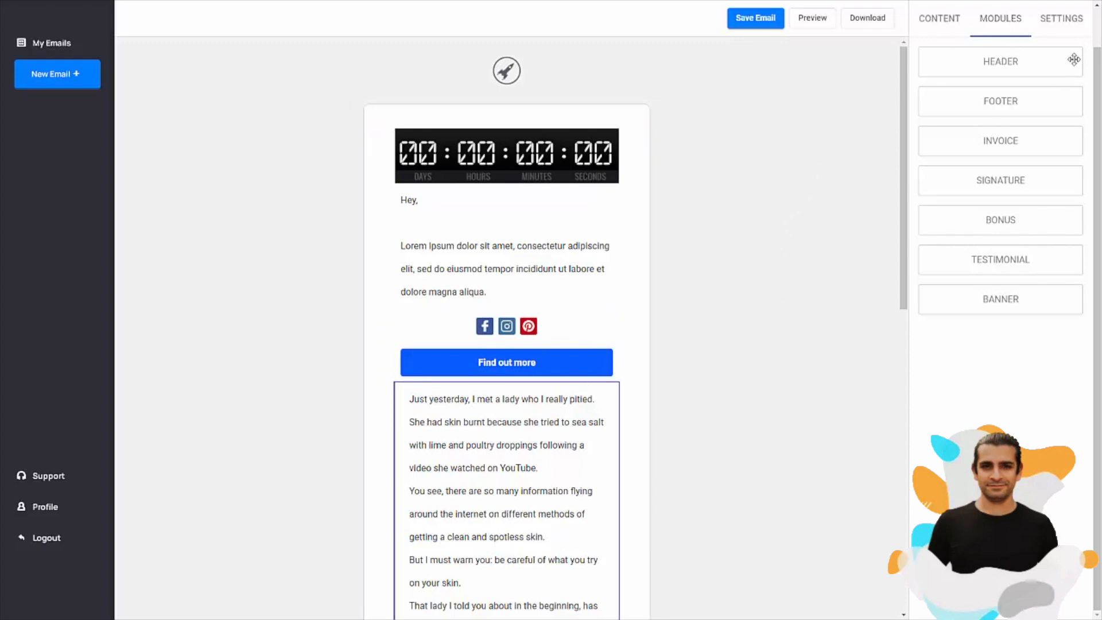
left_click(1061, 18)
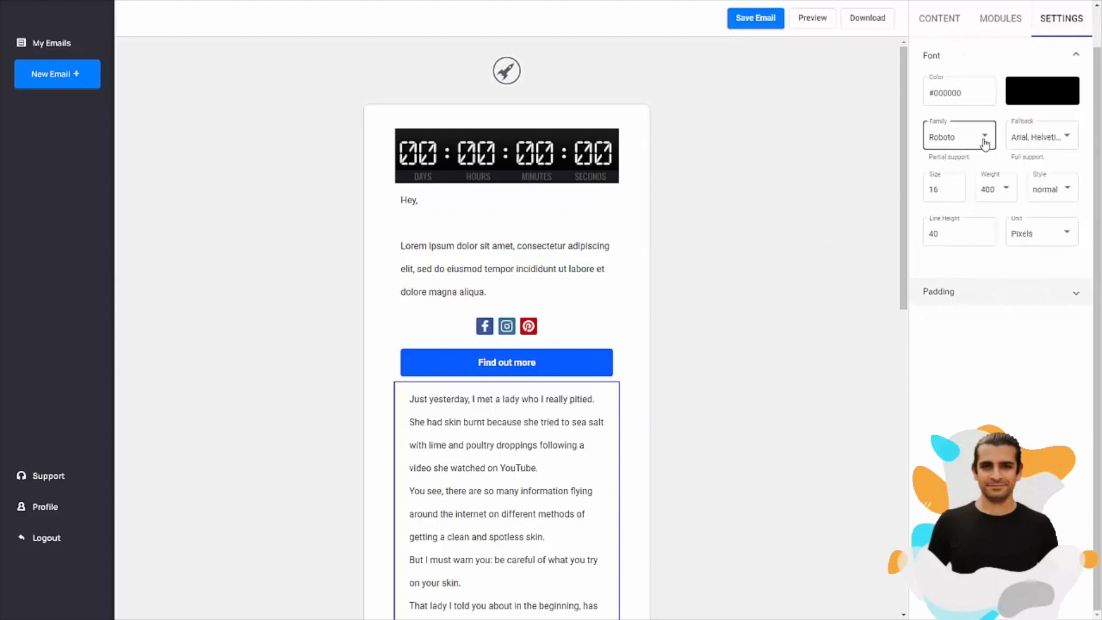
scroll("down", 3)
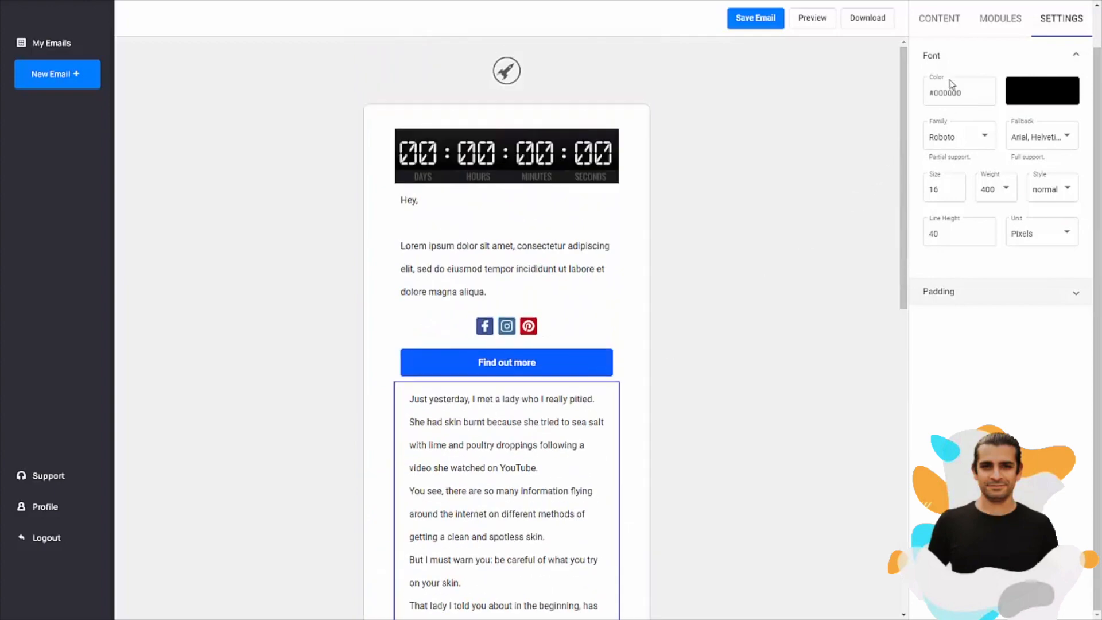
left_click(940, 18)
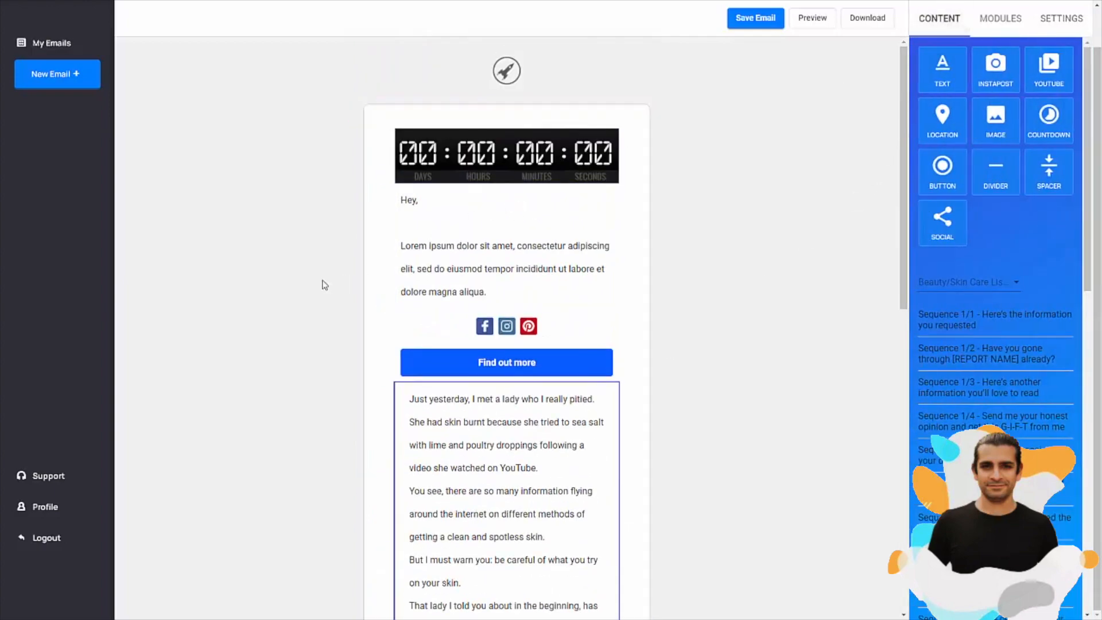
mouse_move(359, 252)
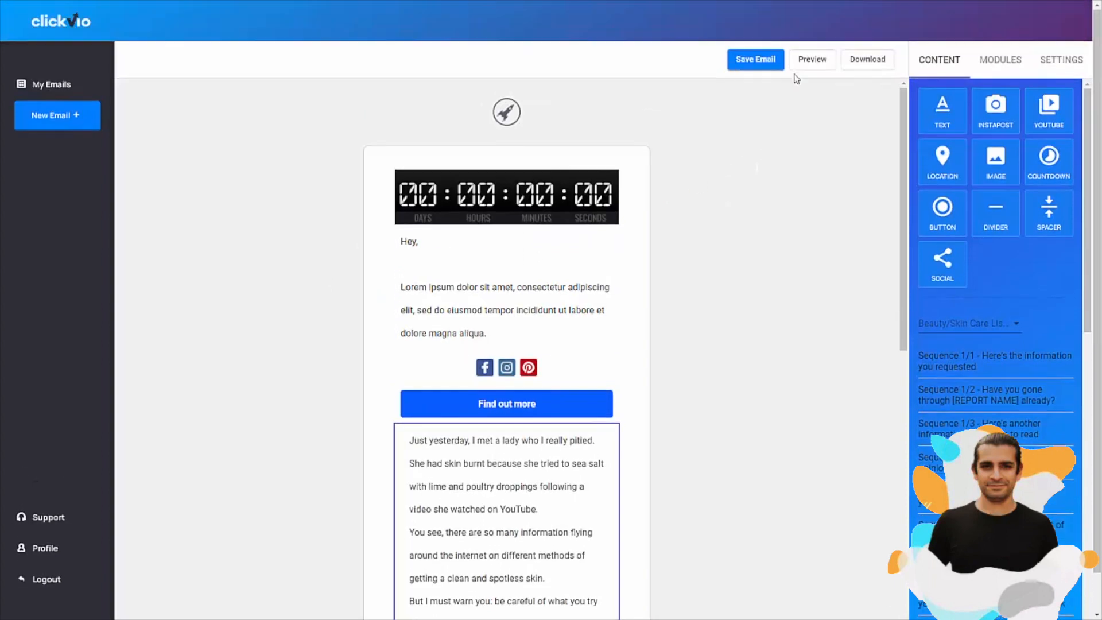
left_click(812, 58)
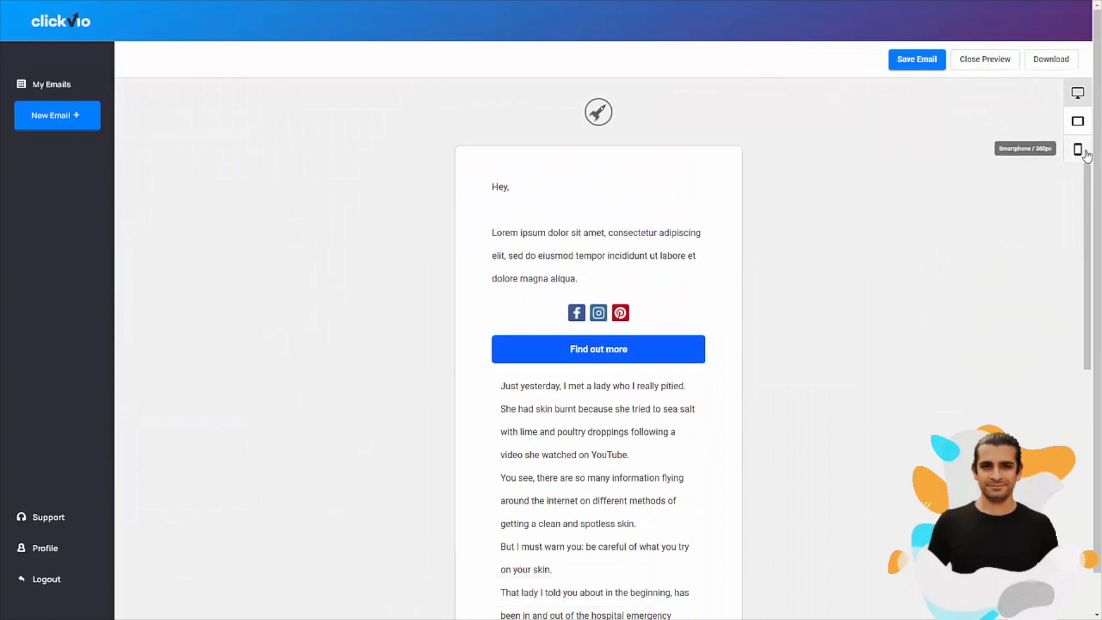
left_click(1078, 149)
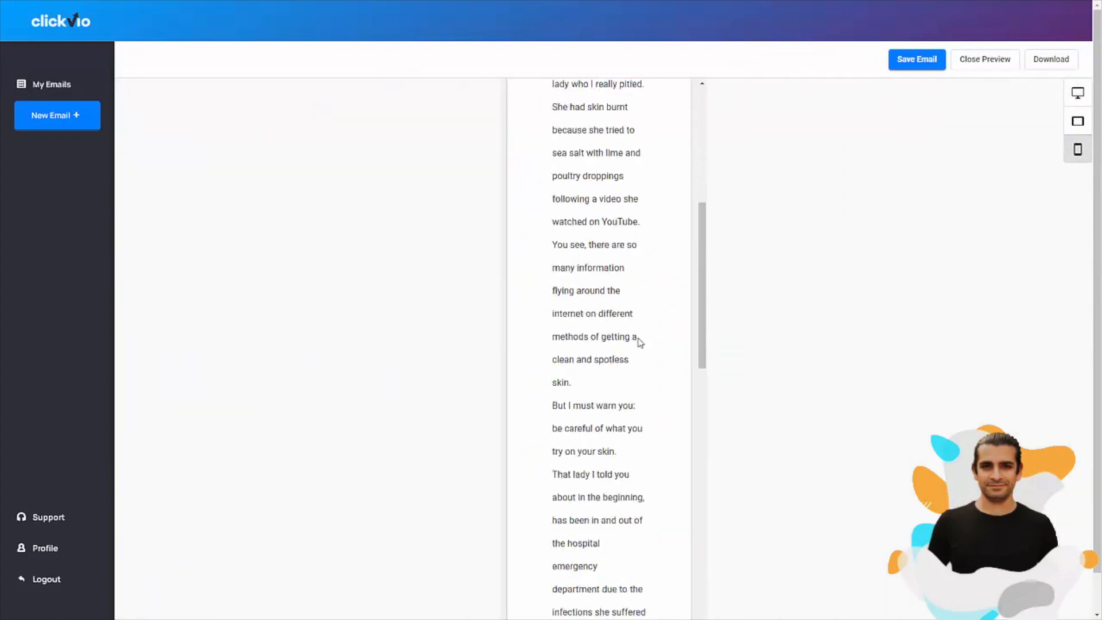
left_click(1078, 122)
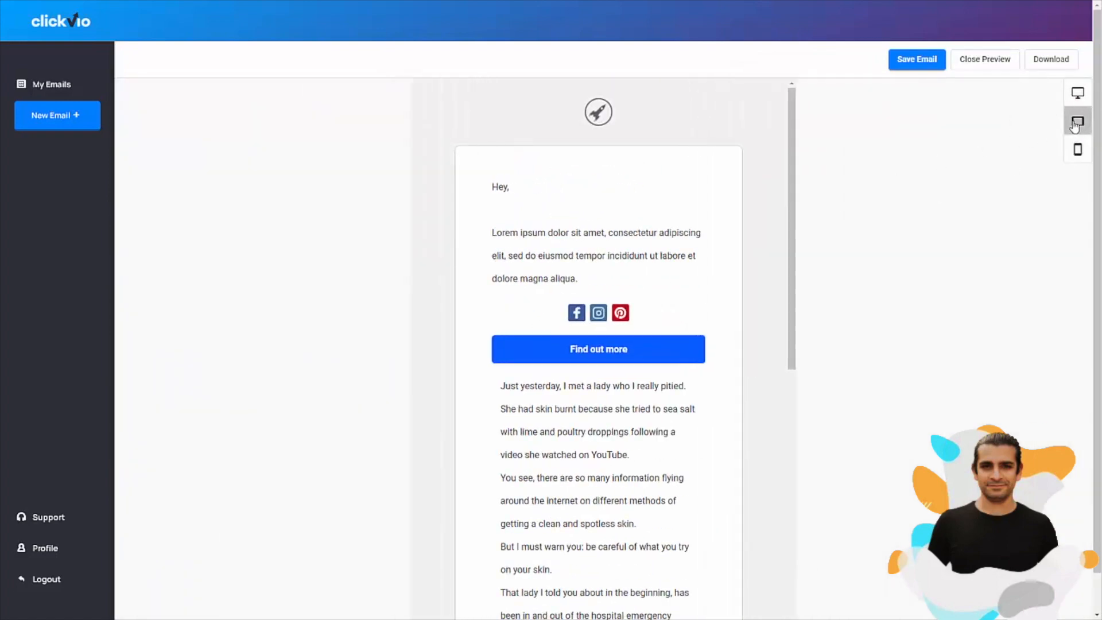
left_click(1079, 92)
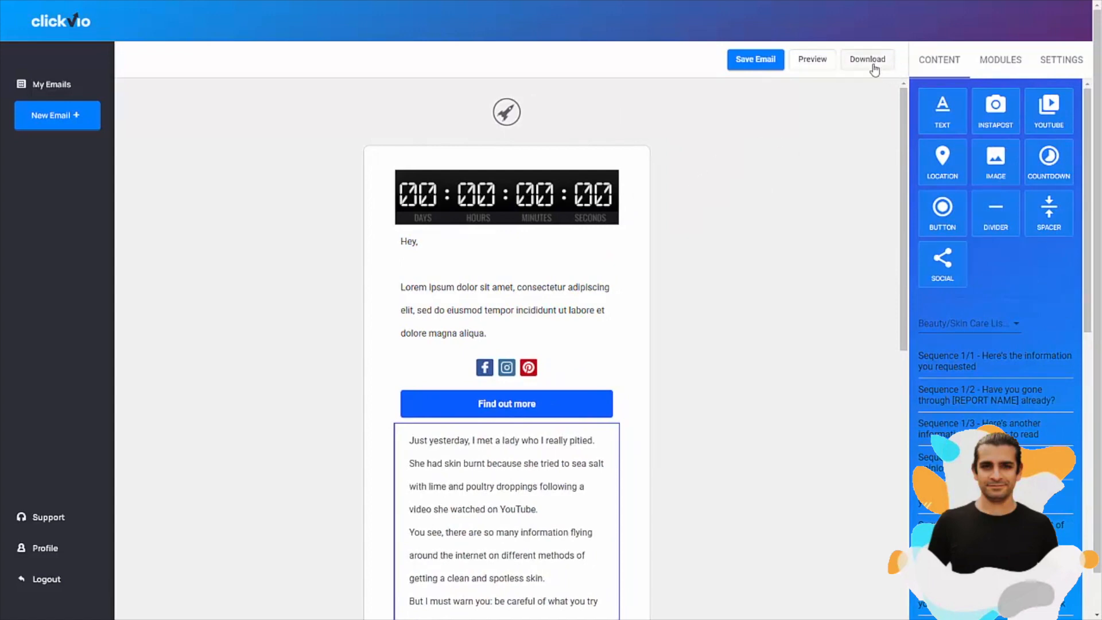
Step: Download the email from Clickvio using the HTML Output format
left_click(868, 59)
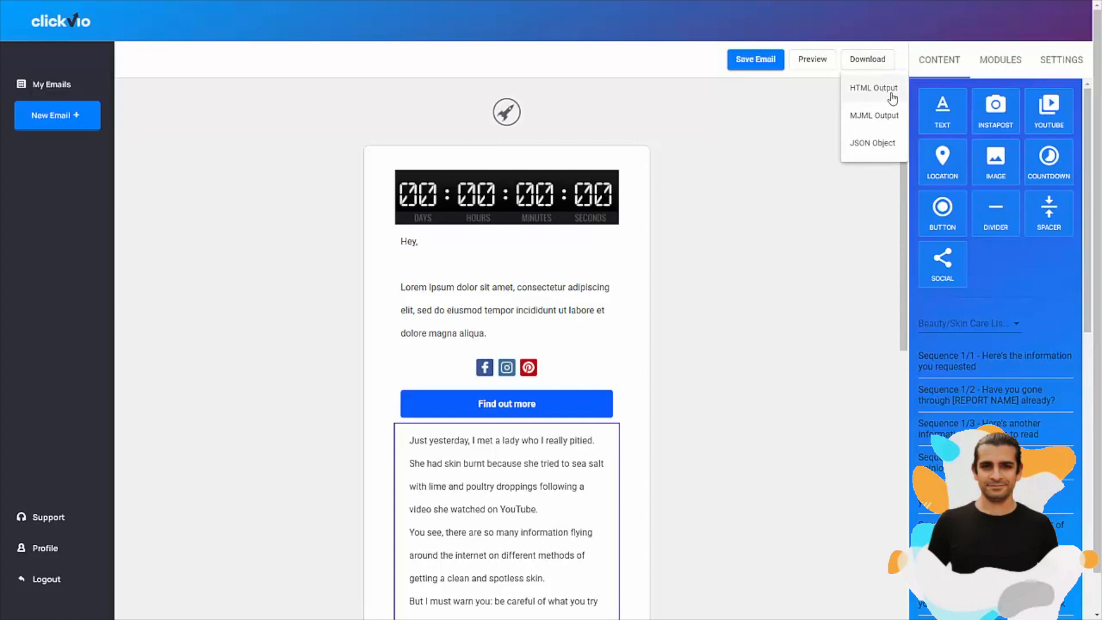
mouse_move(875, 115)
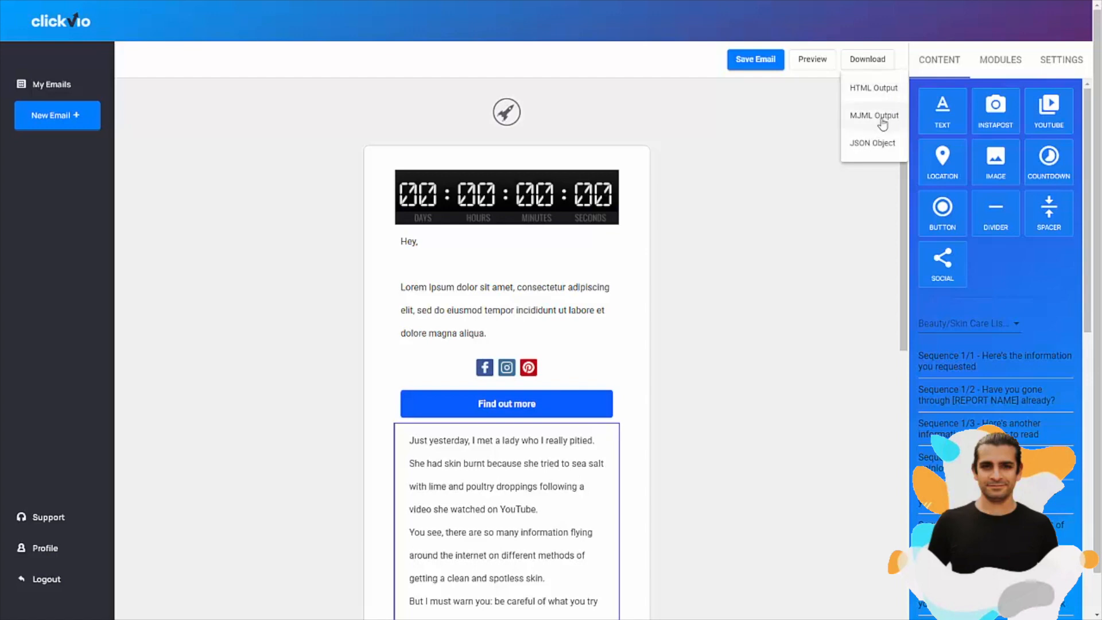
mouse_move(886, 149)
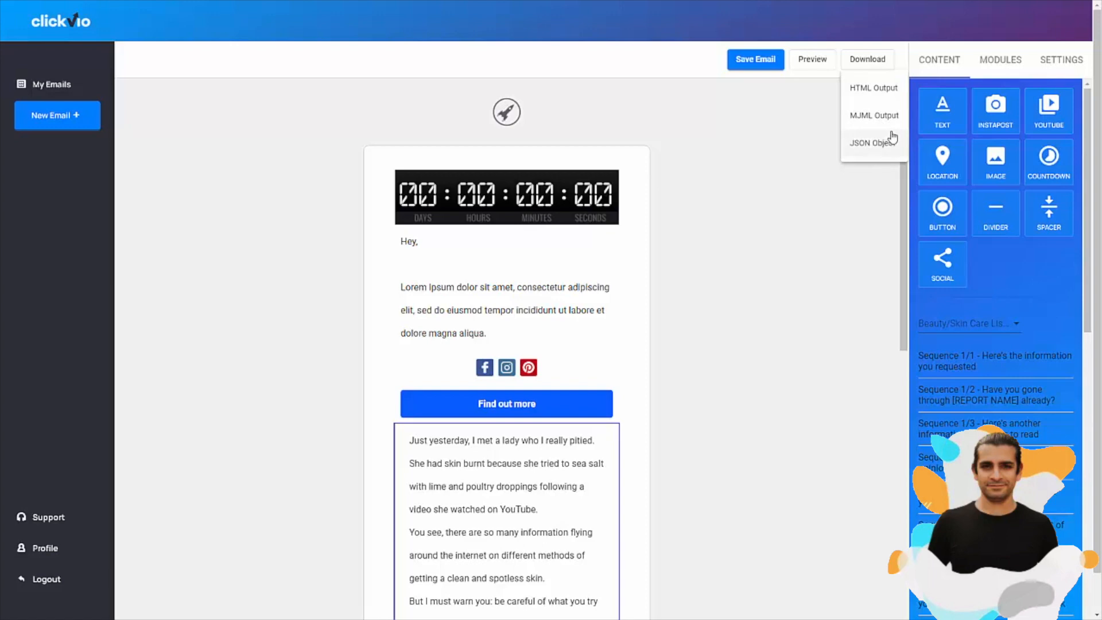
mouse_move(891, 138)
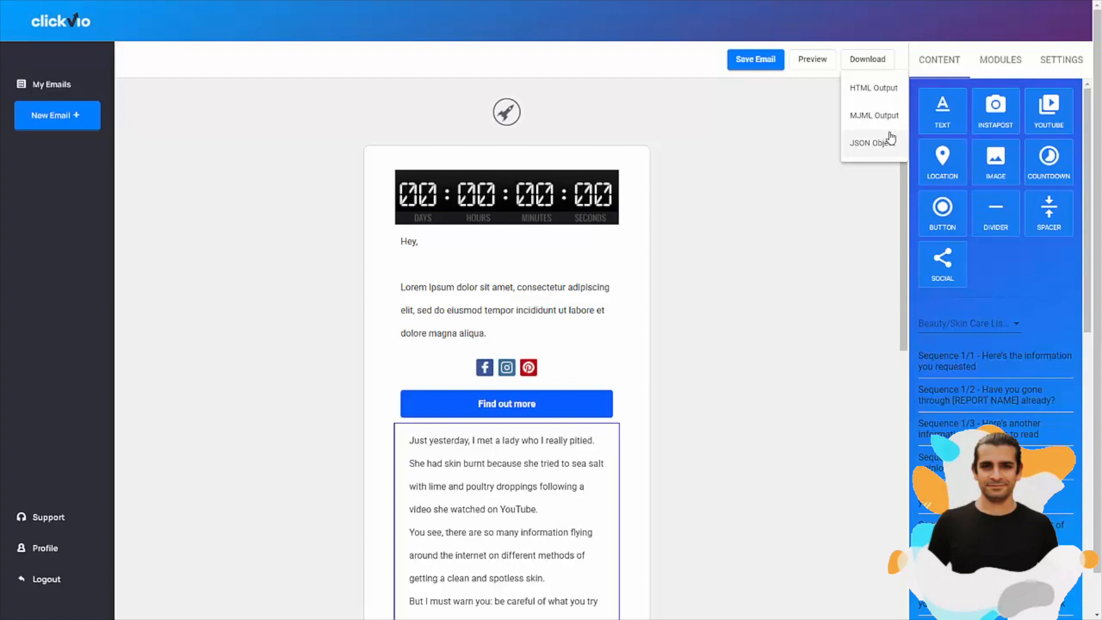
mouse_move(887, 88)
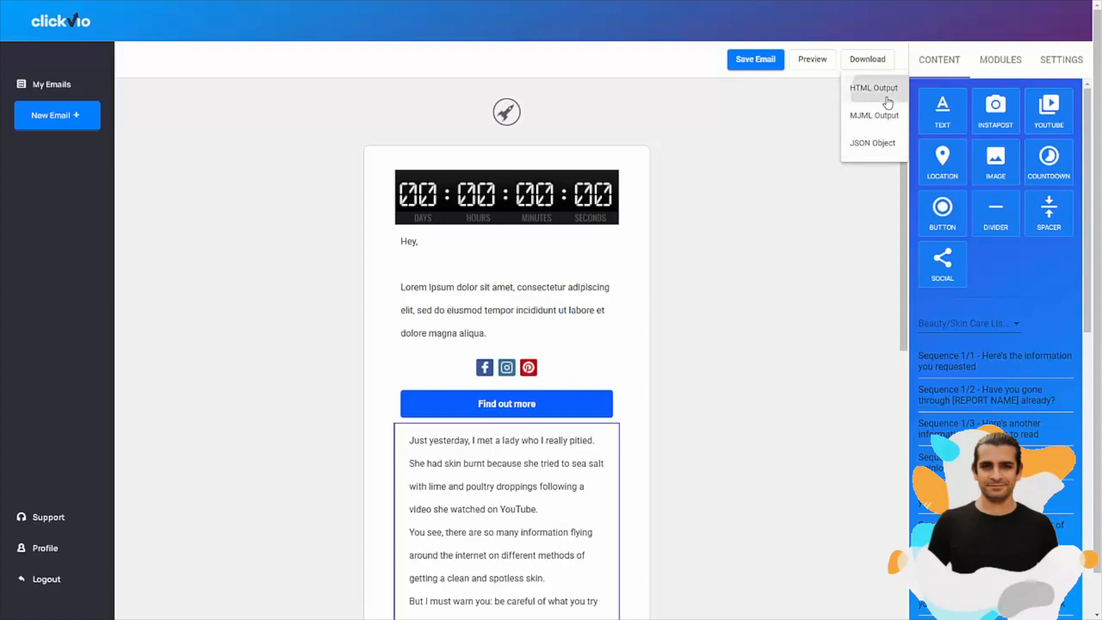
left_click(874, 87)
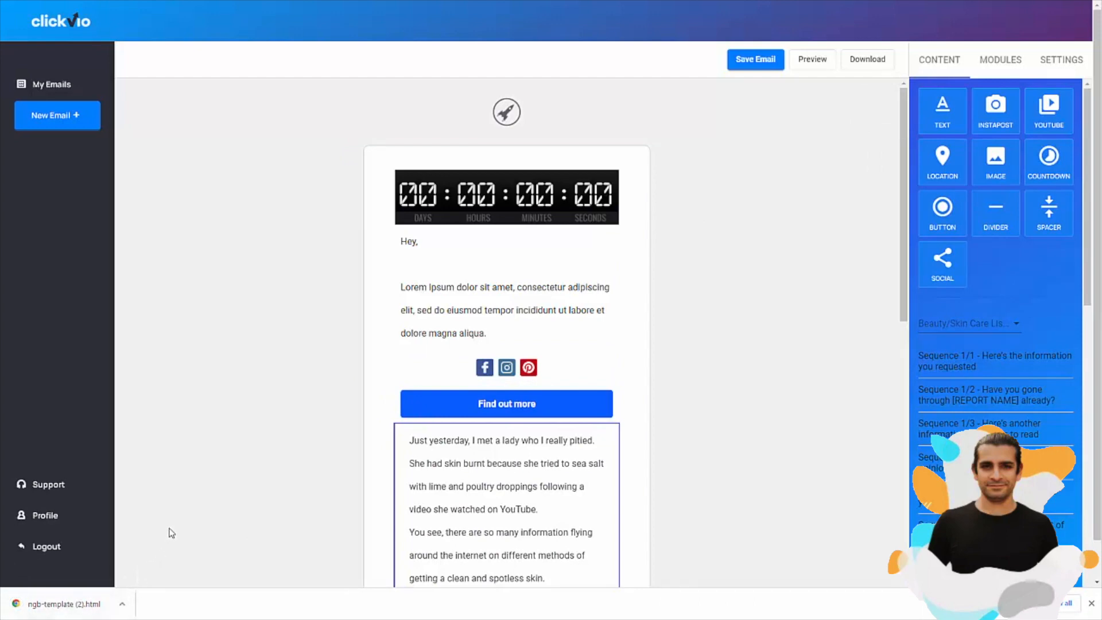
mouse_move(153, 598)
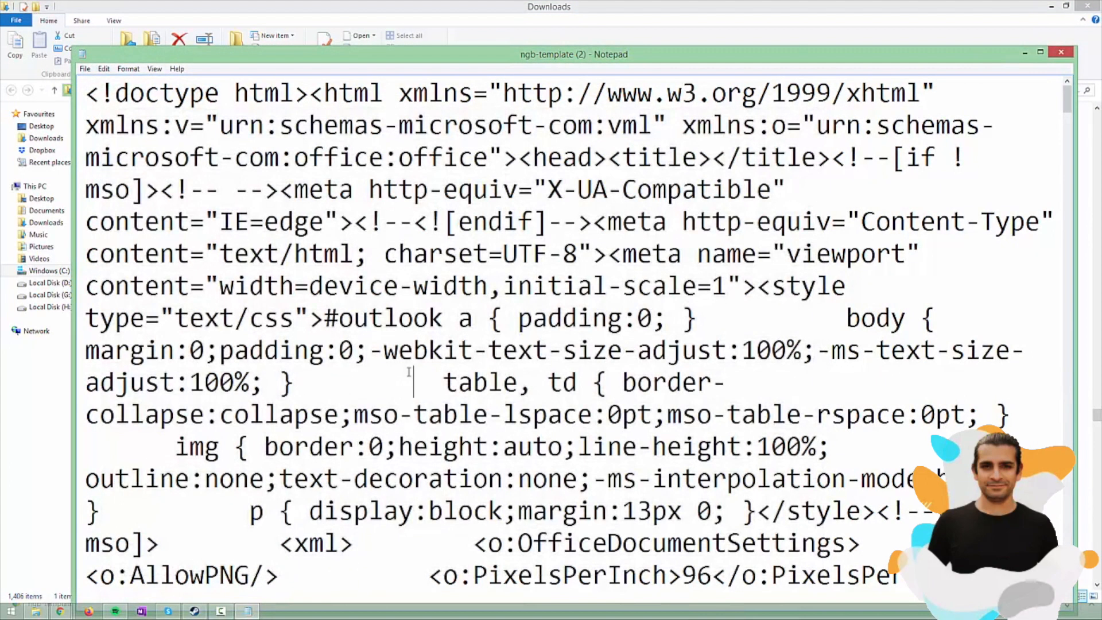
Step: Focus the template's HTML code in Notepad so it can be selected and copied
left_click(405, 35)
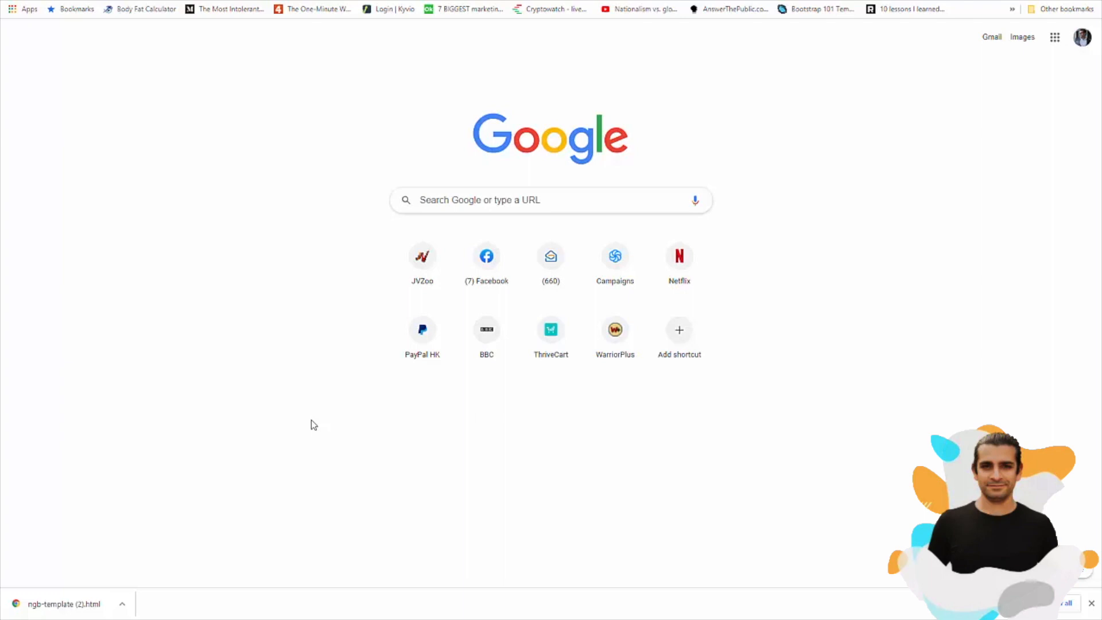
mouse_move(290, 189)
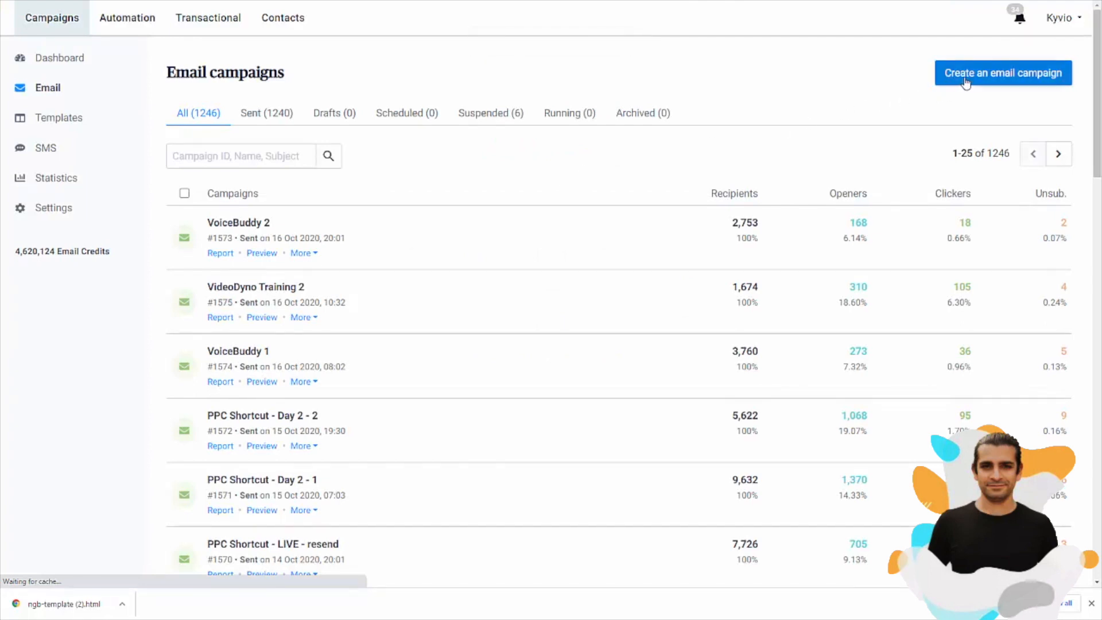
mouse_move(701, 139)
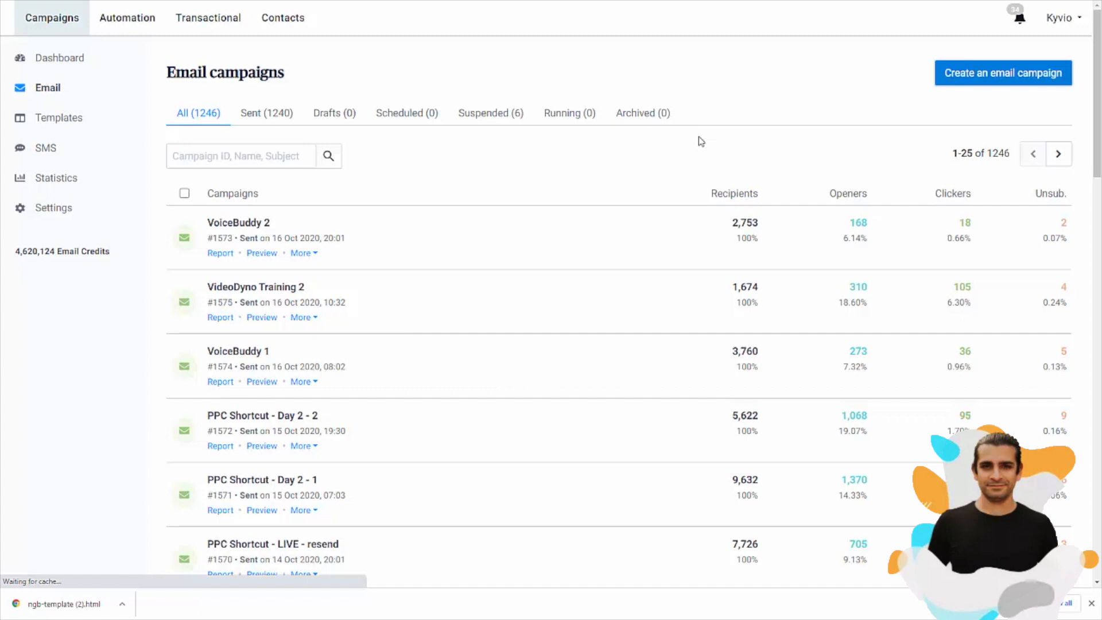
mouse_move(969, 94)
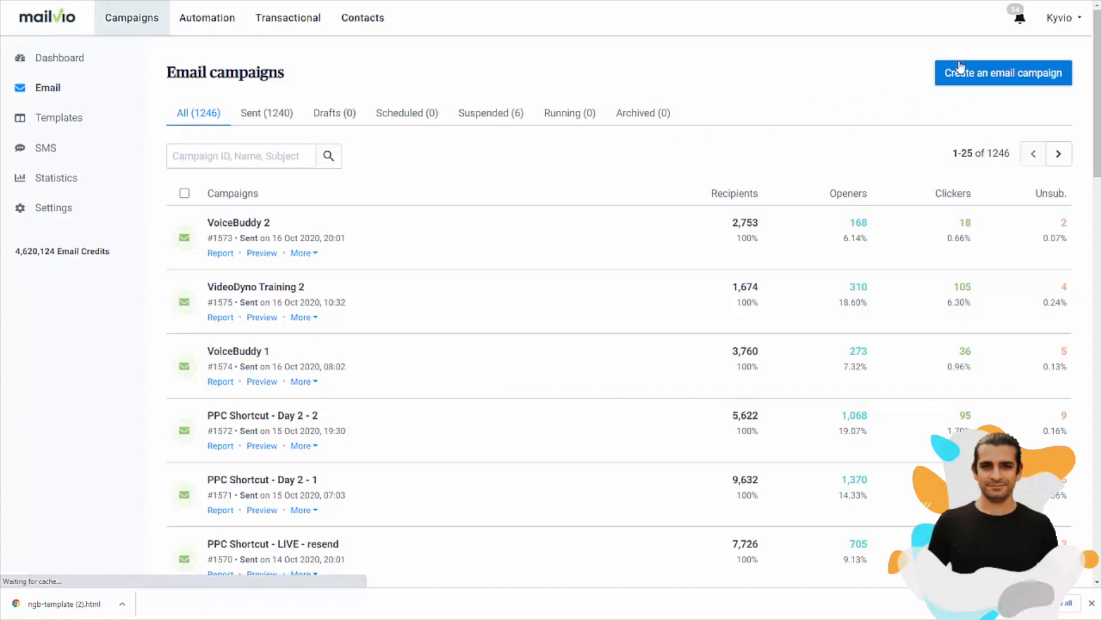
mouse_move(701, 168)
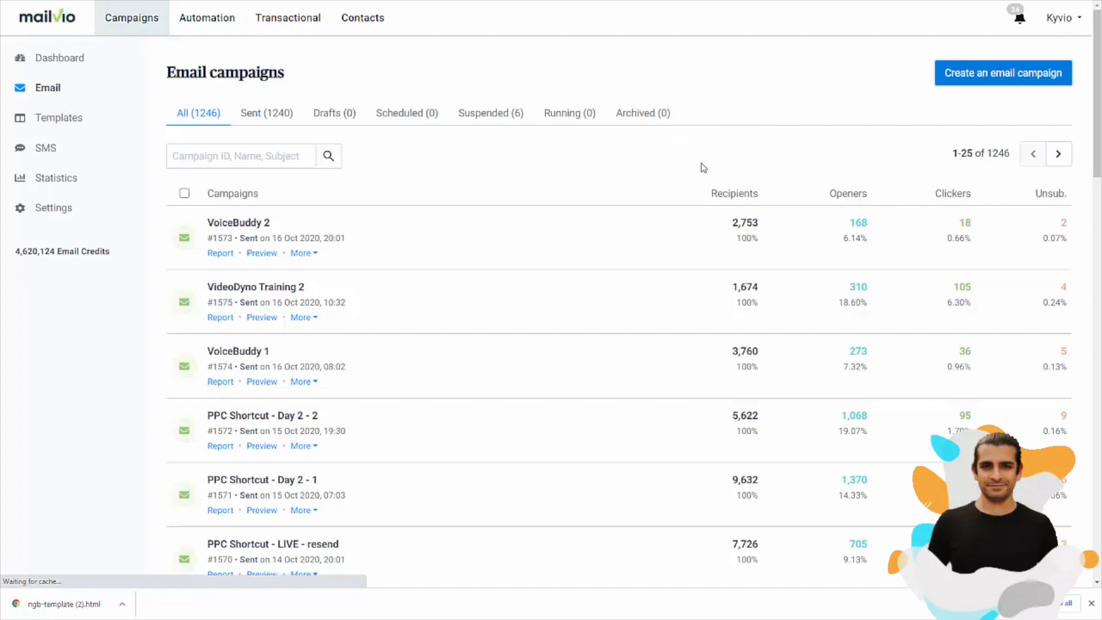
Step: Create a new campaign named 'Clickvio recommendation' with a subject starting 'Go get'
left_click(1003, 73)
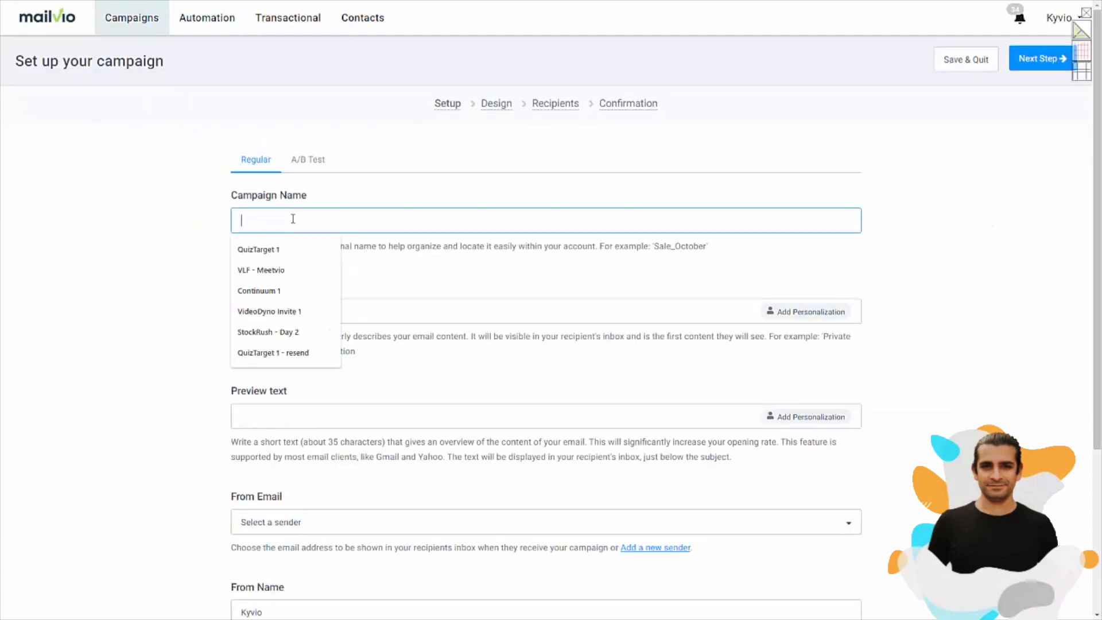
type("Clickvio r")
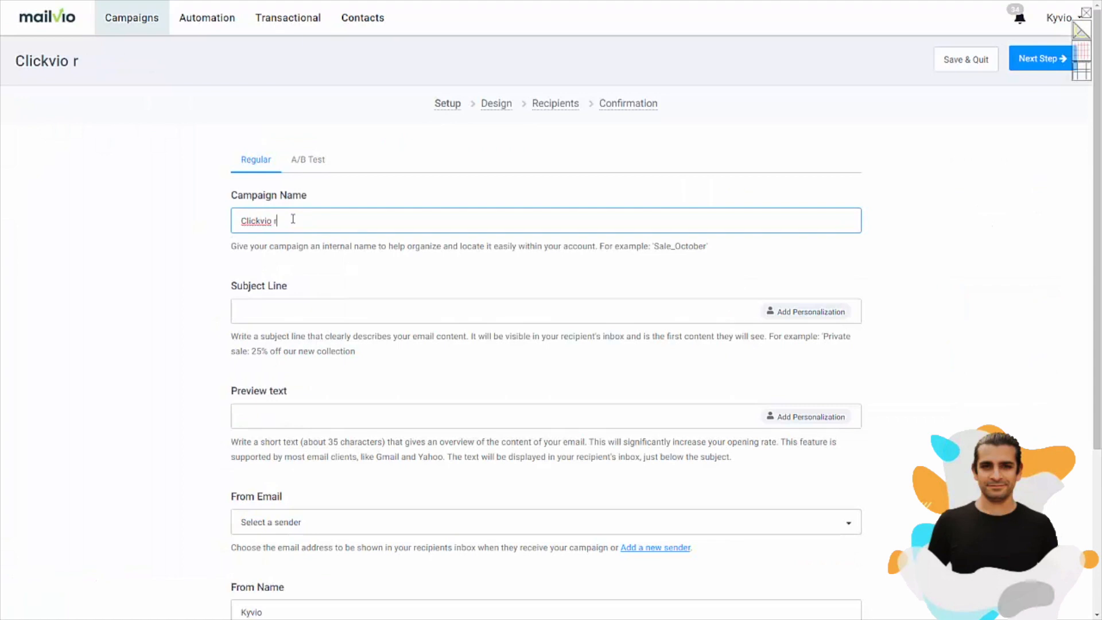
type("ecommendation")
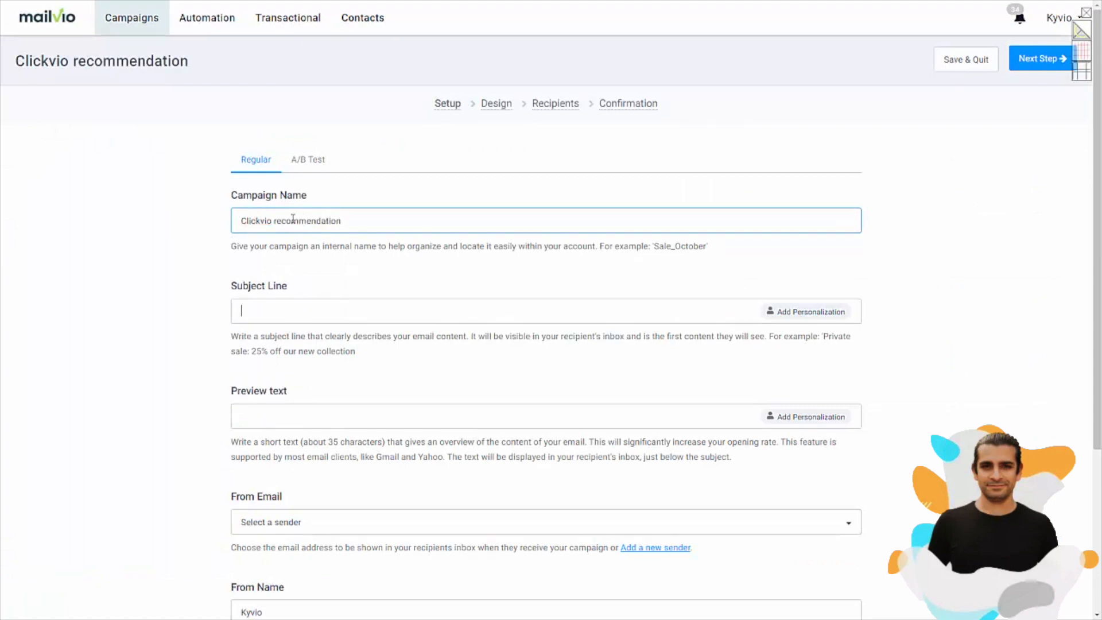
type("Go get")
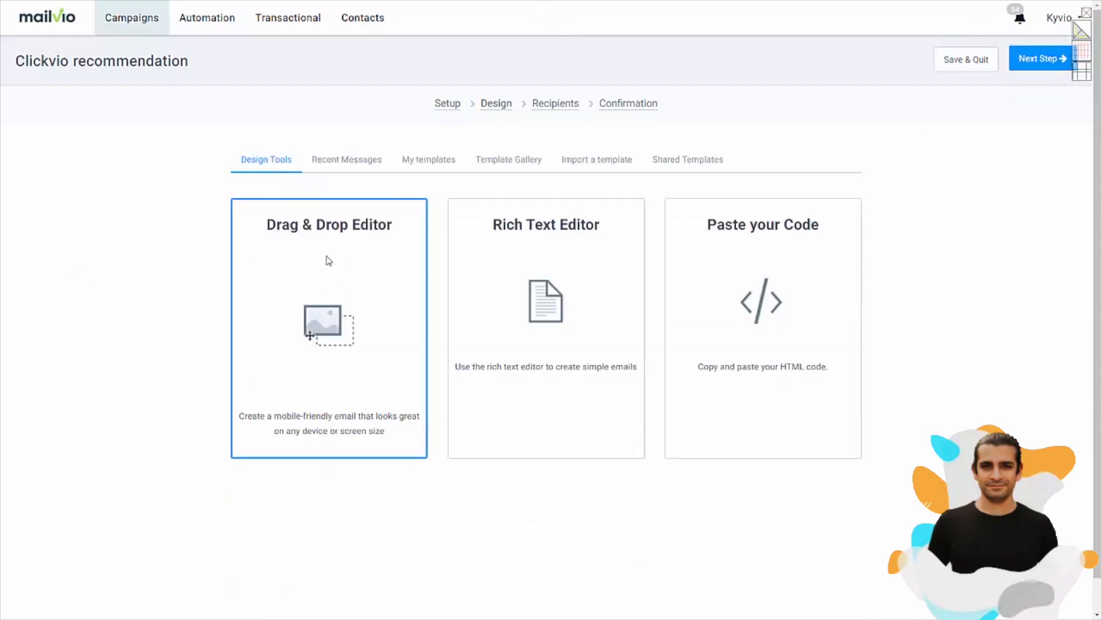
mouse_move(296, 277)
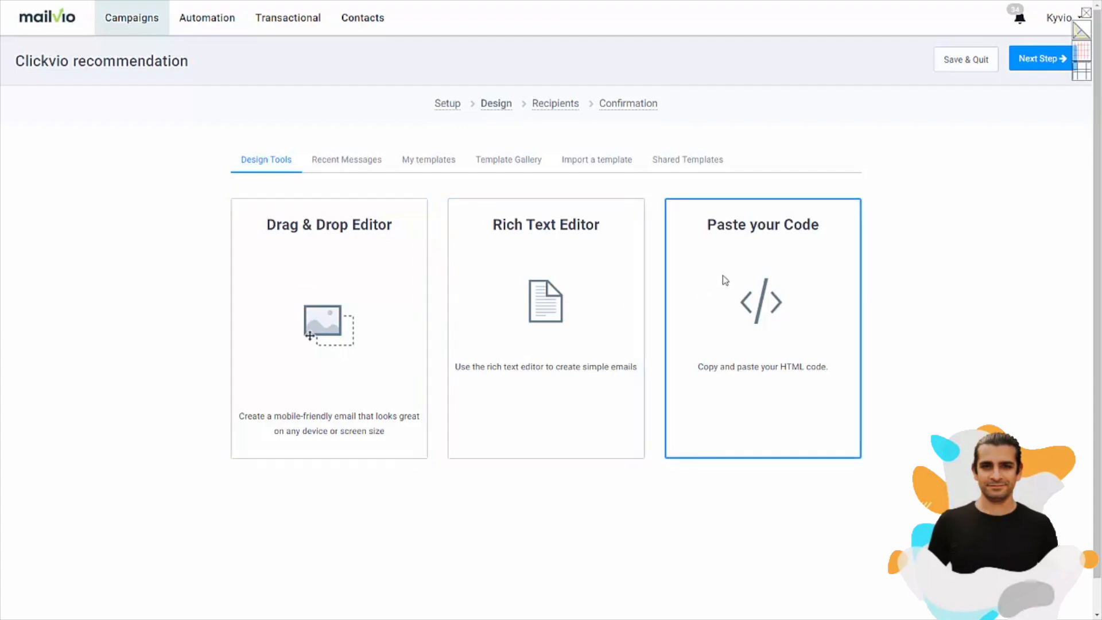
Step: Supply the design via Paste your Code and save the pasted Clickvio HTML
left_click(763, 327)
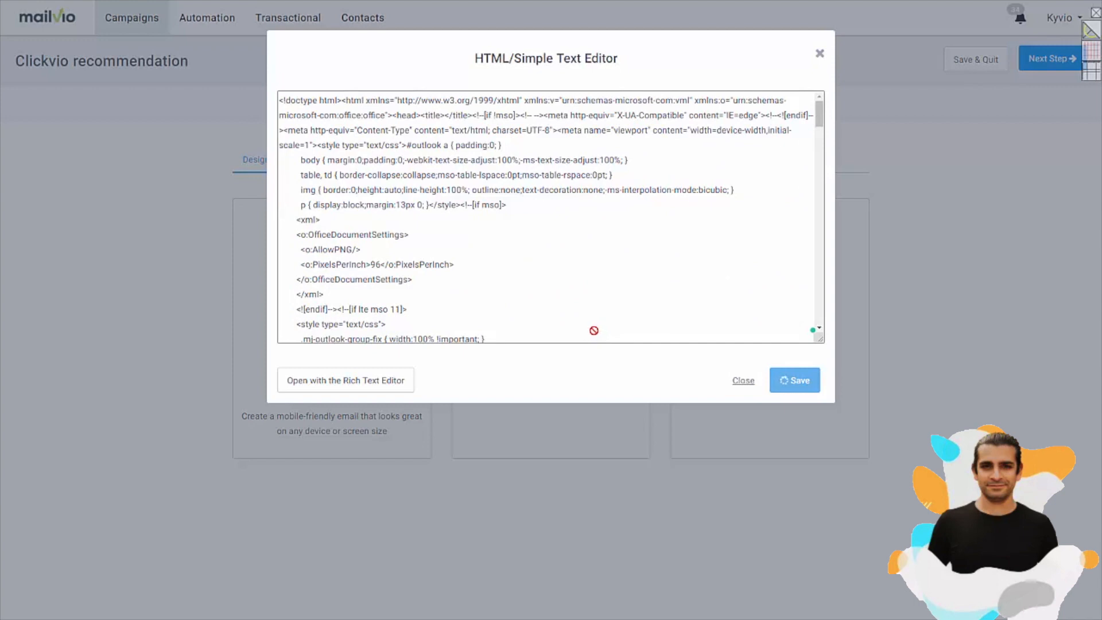
mouse_move(569, 315)
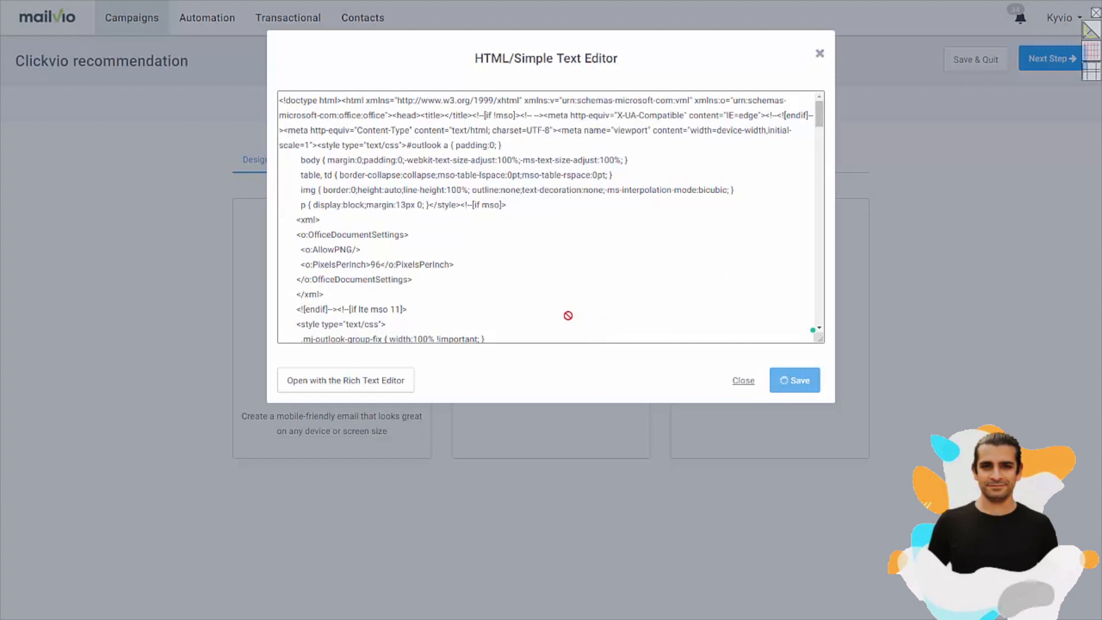
mouse_move(565, 312)
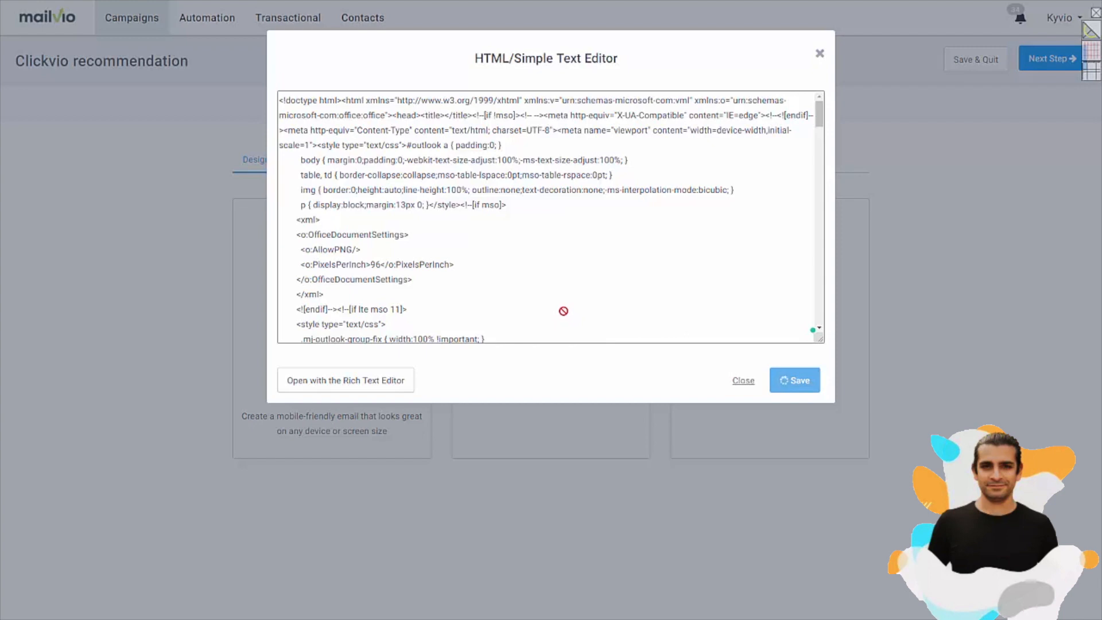
left_click(743, 380)
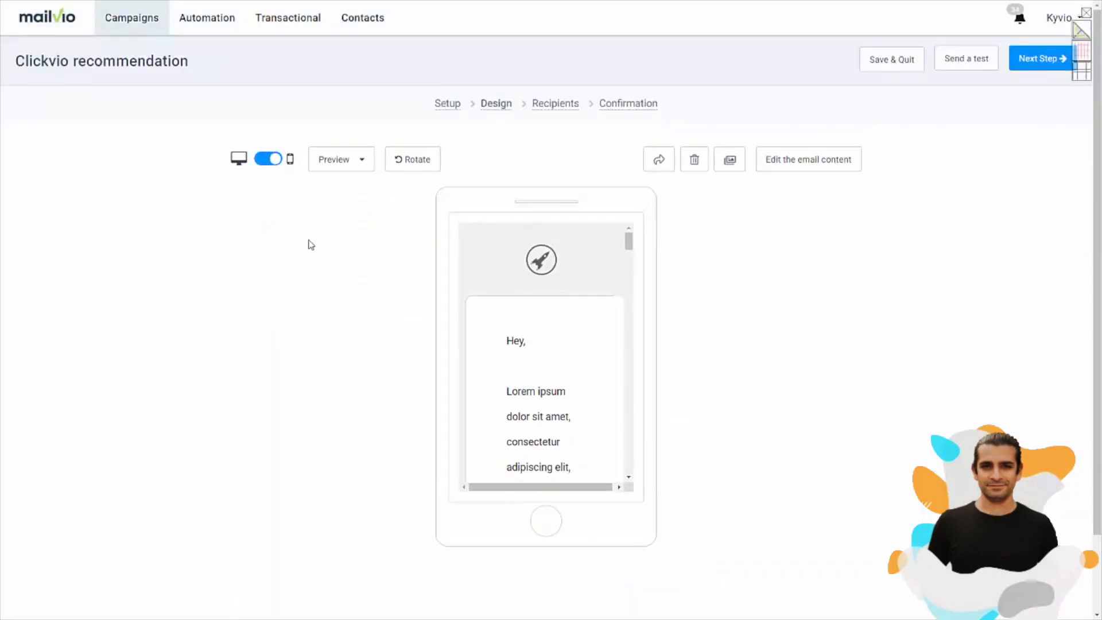
Step: Review the saved HTML, close the code editor and start sending a test email
scroll("down", 3)
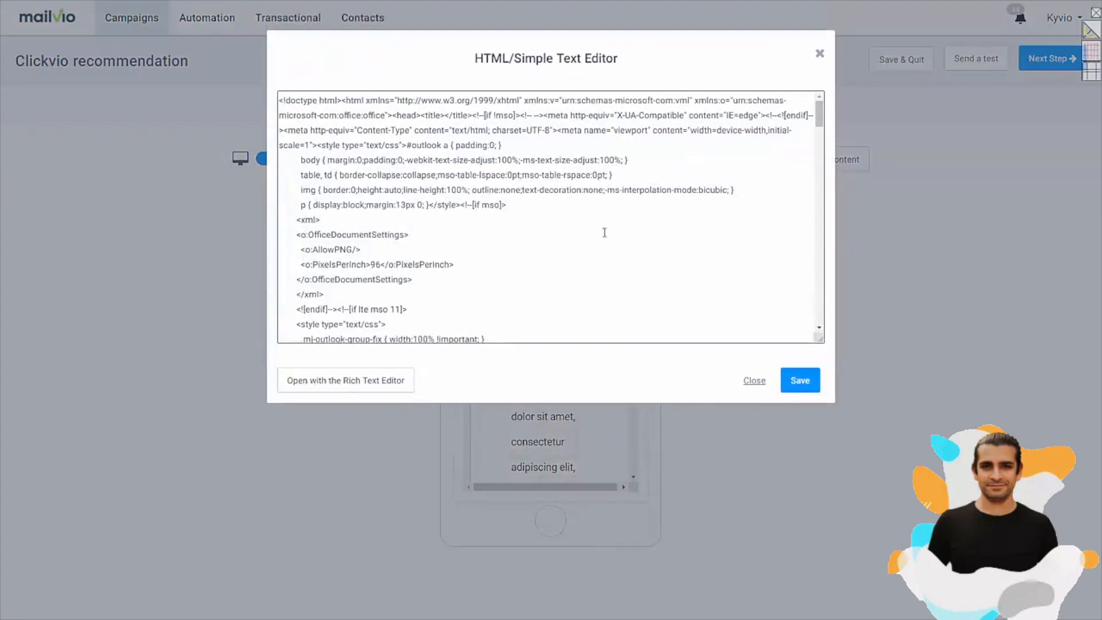
scroll("down", 3)
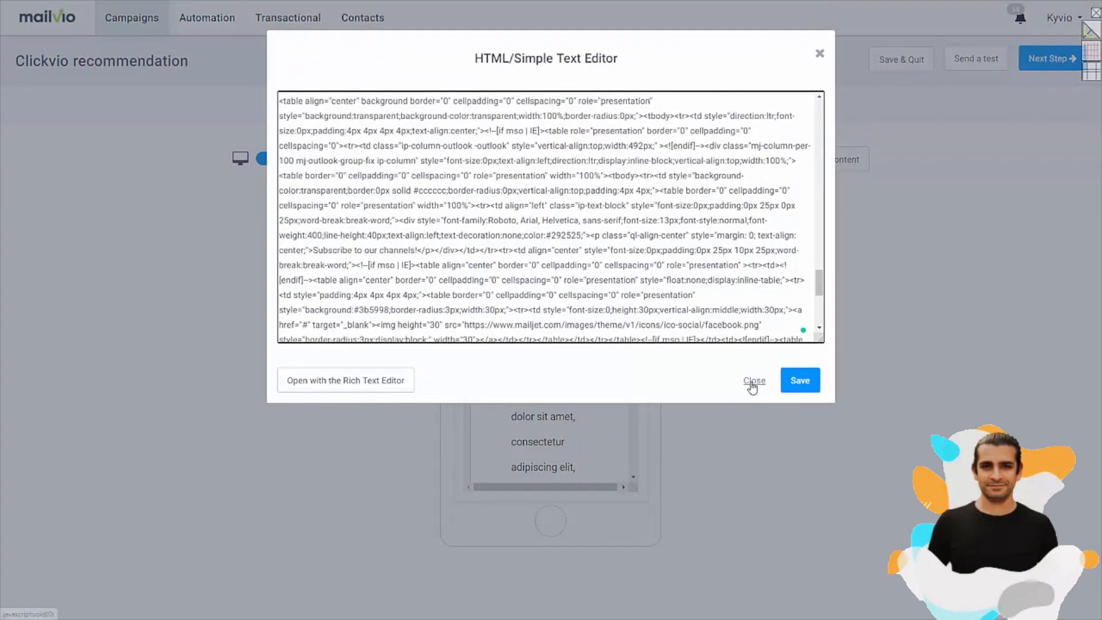
left_click(753, 380)
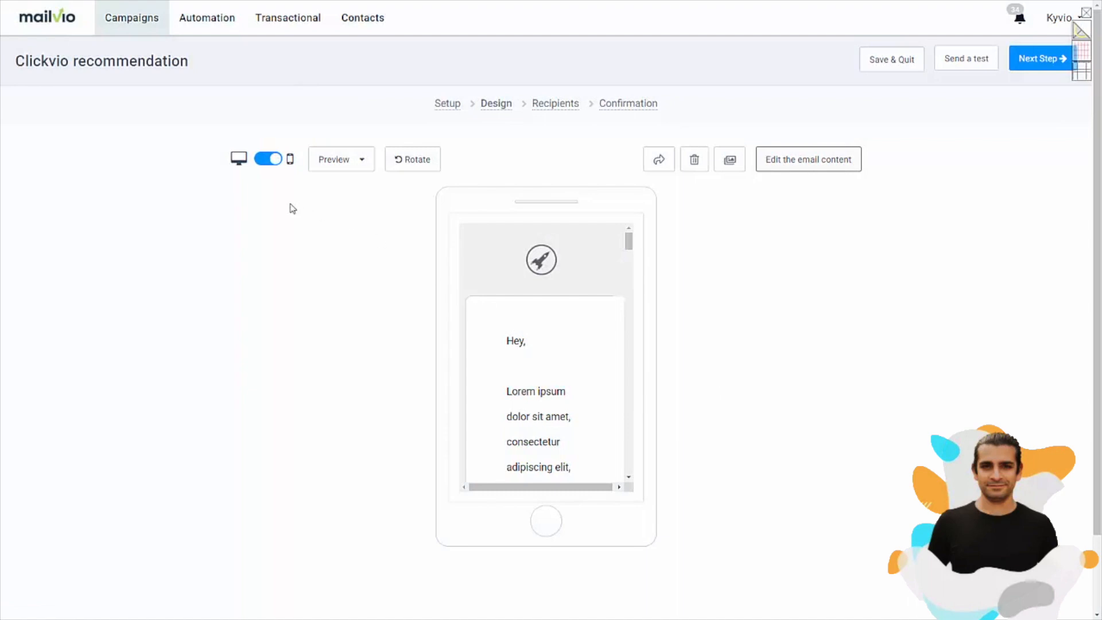
mouse_move(273, 216)
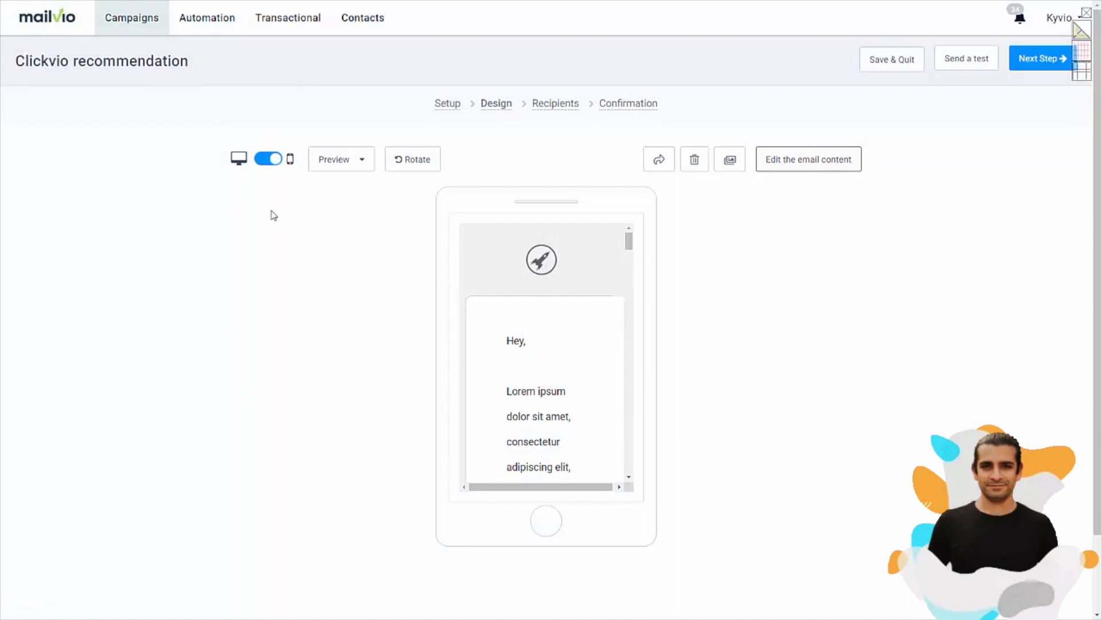
mouse_move(593, 192)
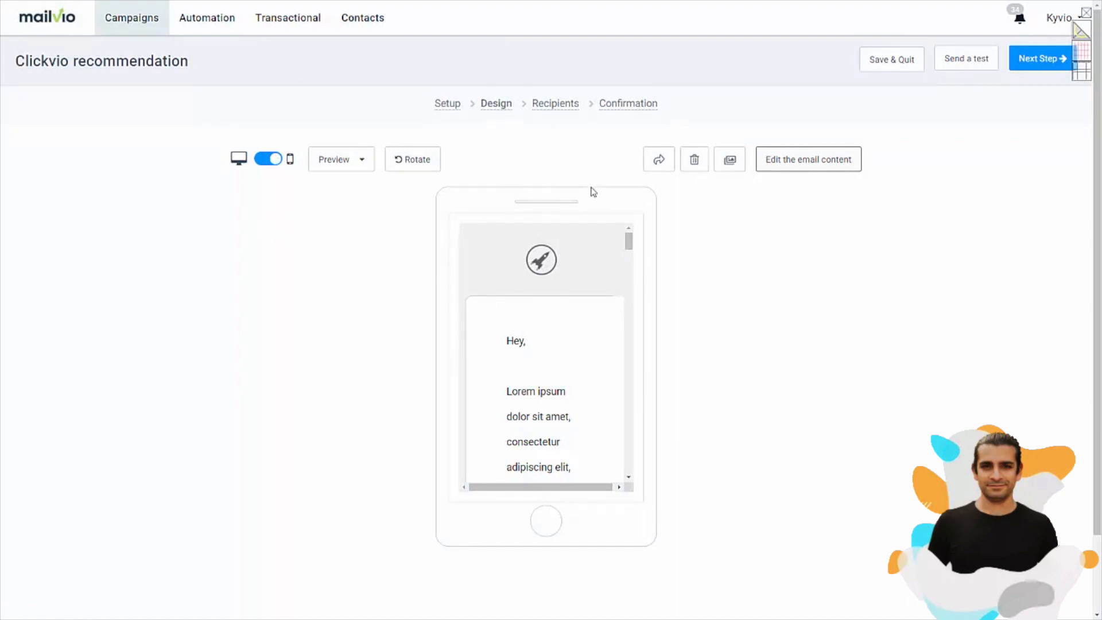
mouse_move(754, 250)
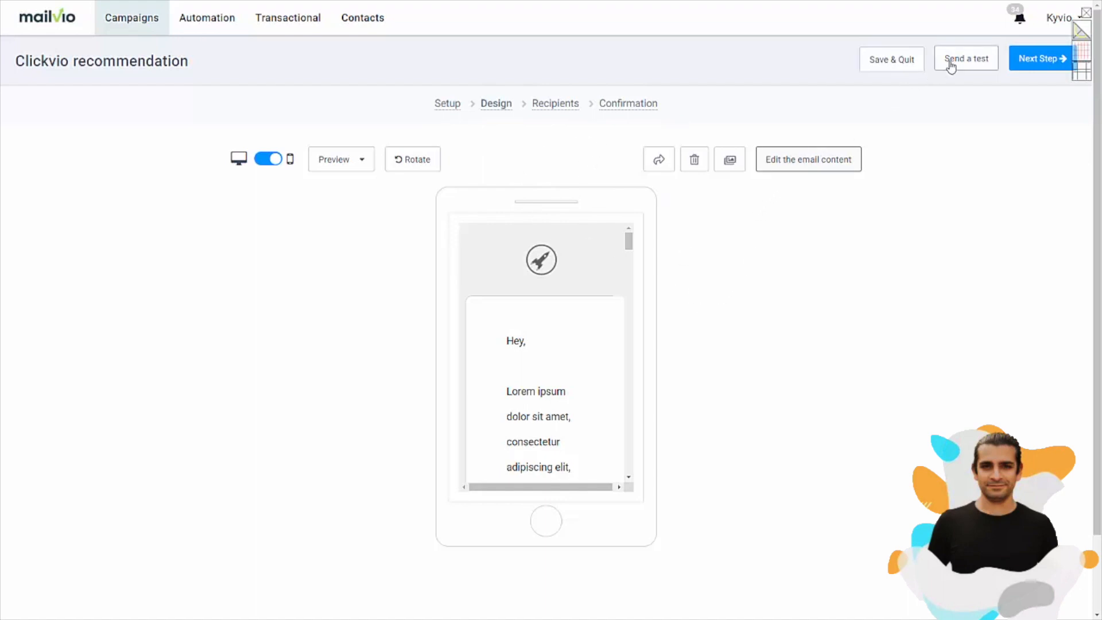
left_click(966, 59)
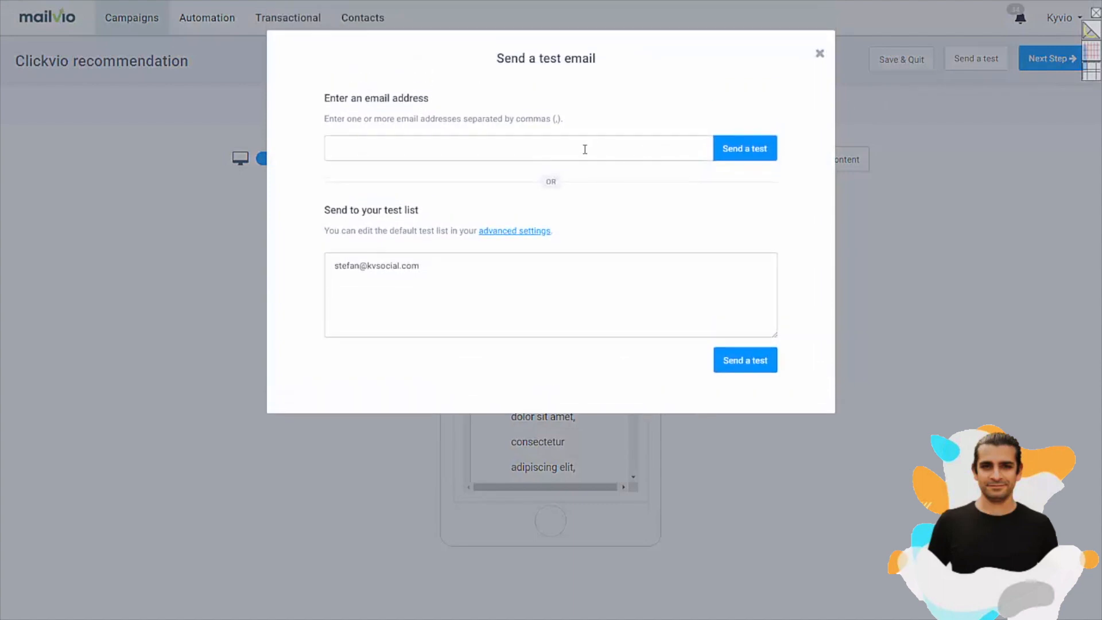
mouse_move(547, 150)
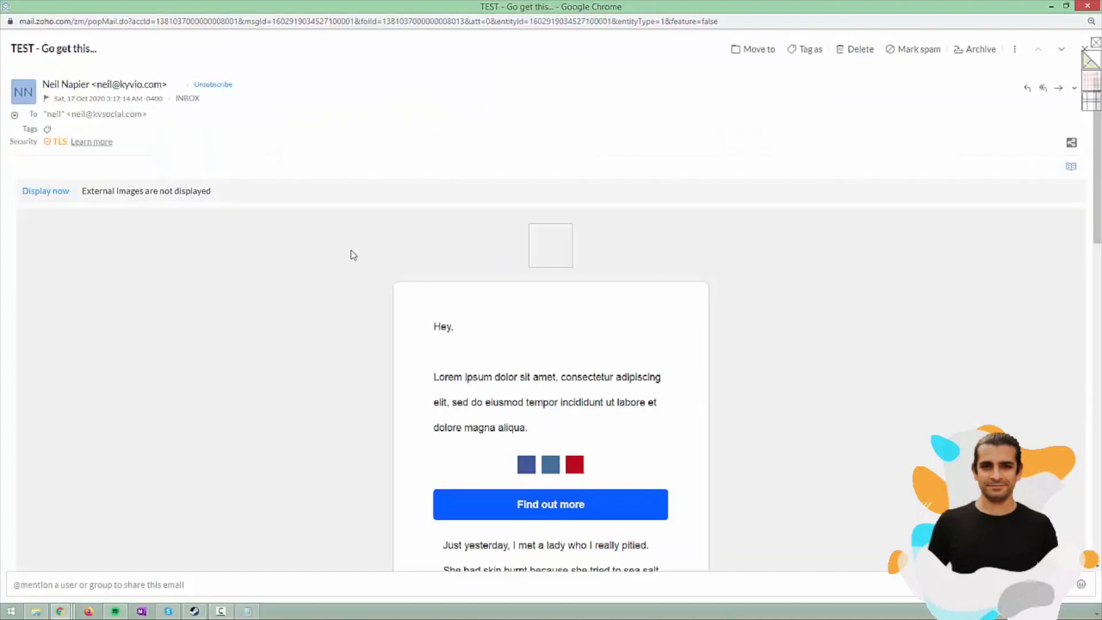
Step: Load the test email's blocked external images in Zoho Mail and look over the result
scroll("down", 3)
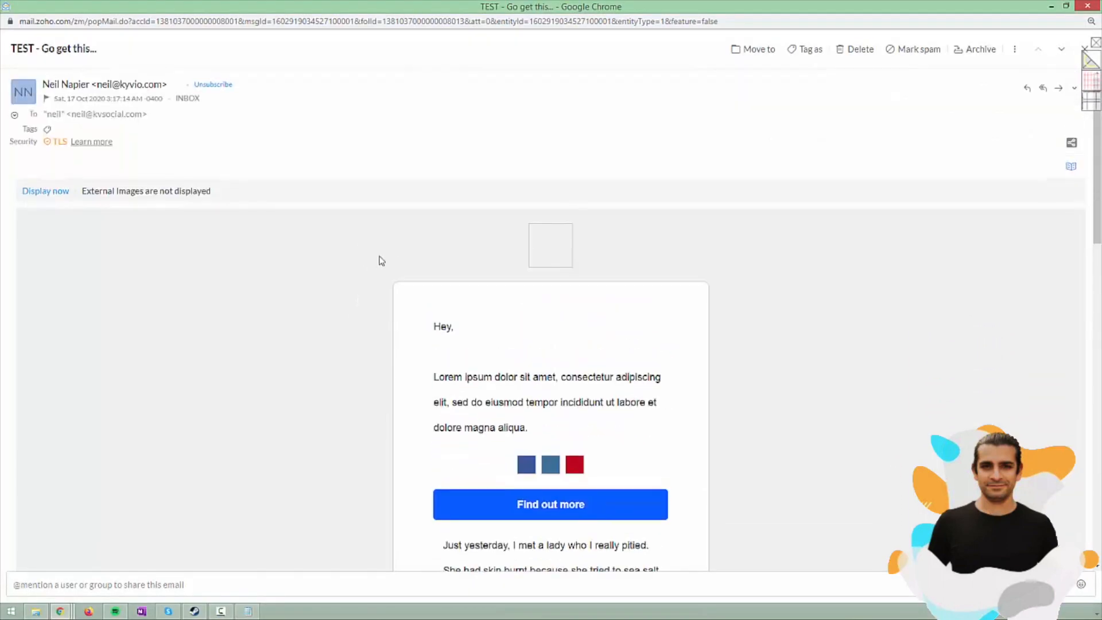
left_click(45, 191)
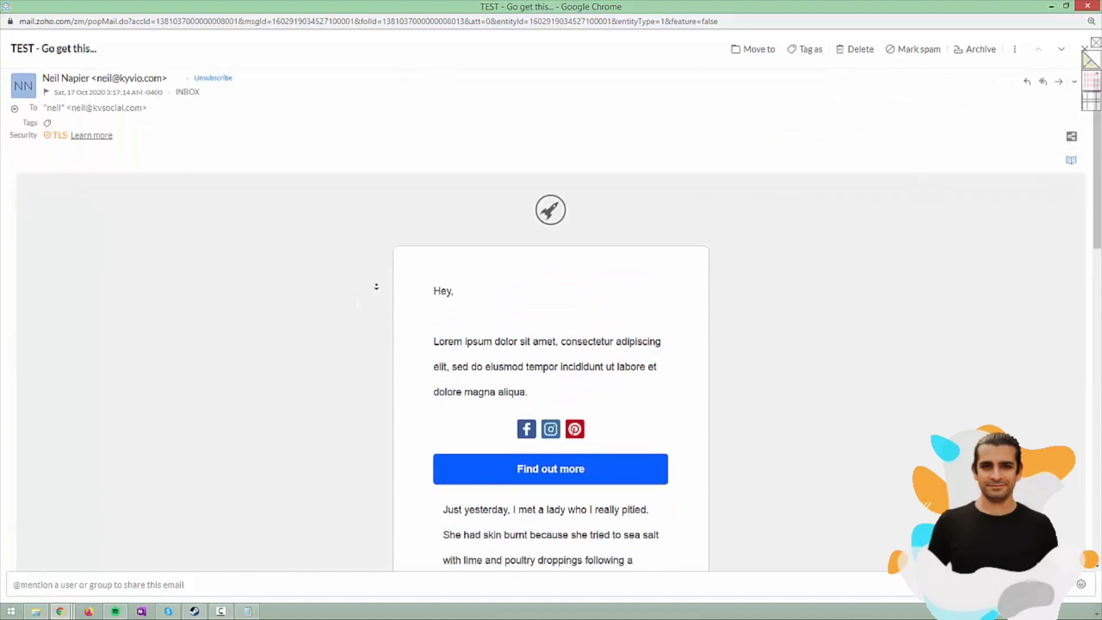
scroll("down", 3)
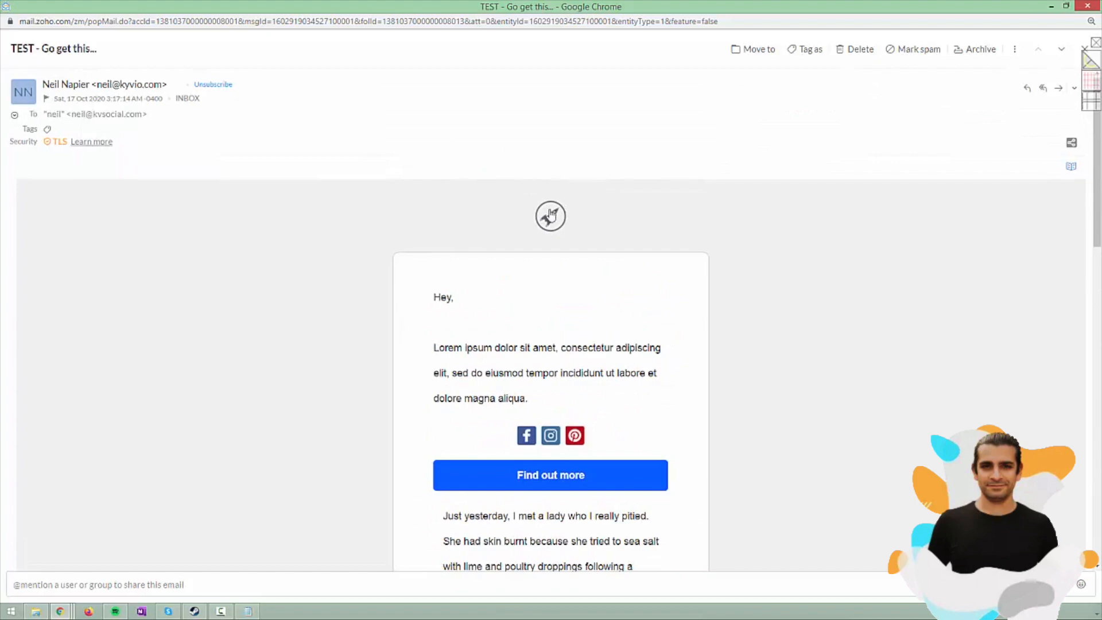
scroll("down", 3)
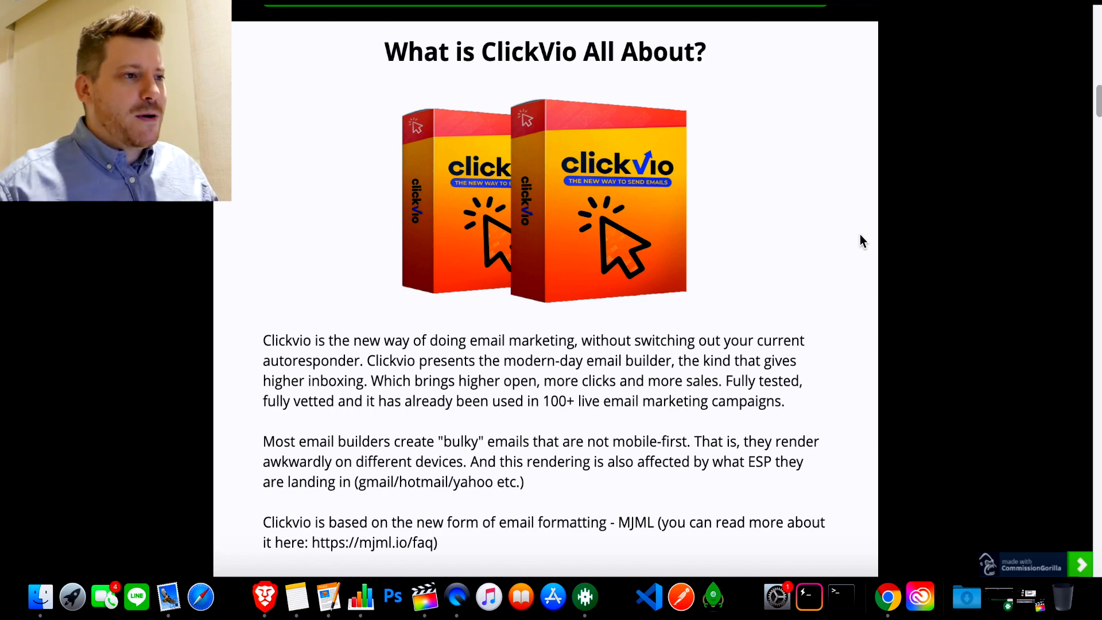
Step: Scroll through the Clickvio overview and its front-end and OTO1 pricing sections
scroll("down", 3)
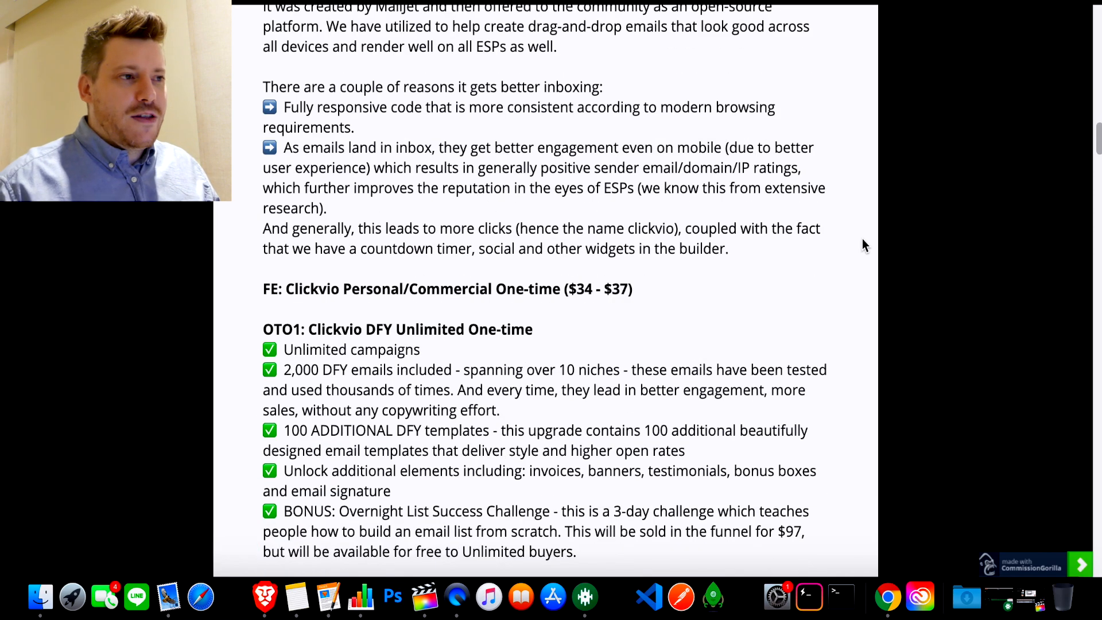
scroll("down", 3)
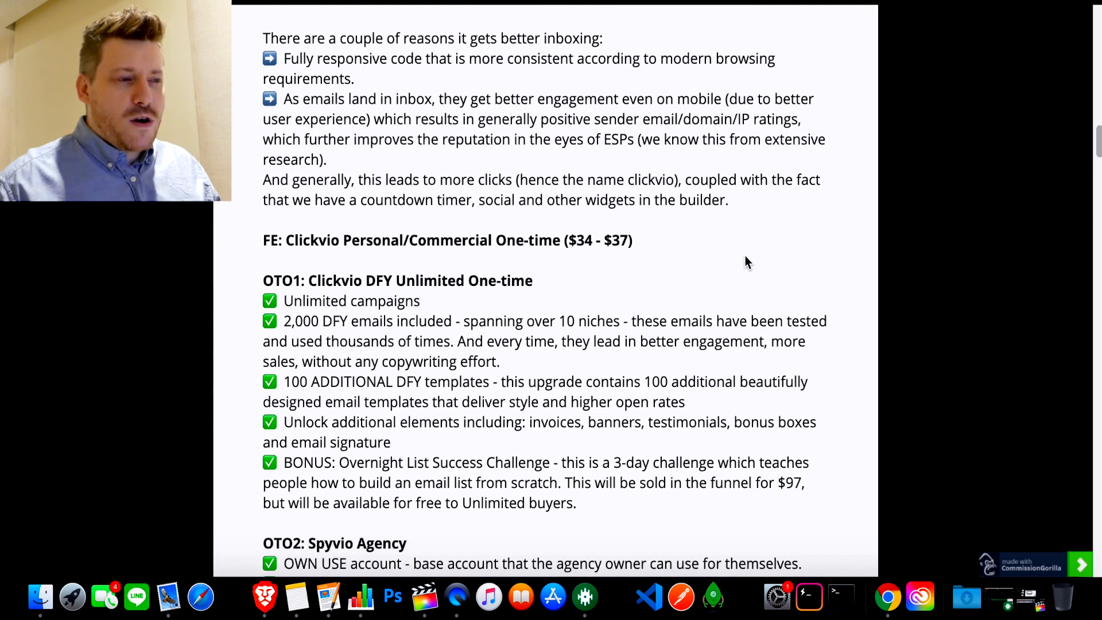
scroll("down", 3)
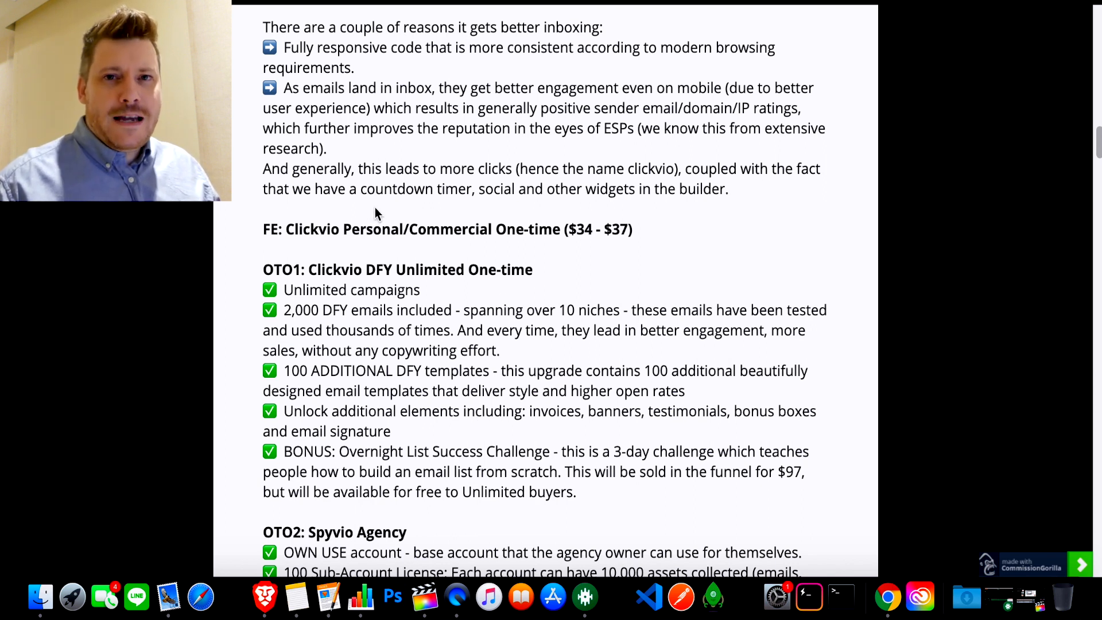
mouse_move(536, 261)
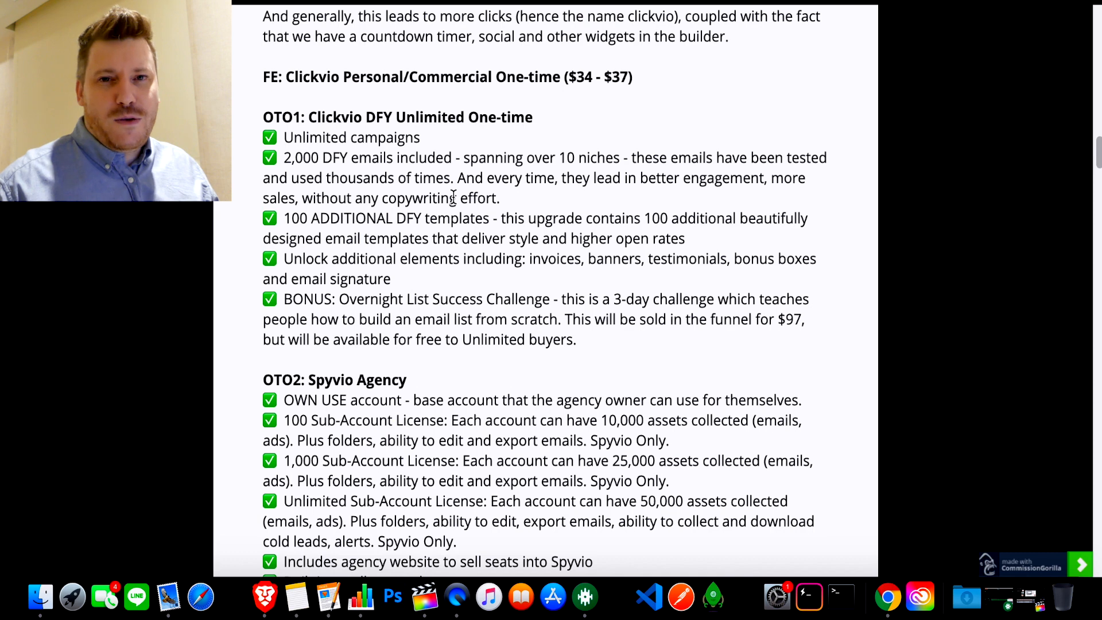
scroll("down", 3)
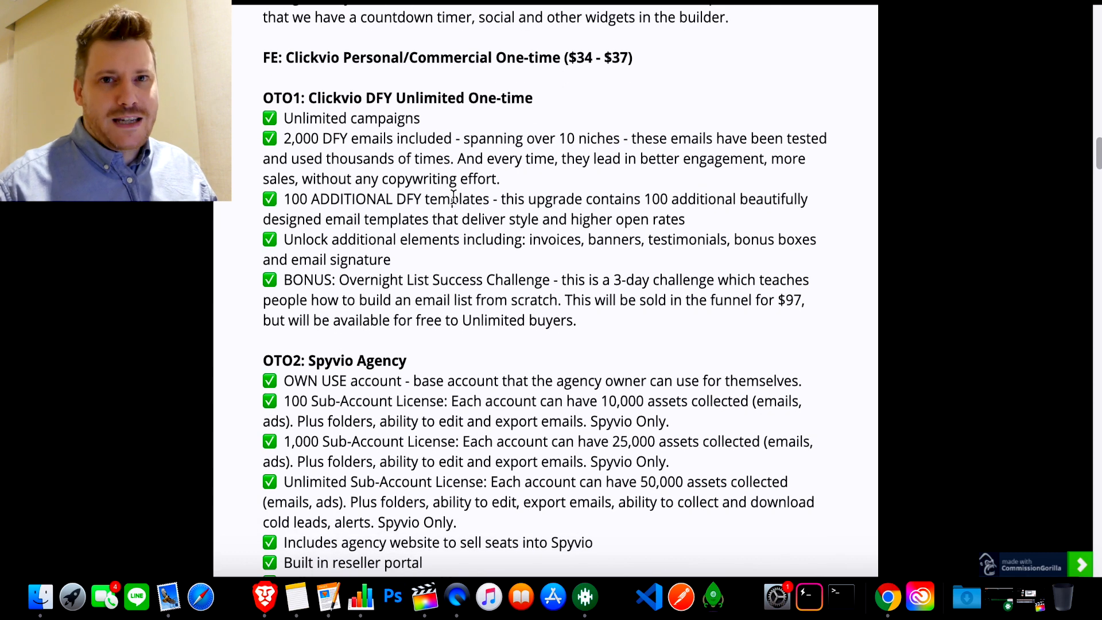
scroll("down", 3)
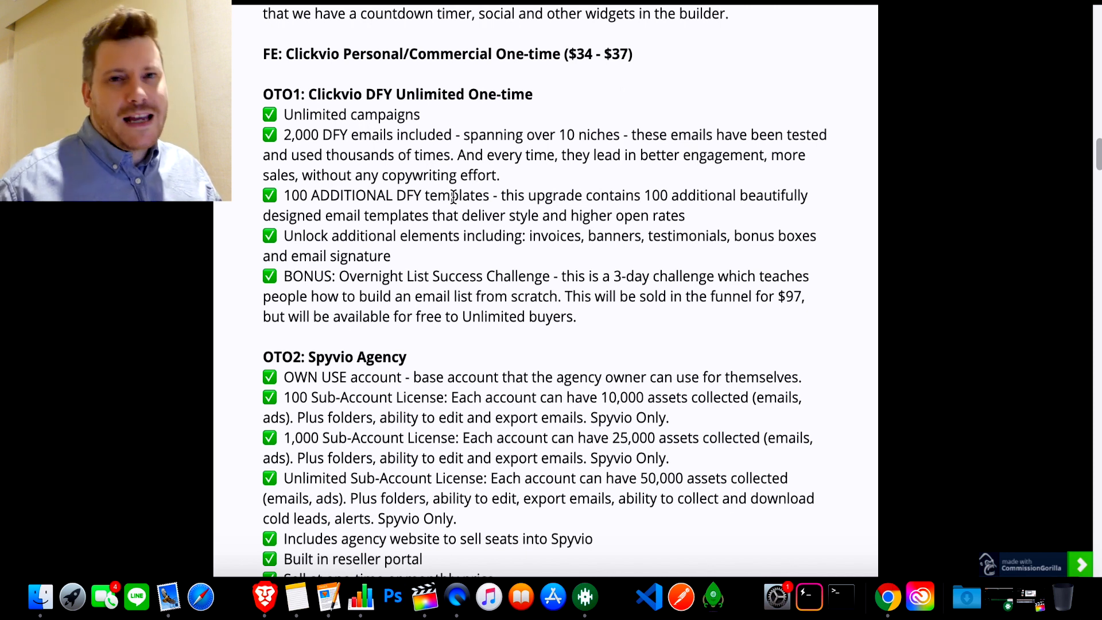
mouse_move(481, 208)
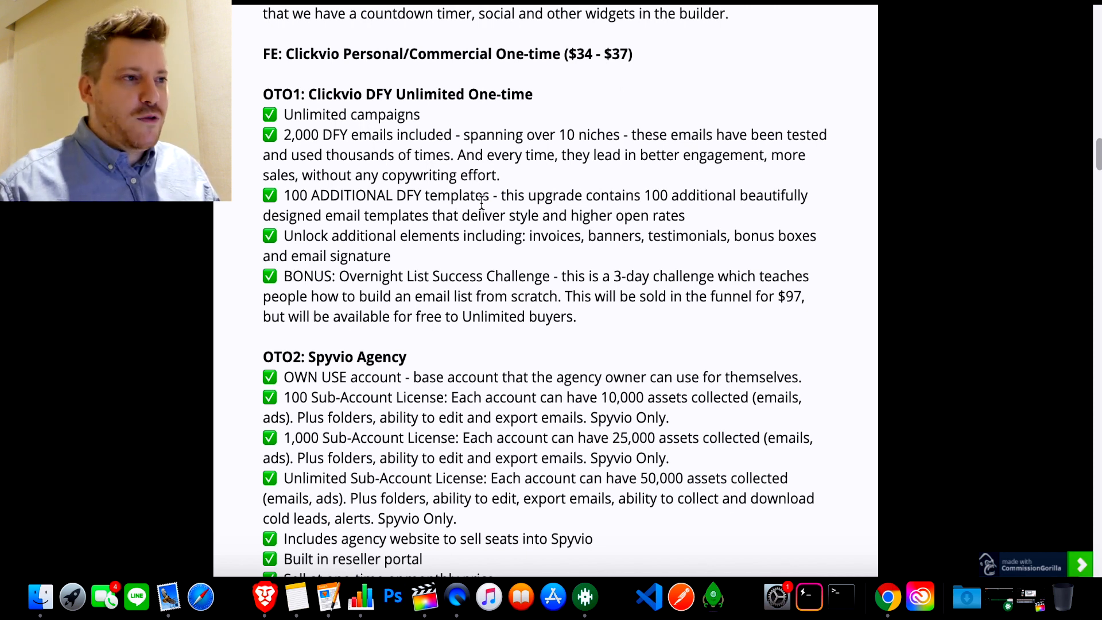
scroll("down", 3)
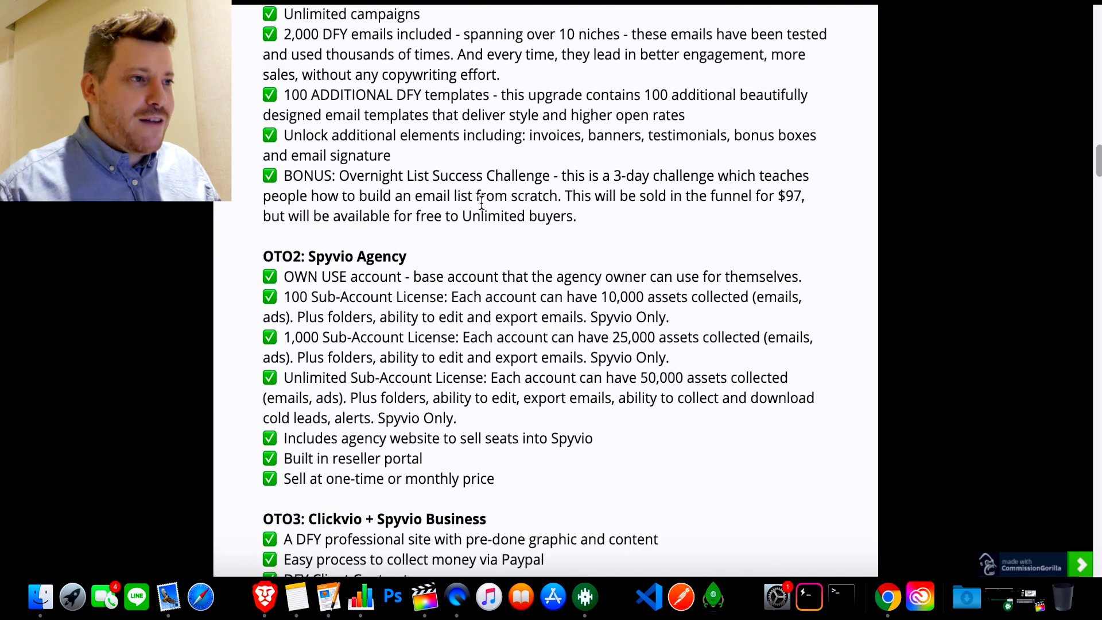
scroll("down", 3)
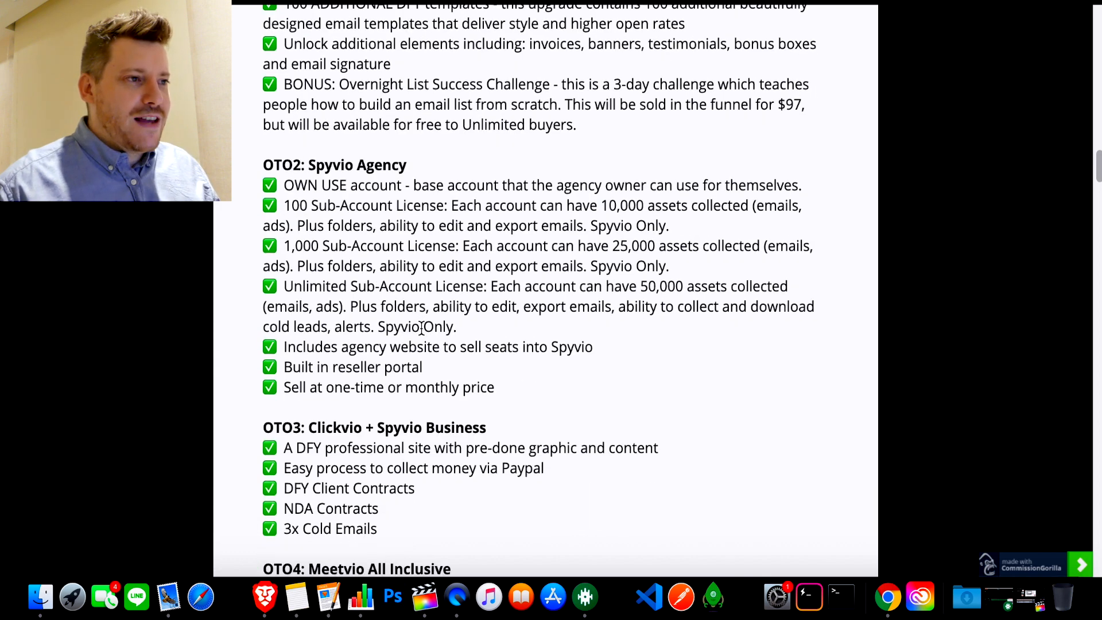
scroll("down", 3)
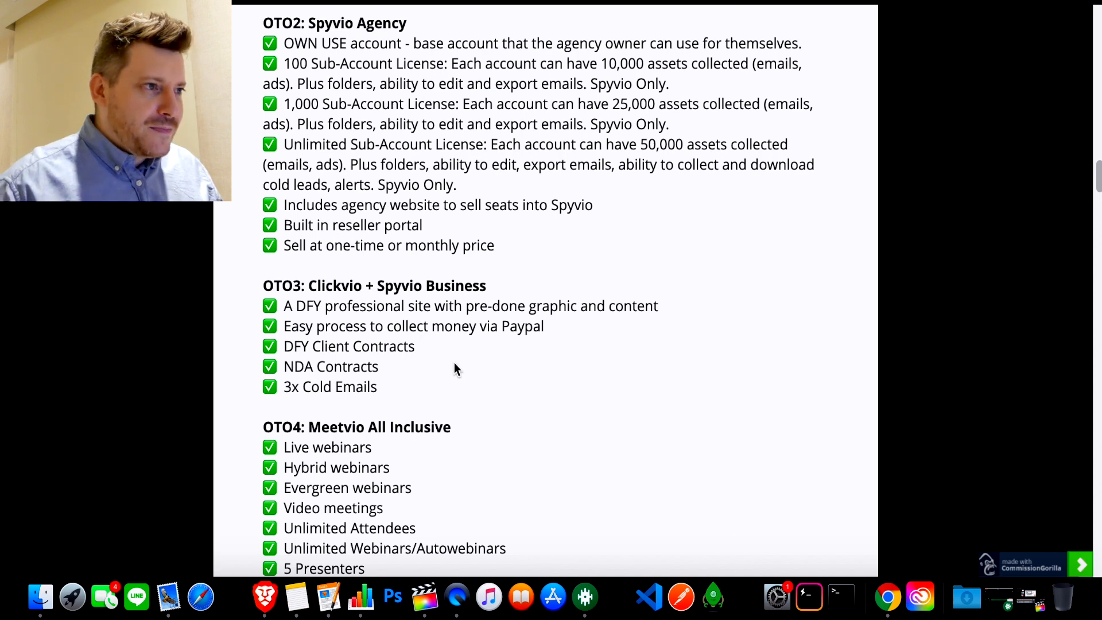
scroll("down", 3)
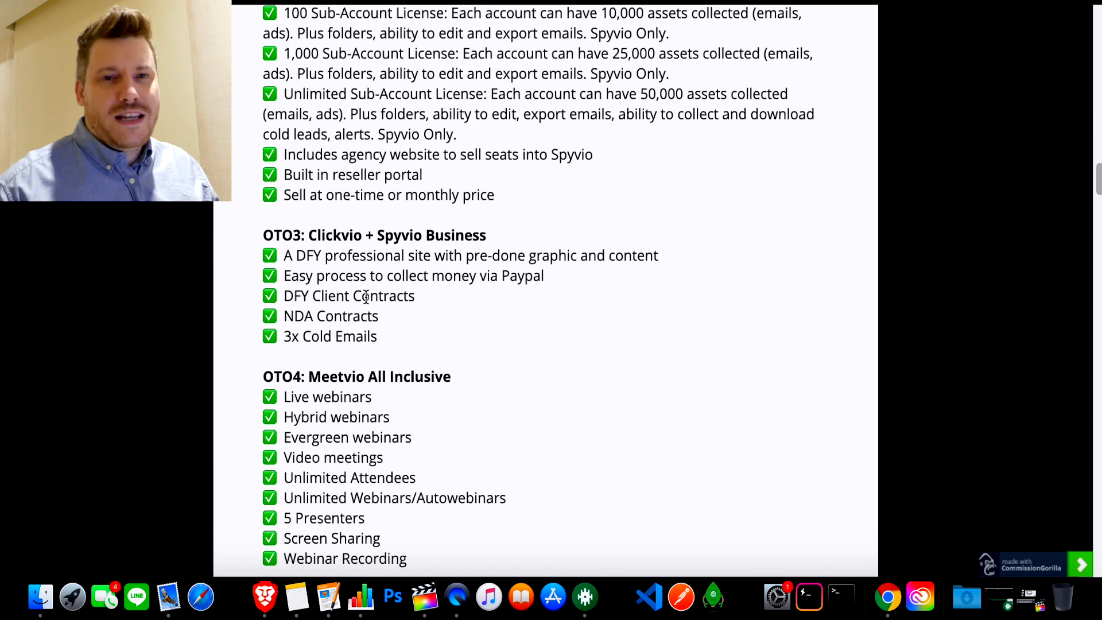
scroll("down", 3)
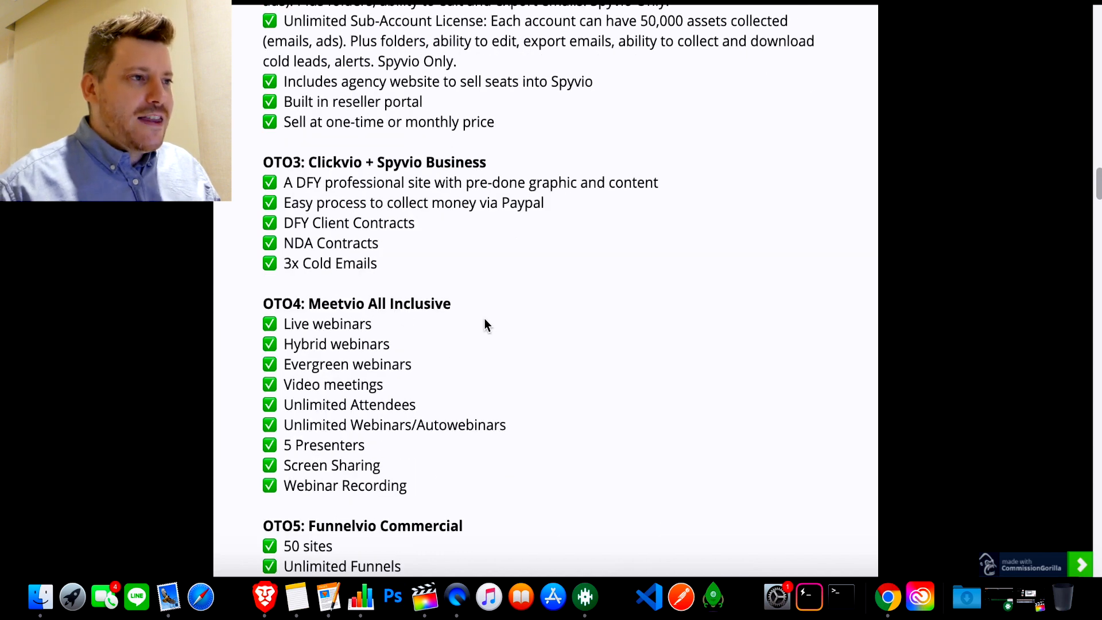
scroll("down", 3)
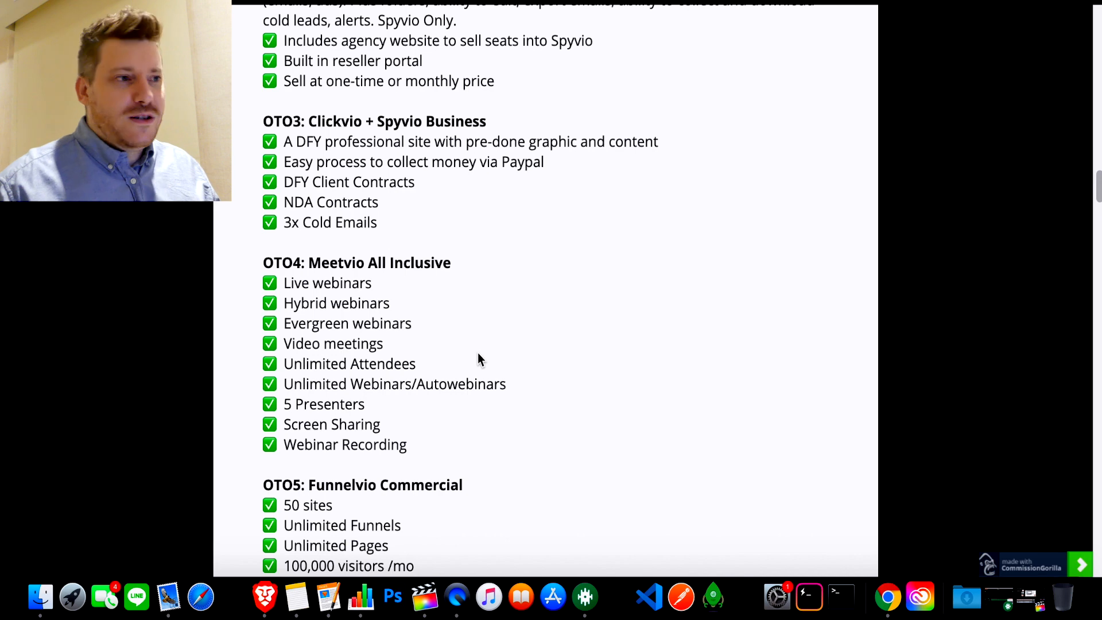
scroll("down", 3)
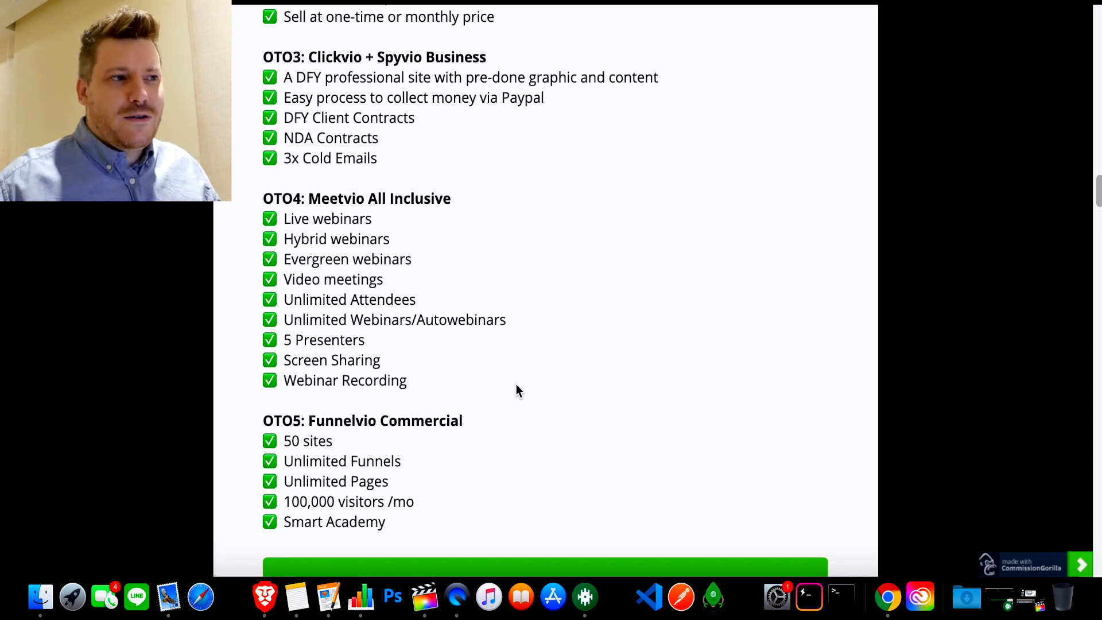
mouse_move(456, 494)
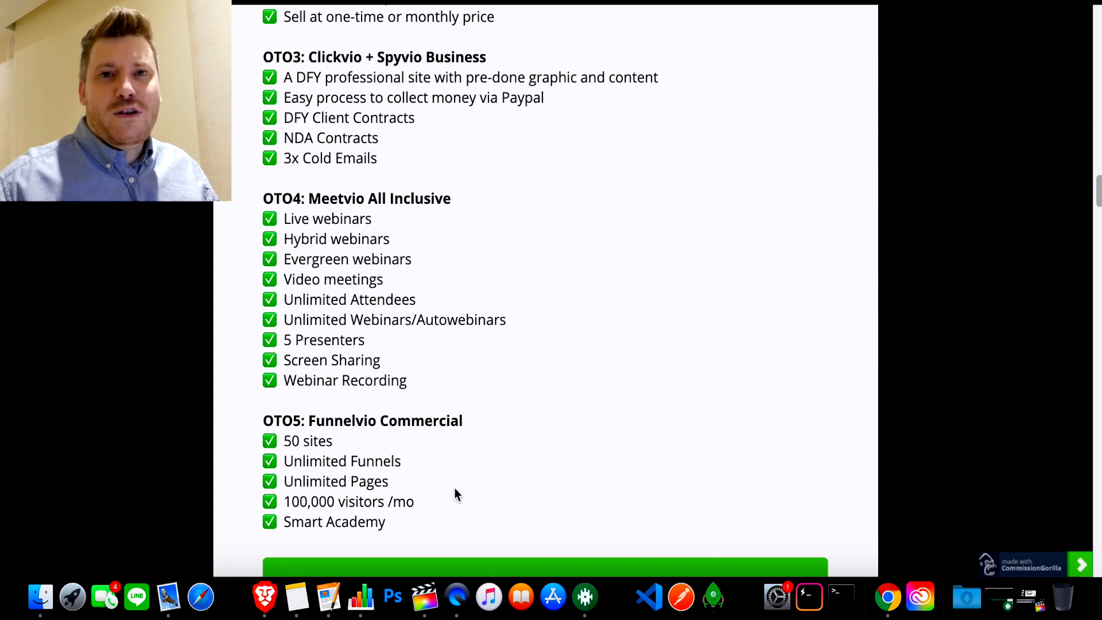